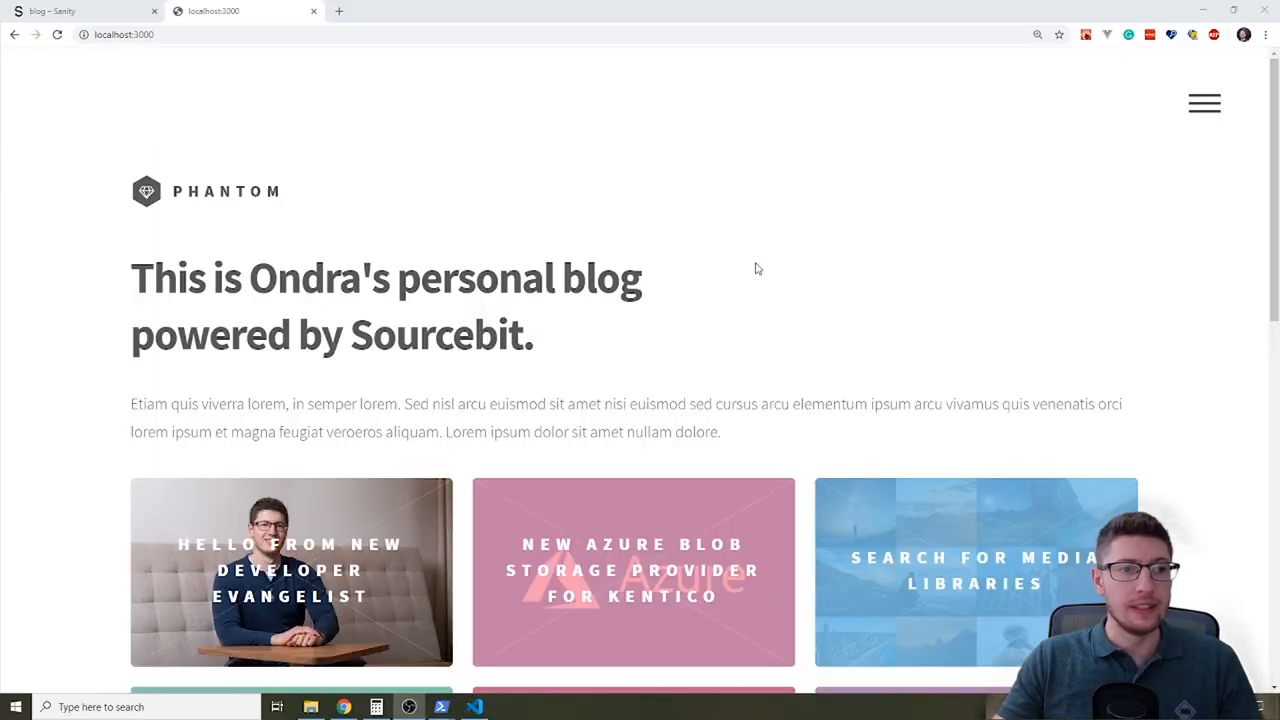
{"action": "mouse_move", "coordinate": [135, 245]}
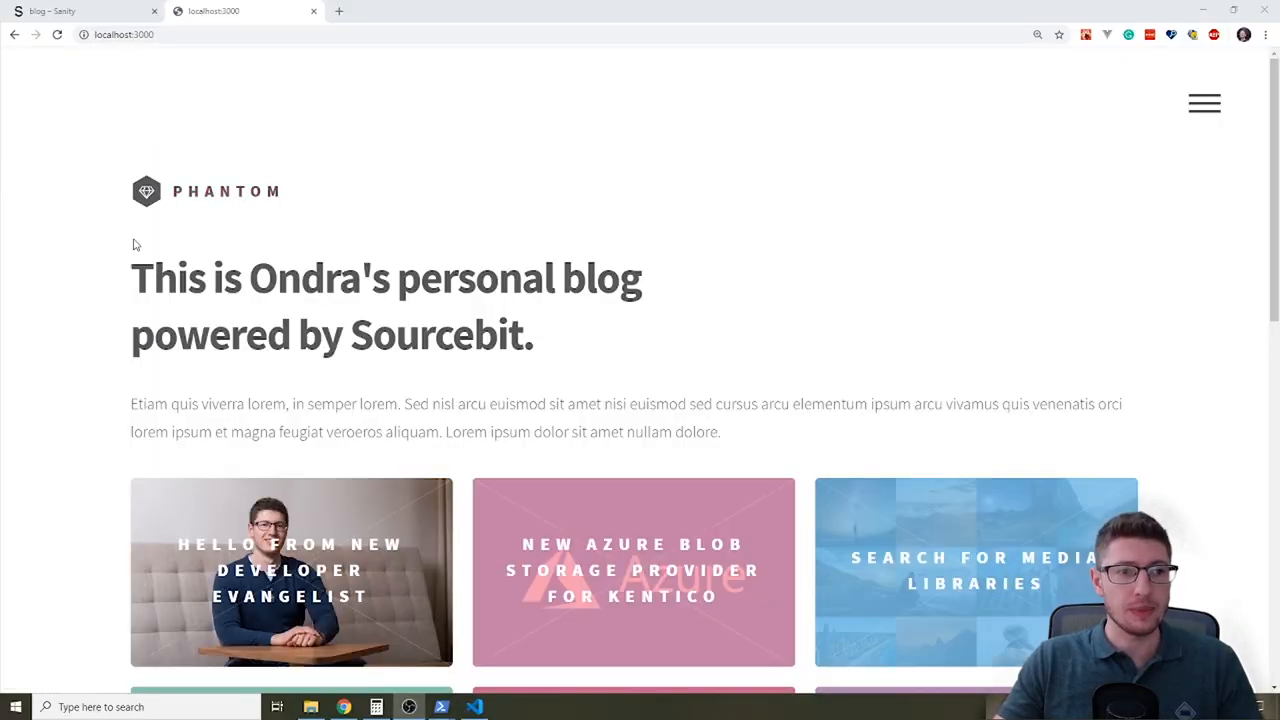
{"action": "mouse_move", "coordinate": [643, 346]}
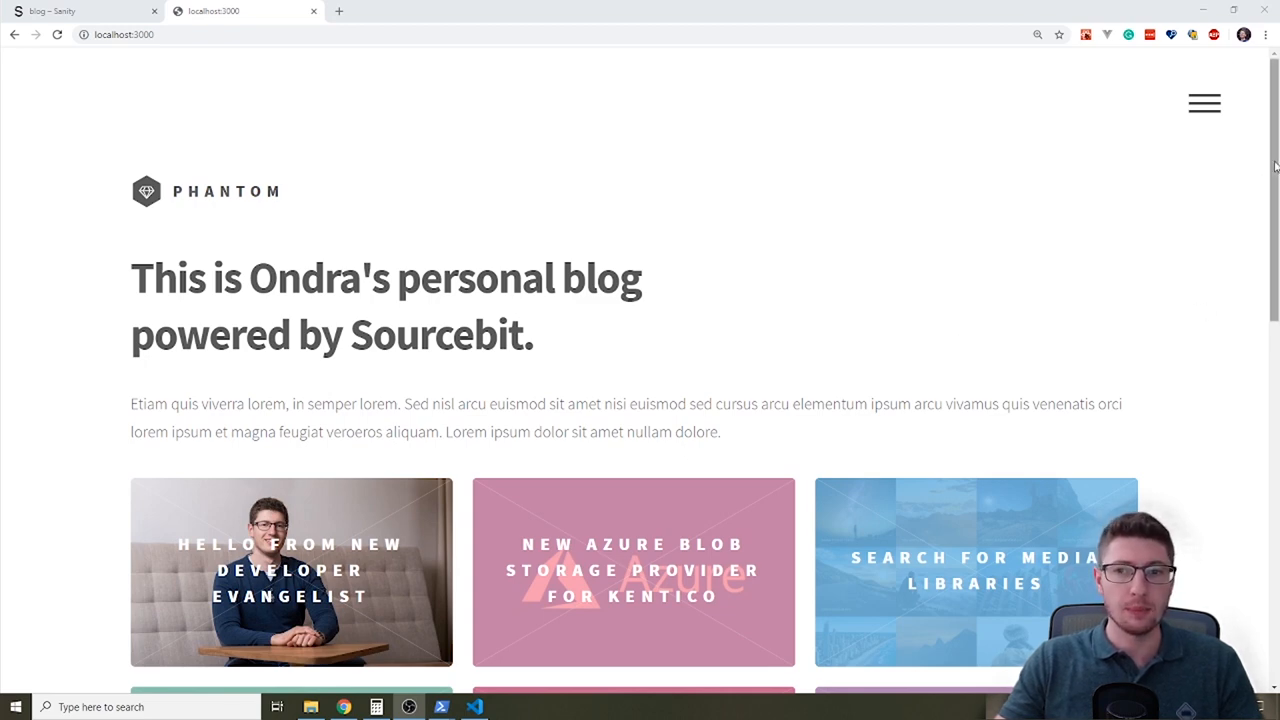
Open the 'Hello from new Developer Evangelist' post on localhost:3000 and scroll through its content.
{"action": "scroll", "scroll_direction": "down", "scroll_amount": 3}
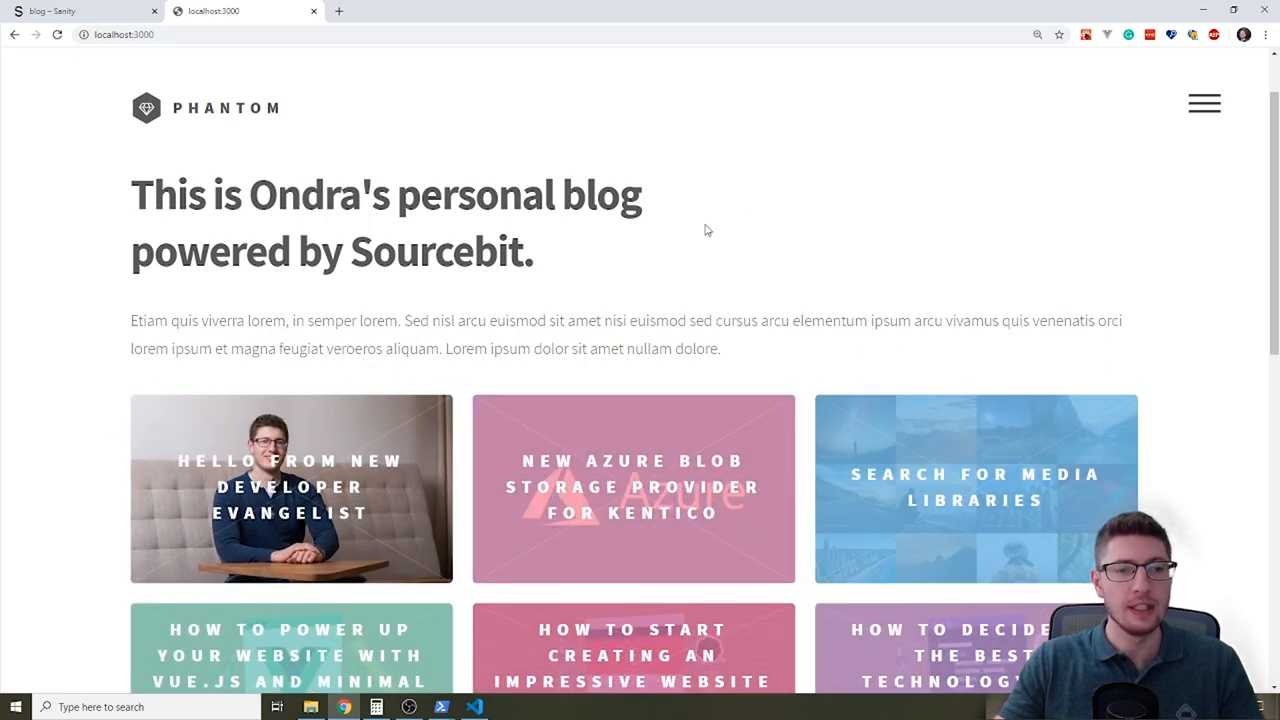
{"action": "mouse_move", "coordinate": [843, 275]}
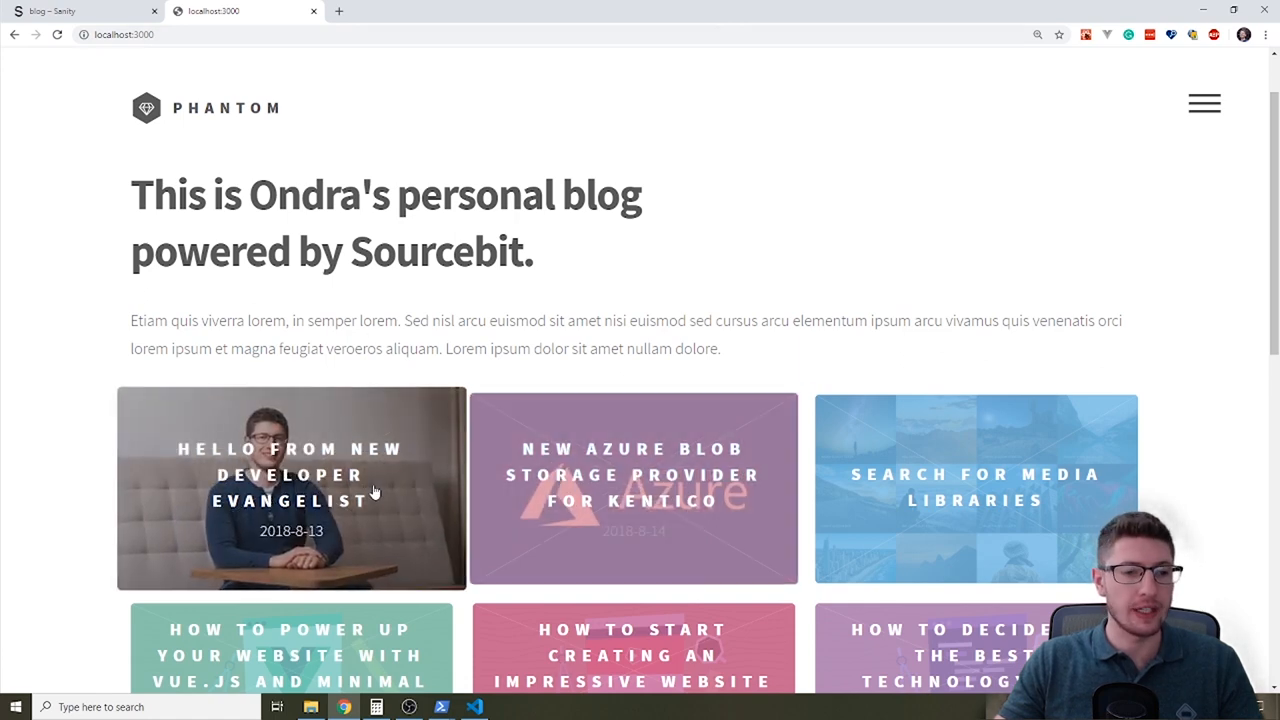
{"action": "left_click", "coordinate": [291, 488]}
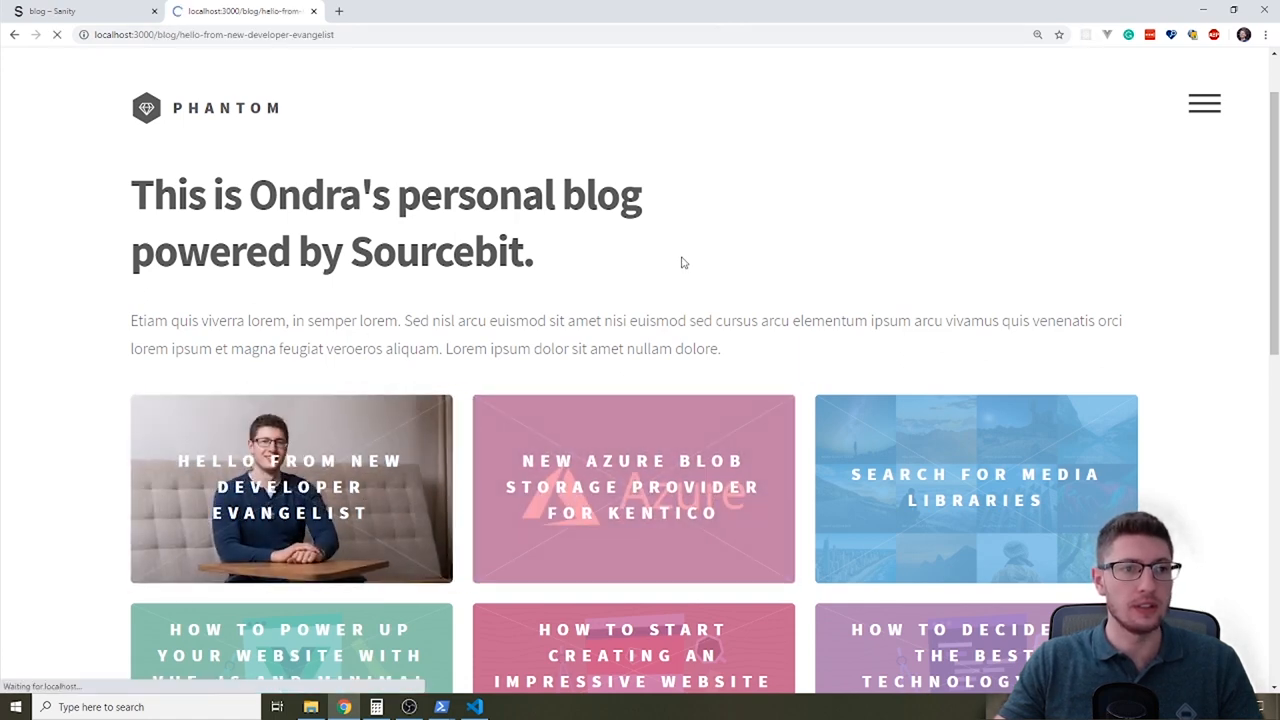
{"action": "left_click", "coordinate": [291, 489]}
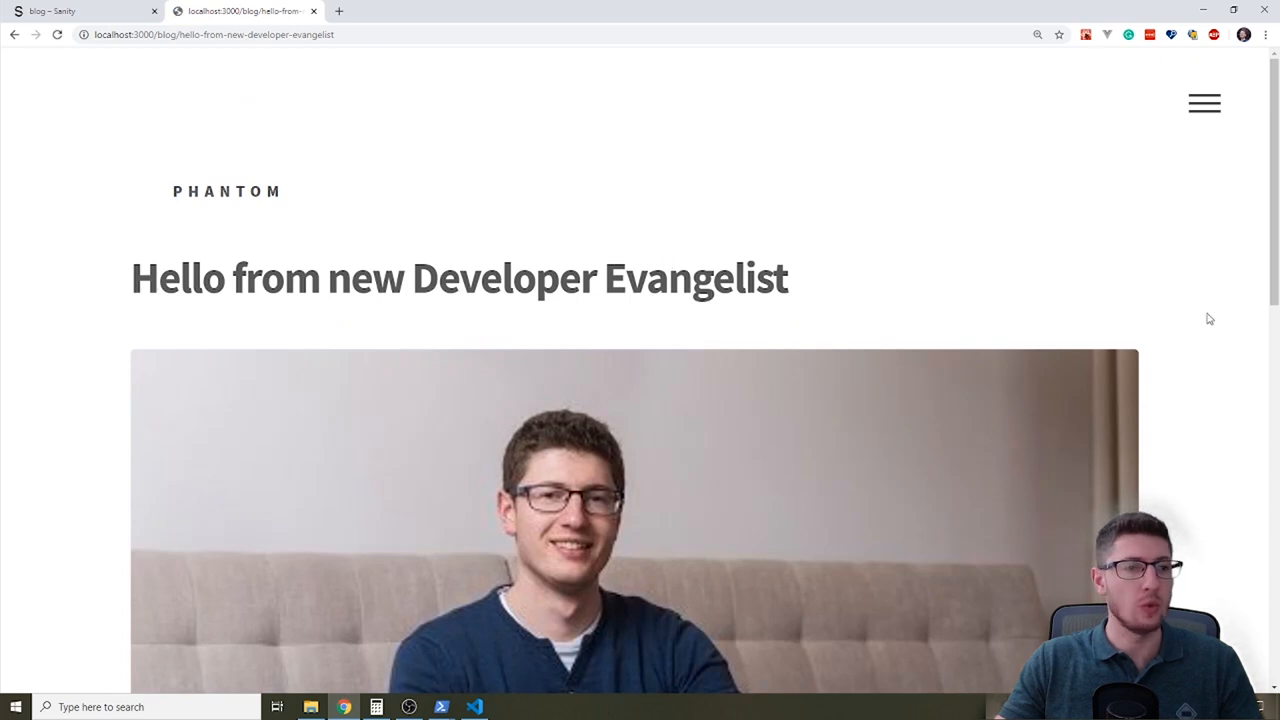
{"action": "scroll", "scroll_direction": "down", "scroll_amount": 3}
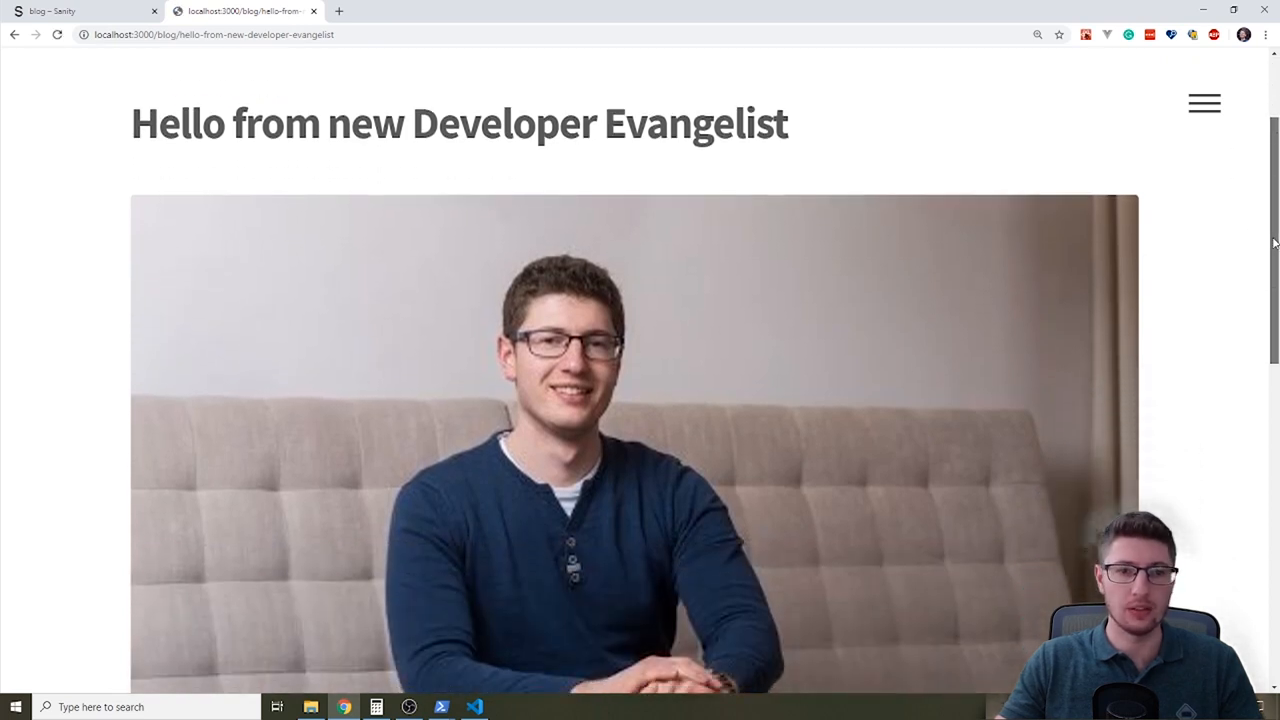
{"action": "scroll", "scroll_direction": "down", "scroll_amount": 3}
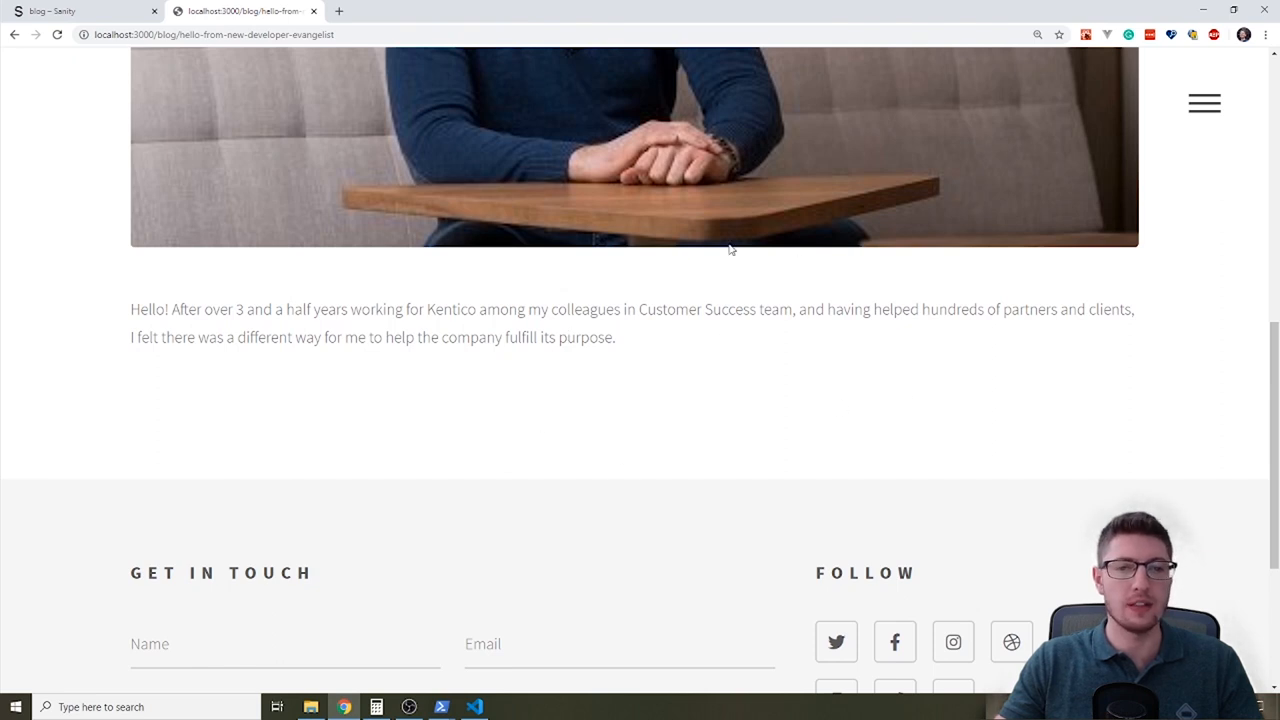
{"action": "mouse_move", "coordinate": [710, 220]}
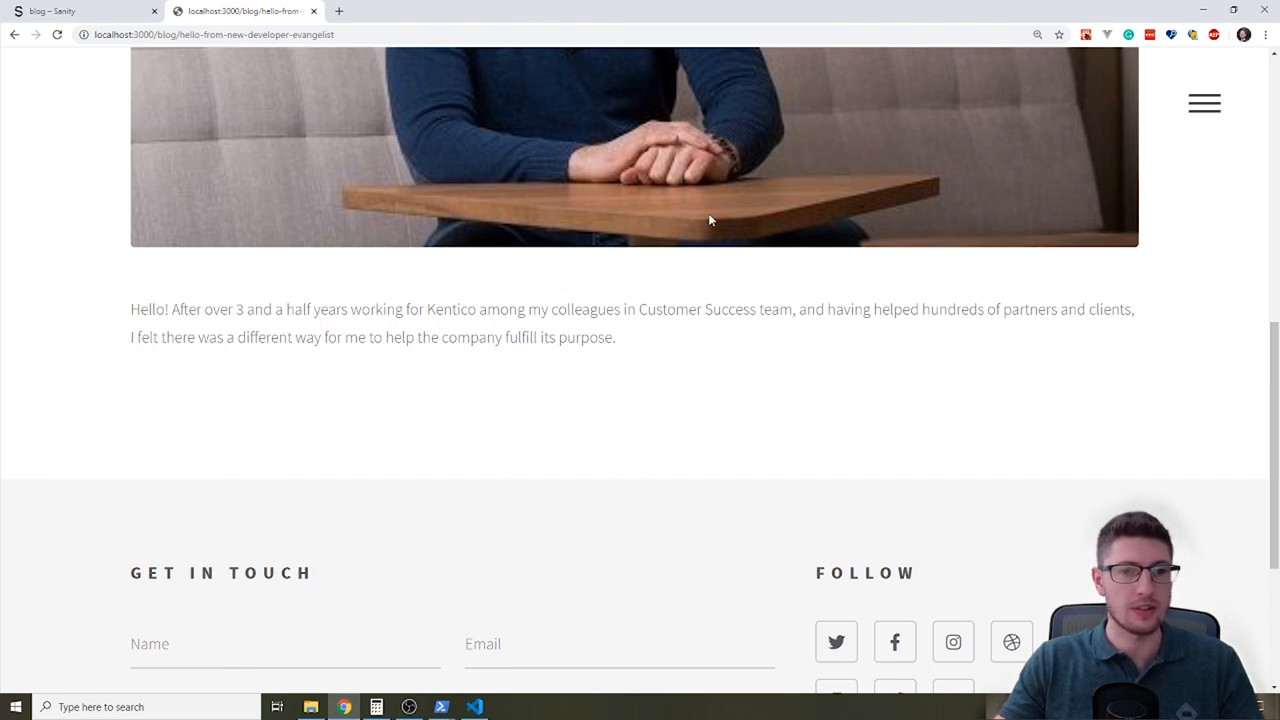
{"action": "scroll", "scroll_direction": "up", "scroll_amount": 3}
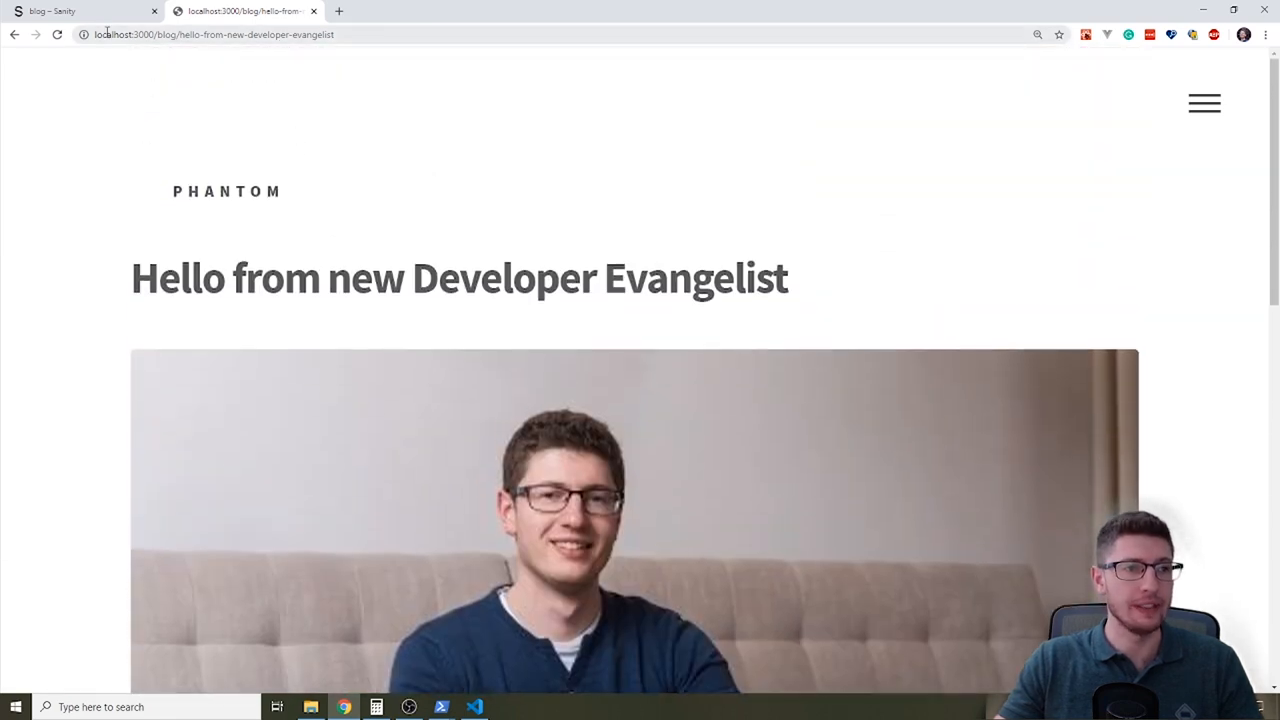
View the 'Hello from new Developer Evangelist' entry in Sanity Studio's Post list.
{"action": "left_click", "coordinate": [80, 11]}
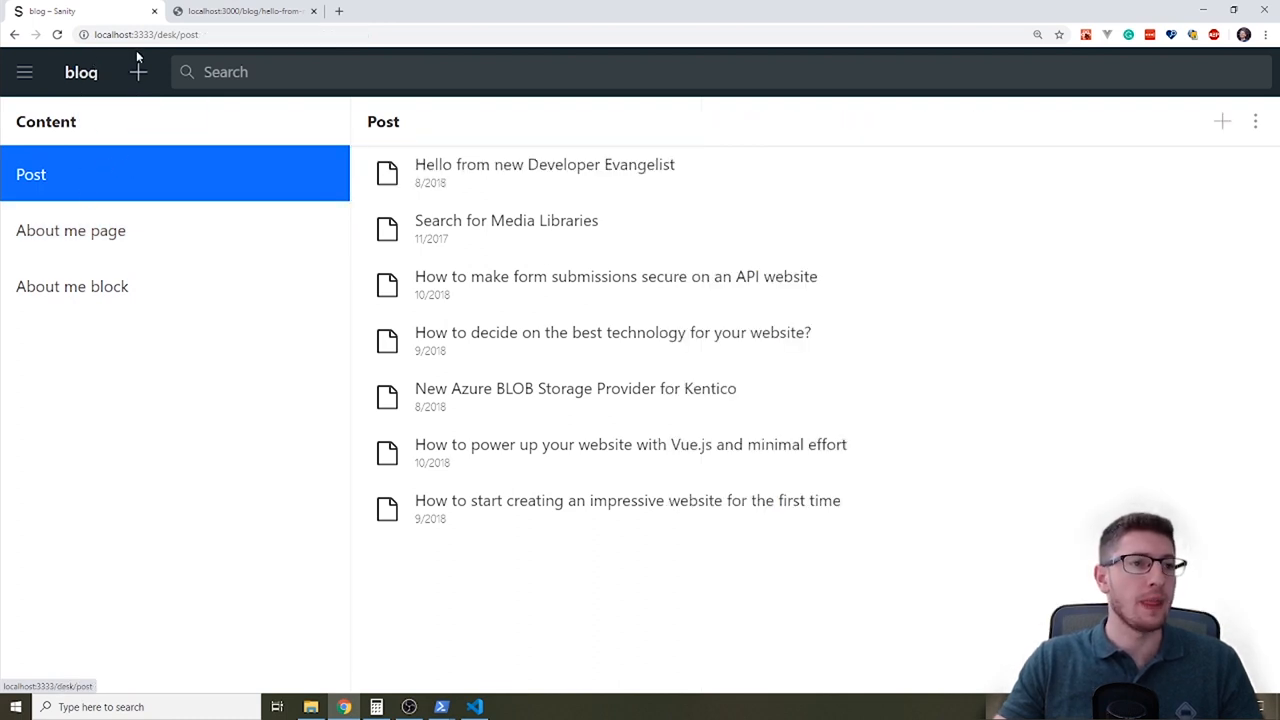
{"action": "mouse_move", "coordinate": [177, 165]}
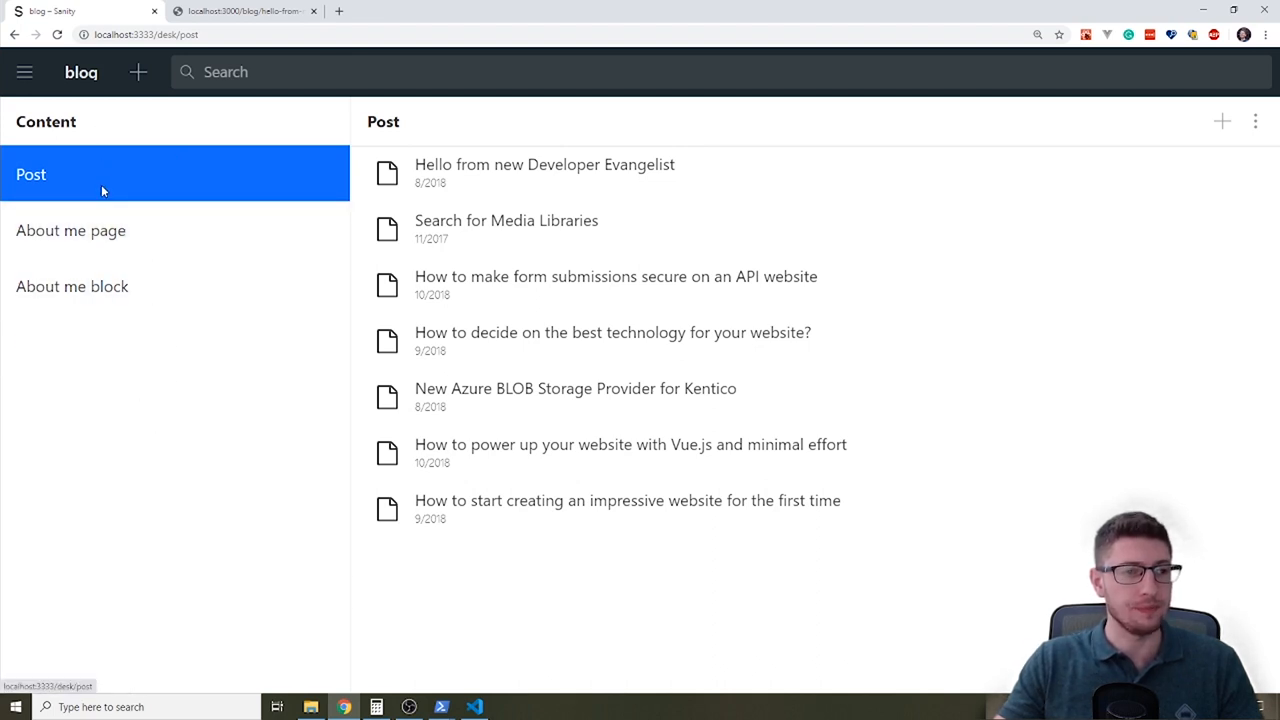
{"action": "mouse_move", "coordinate": [517, 285]}
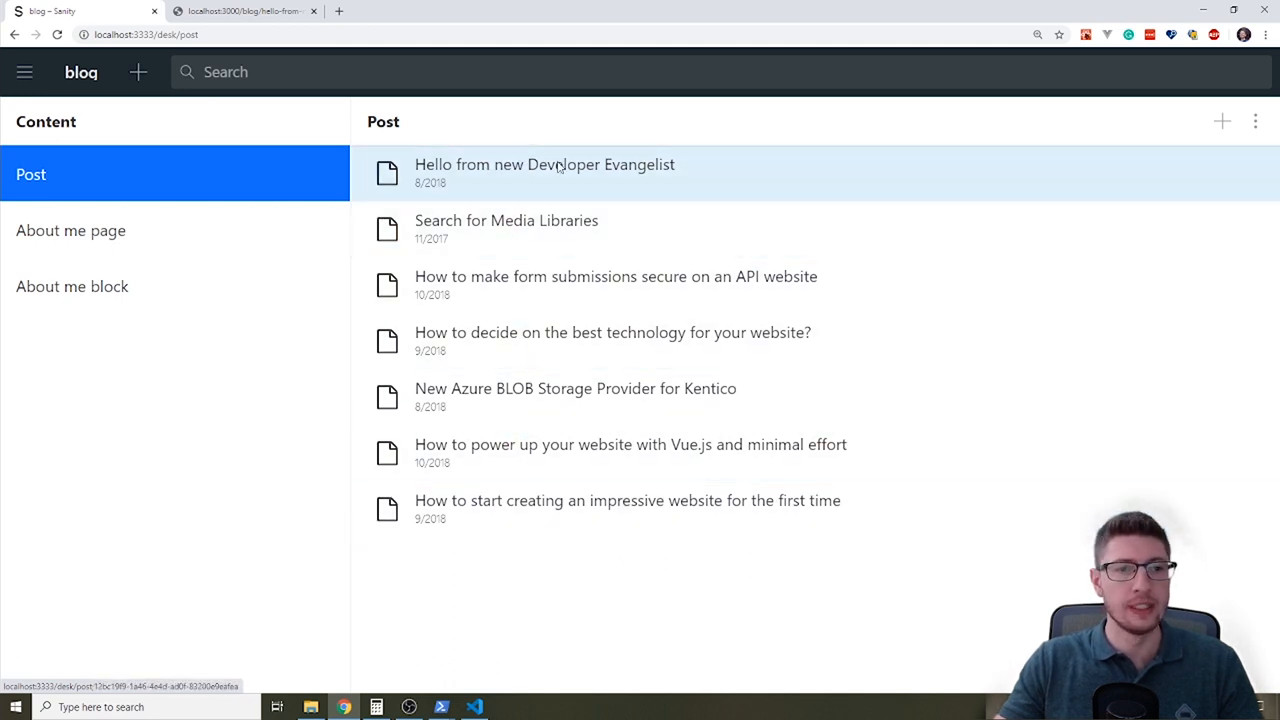
{"action": "left_click", "coordinate": [544, 164]}
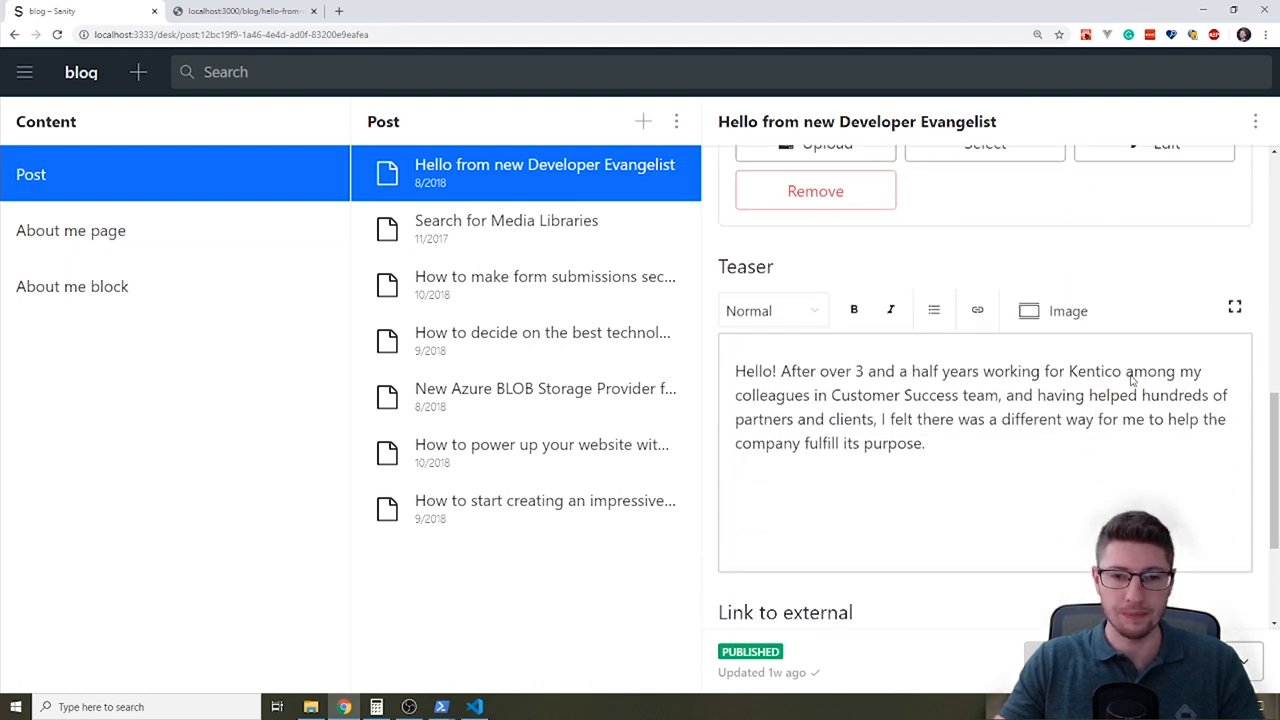
{"action": "left_click", "coordinate": [245, 11]}
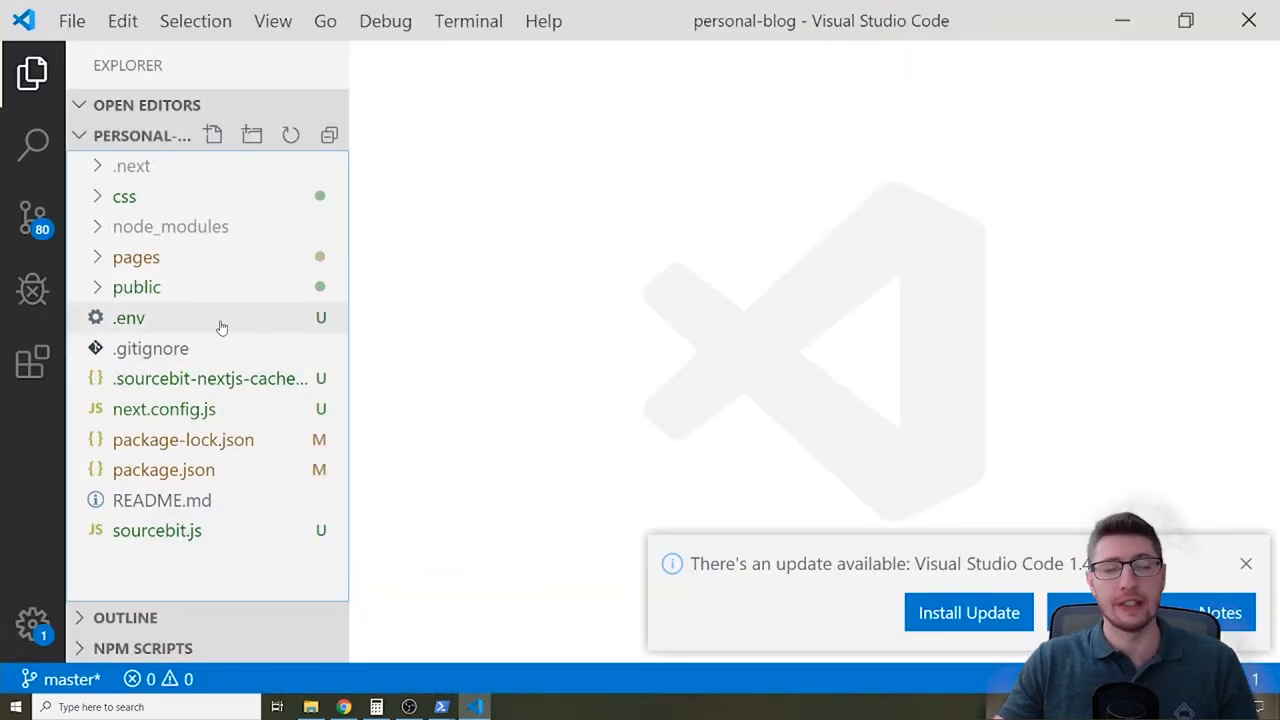
{"action": "mouse_move", "coordinate": [142, 287]}
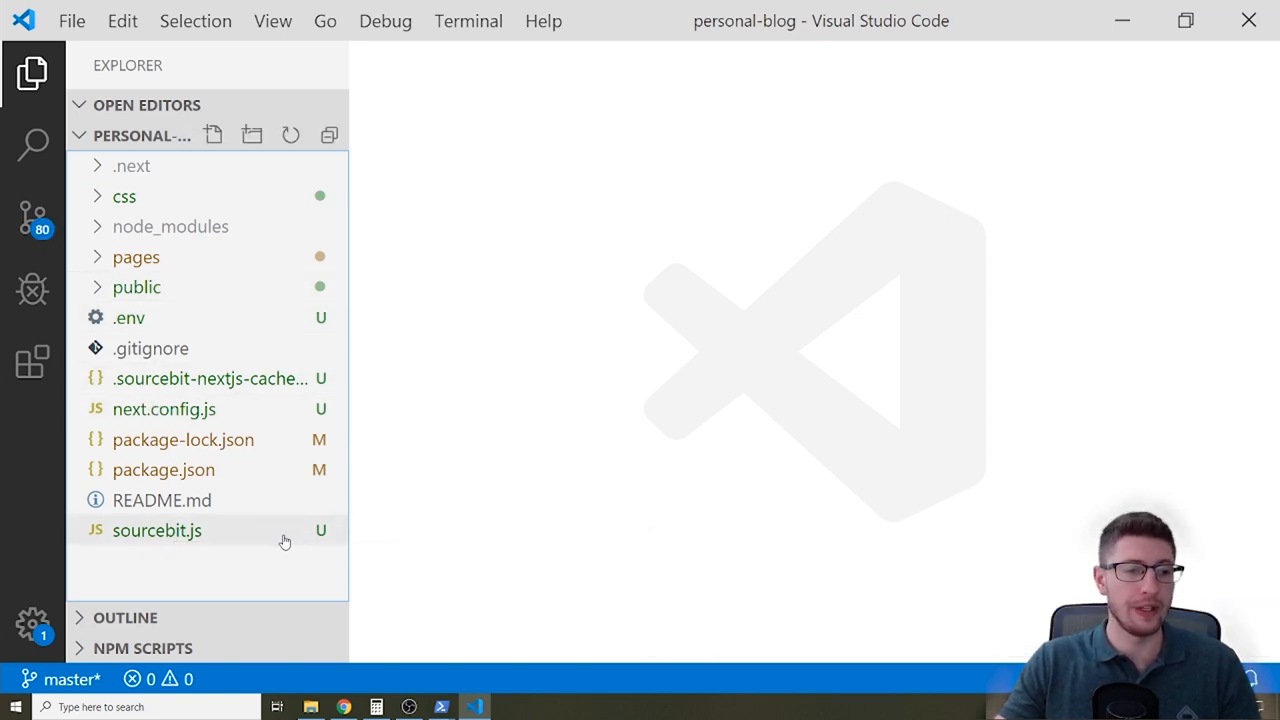
{"action": "mouse_move", "coordinate": [157, 530]}
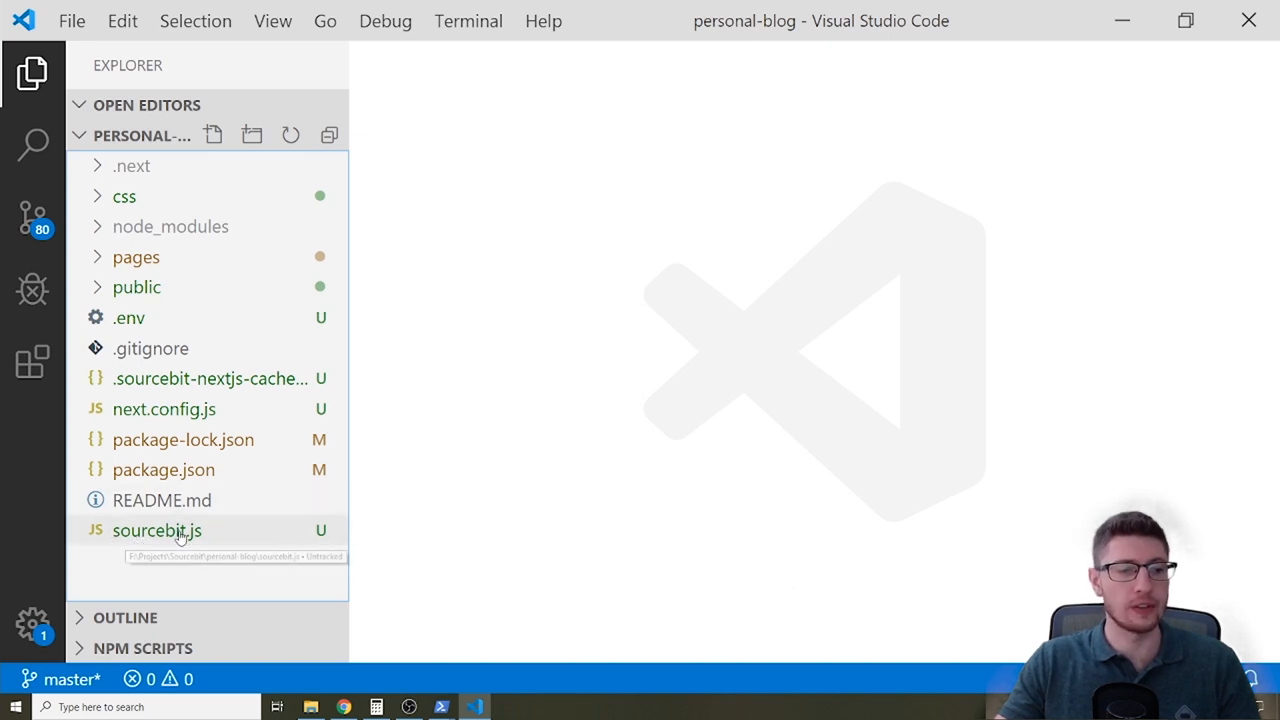
Open sourcebit.js from the Explorer sidebar.
{"action": "double_click", "coordinate": [157, 530]}
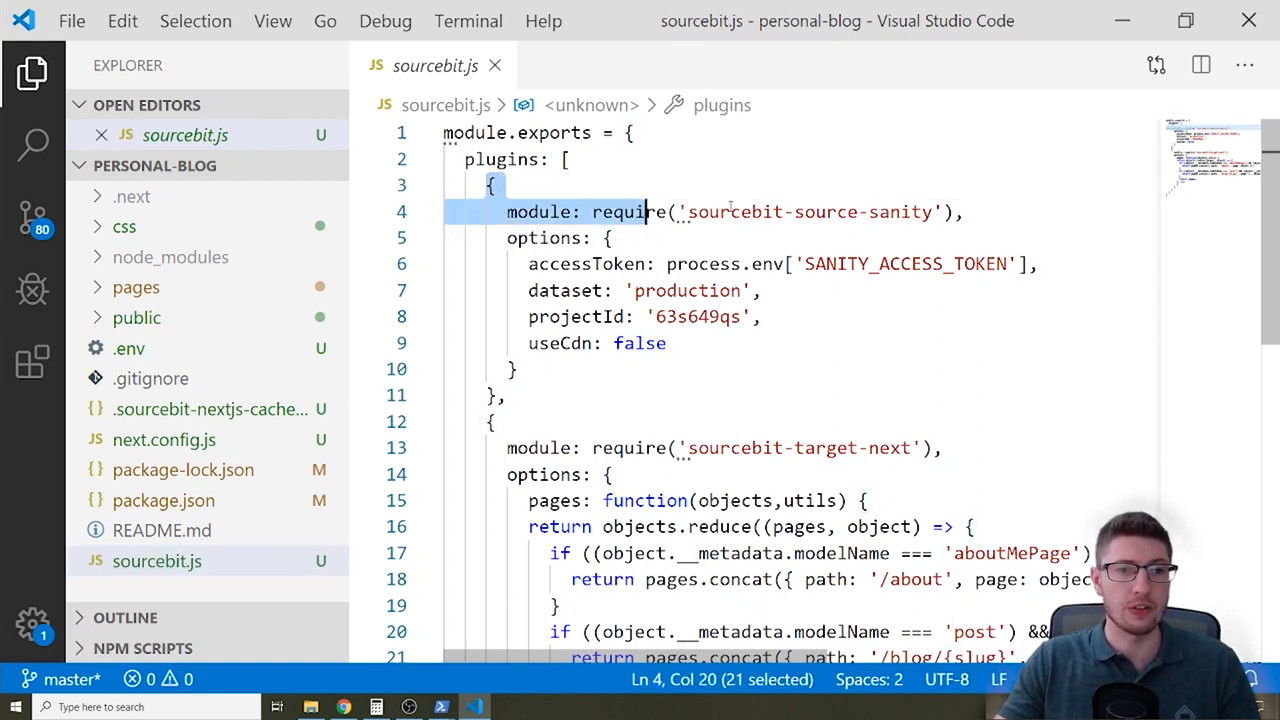
{"action": "left_click", "coordinate": [965, 211]}
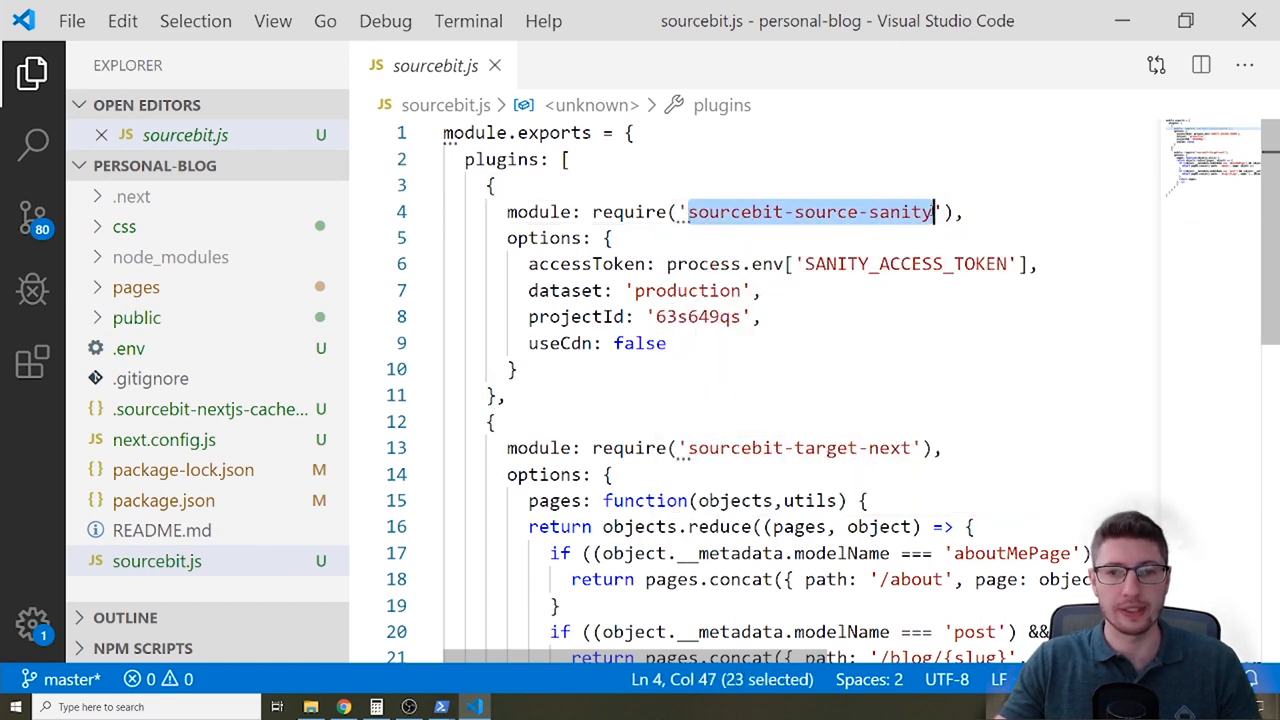
{"action": "left_click", "coordinate": [967, 211]}
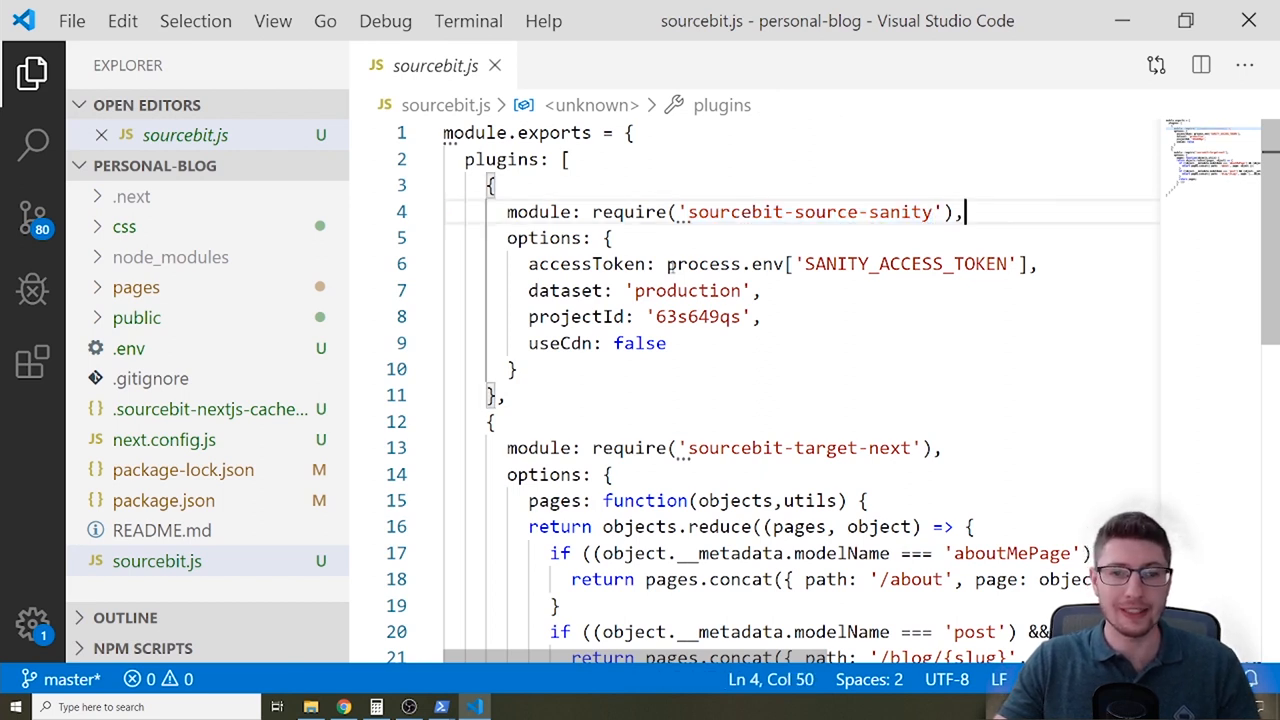
{"action": "double_click", "coordinate": [587, 263]}
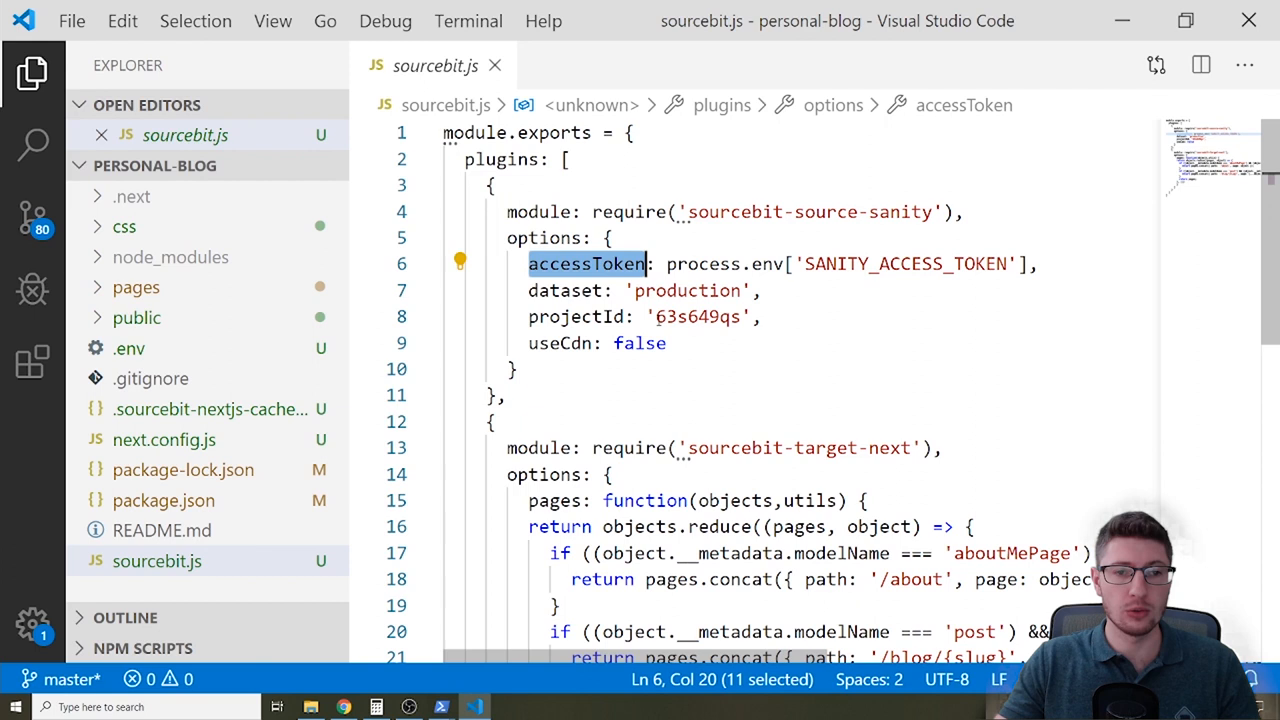
{"action": "double_click", "coordinate": [575, 316]}
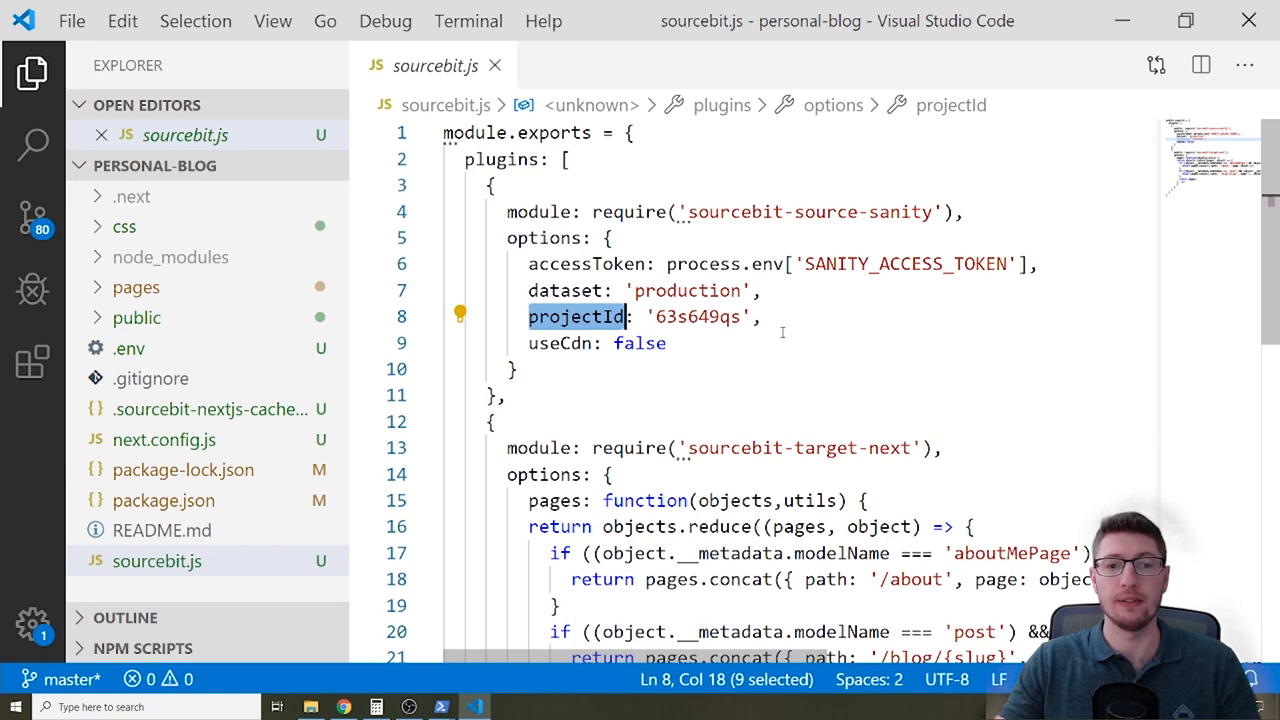
{"action": "scroll", "scroll_direction": "down", "scroll_amount": 3}
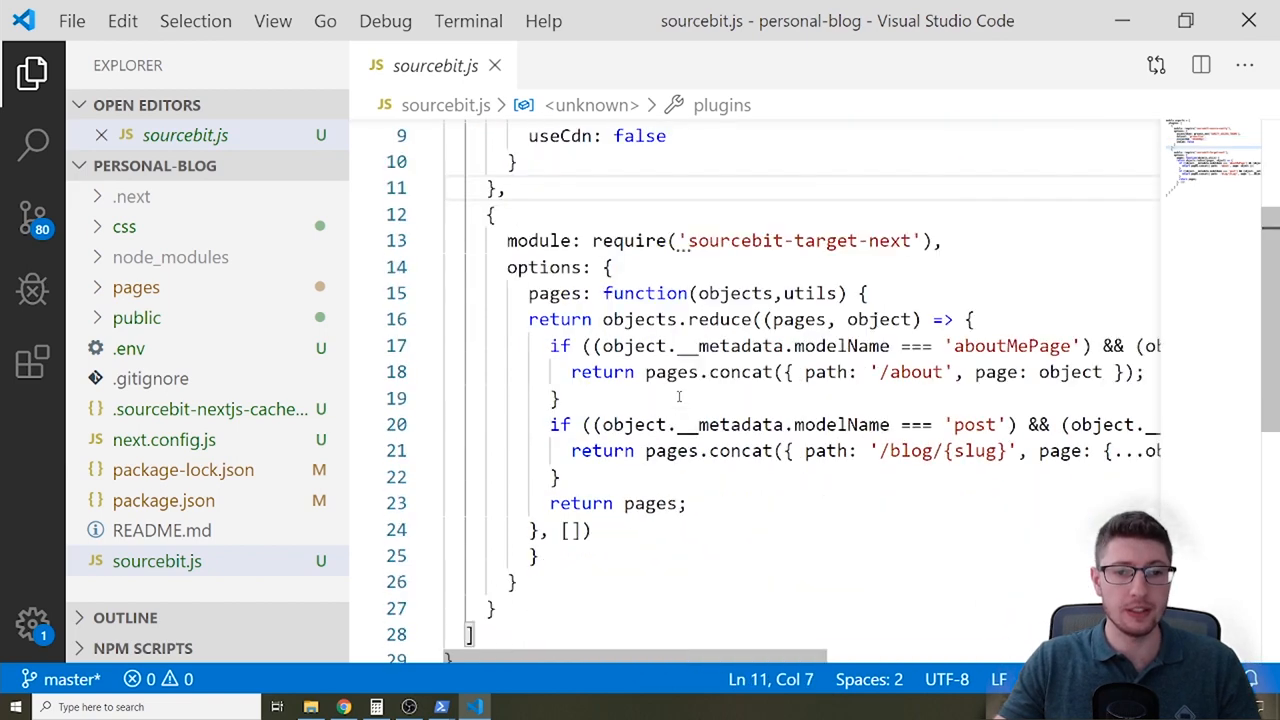
{"action": "scroll", "scroll_direction": "down", "scroll_amount": 3}
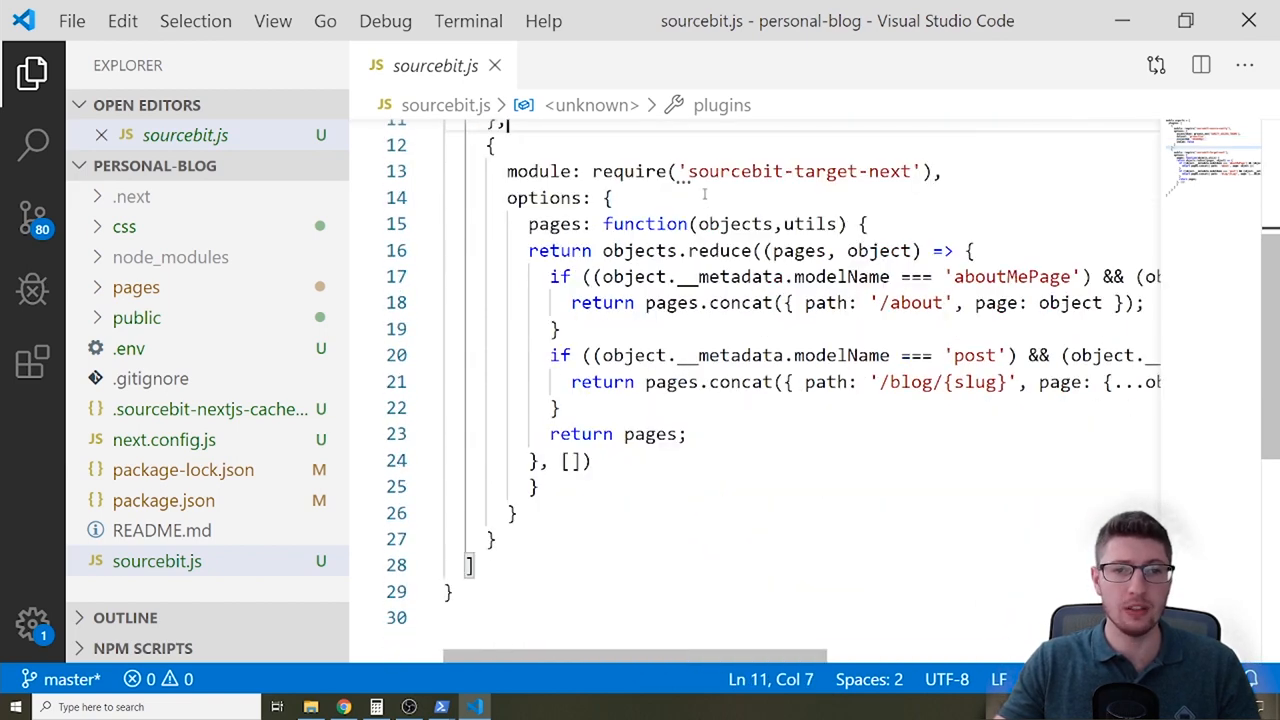
{"action": "double_click", "coordinate": [800, 171]}
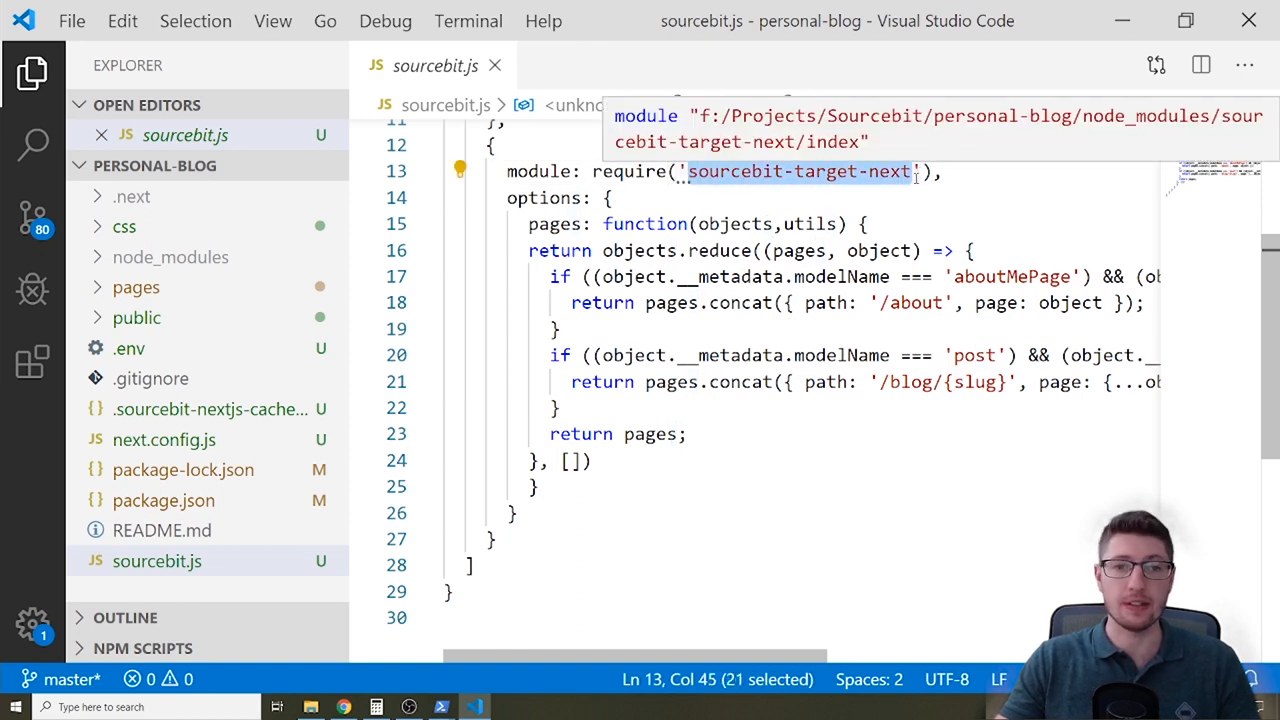
{"action": "left_click", "coordinate": [610, 197]}
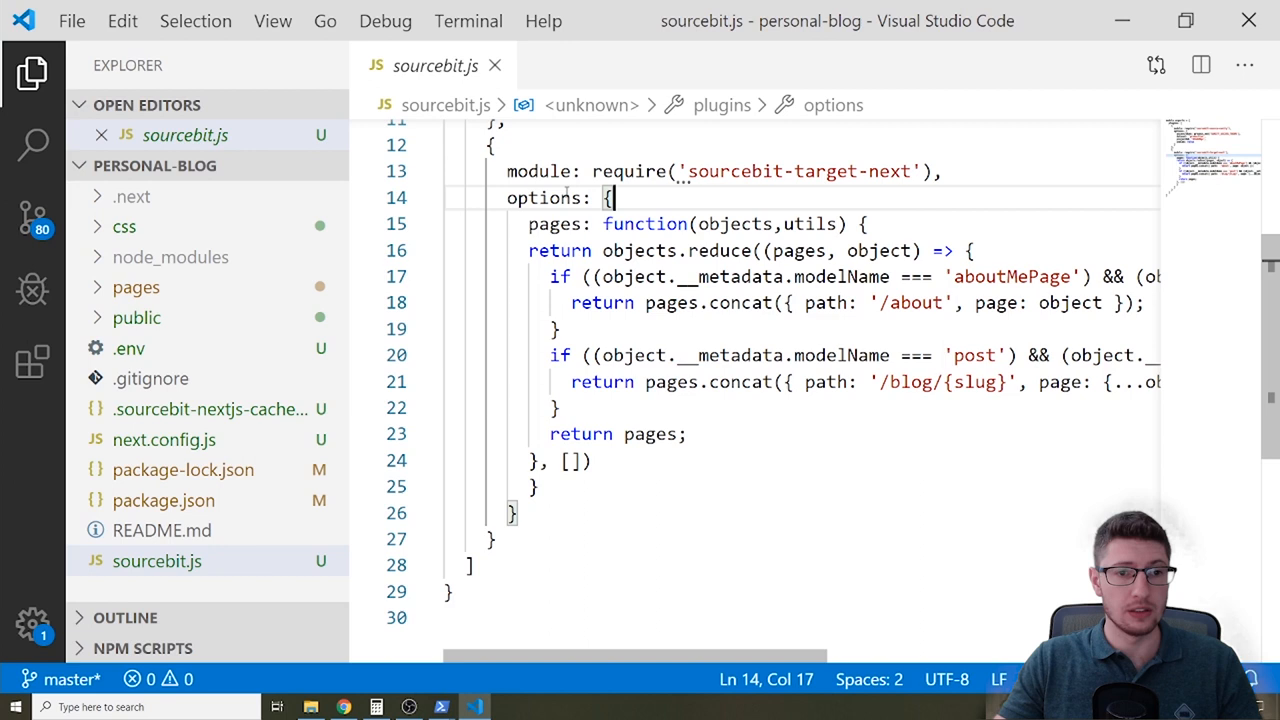
{"action": "left_click_drag", "start_coordinate": [605, 197], "coordinate": [685, 433]}
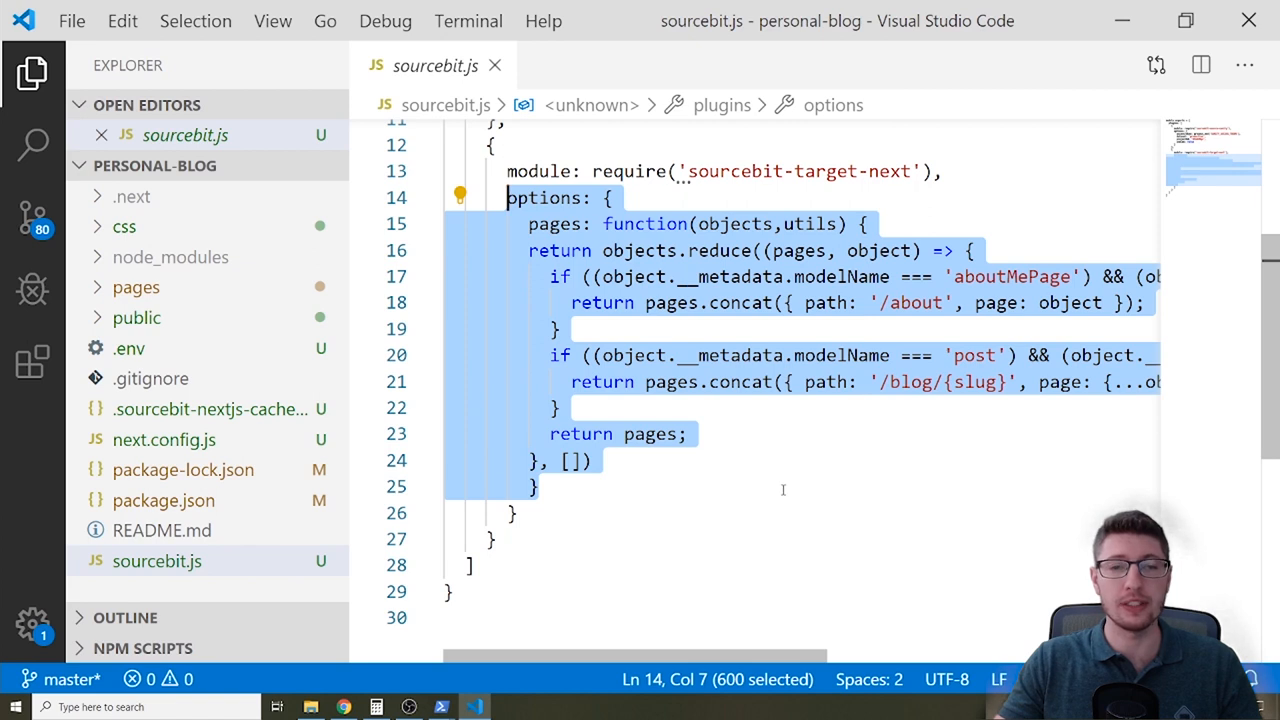
{"action": "mouse_move", "coordinate": [758, 476]}
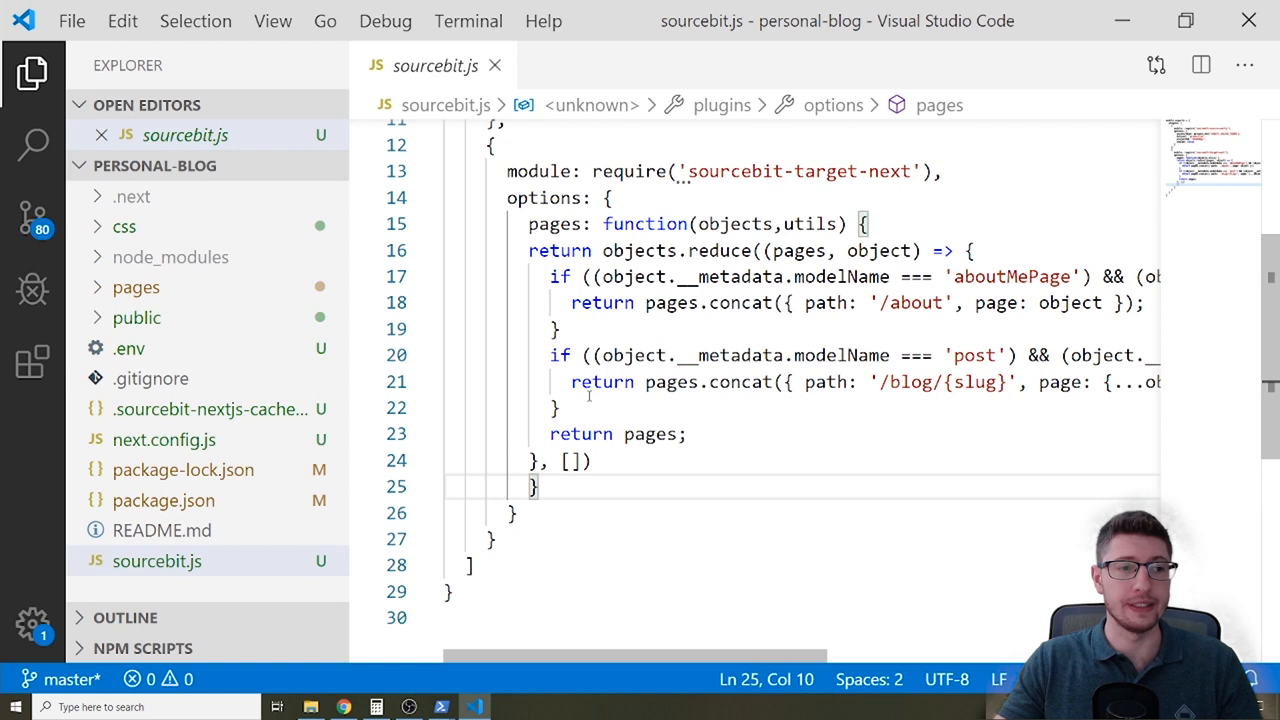
Expand pages > blog in the Explorer and open [slug].js.
{"action": "left_click", "coordinate": [136, 287]}
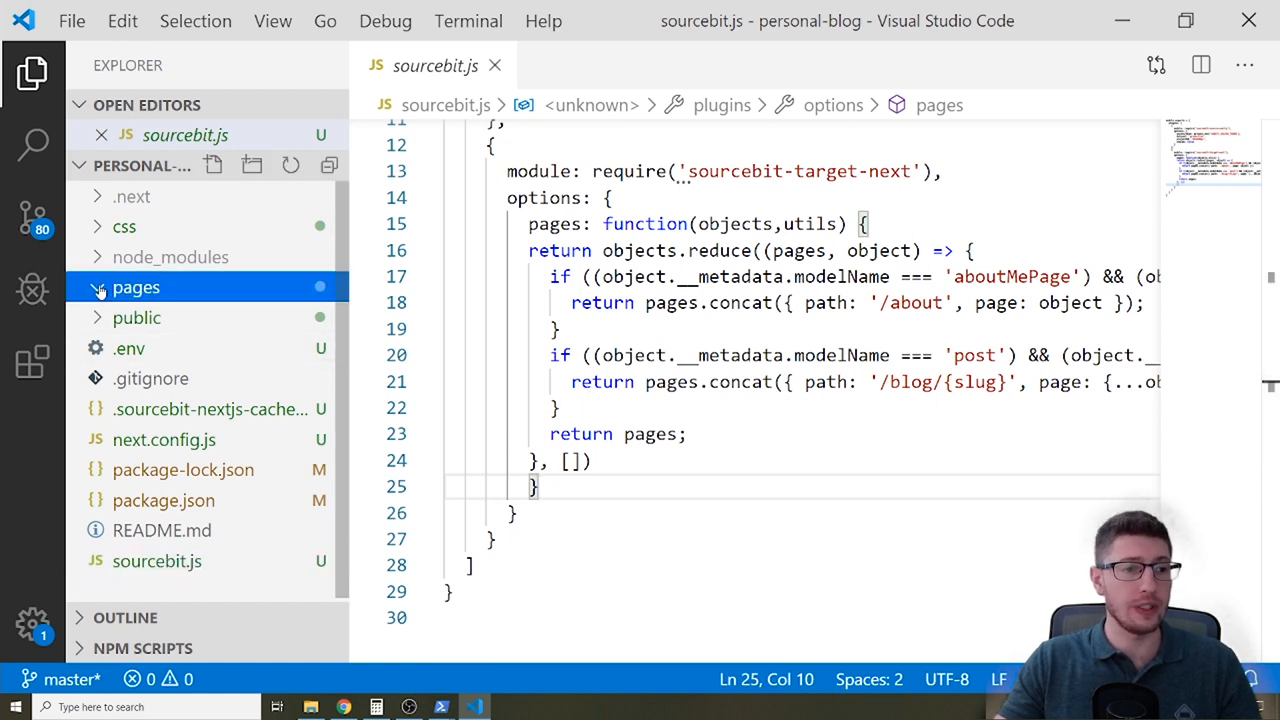
{"action": "left_click", "coordinate": [136, 287]}
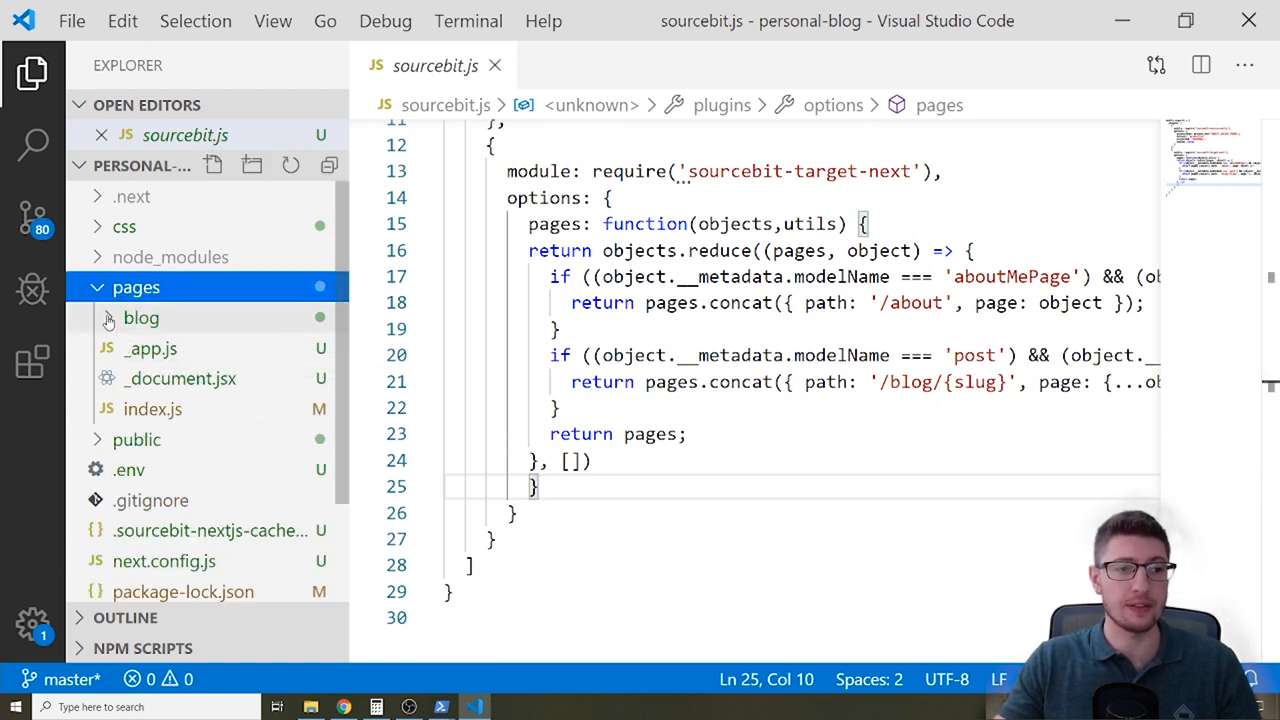
{"action": "left_click", "coordinate": [141, 317]}
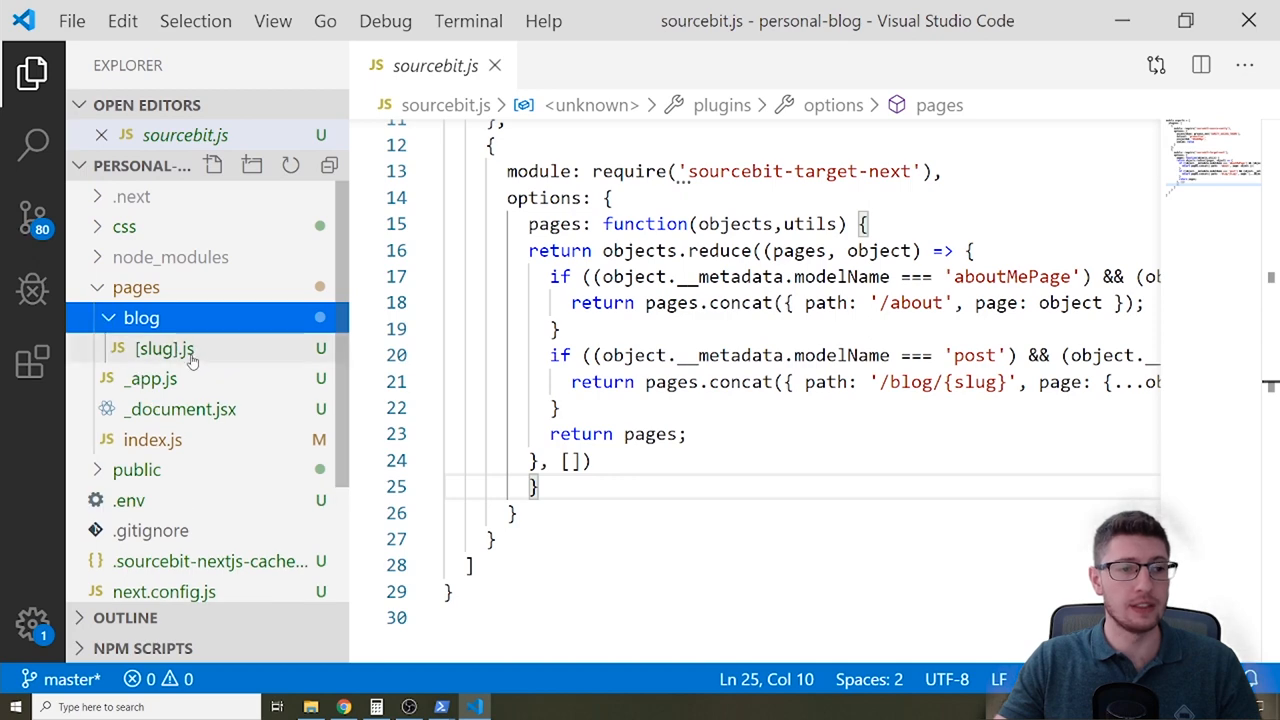
{"action": "left_click", "coordinate": [164, 348]}
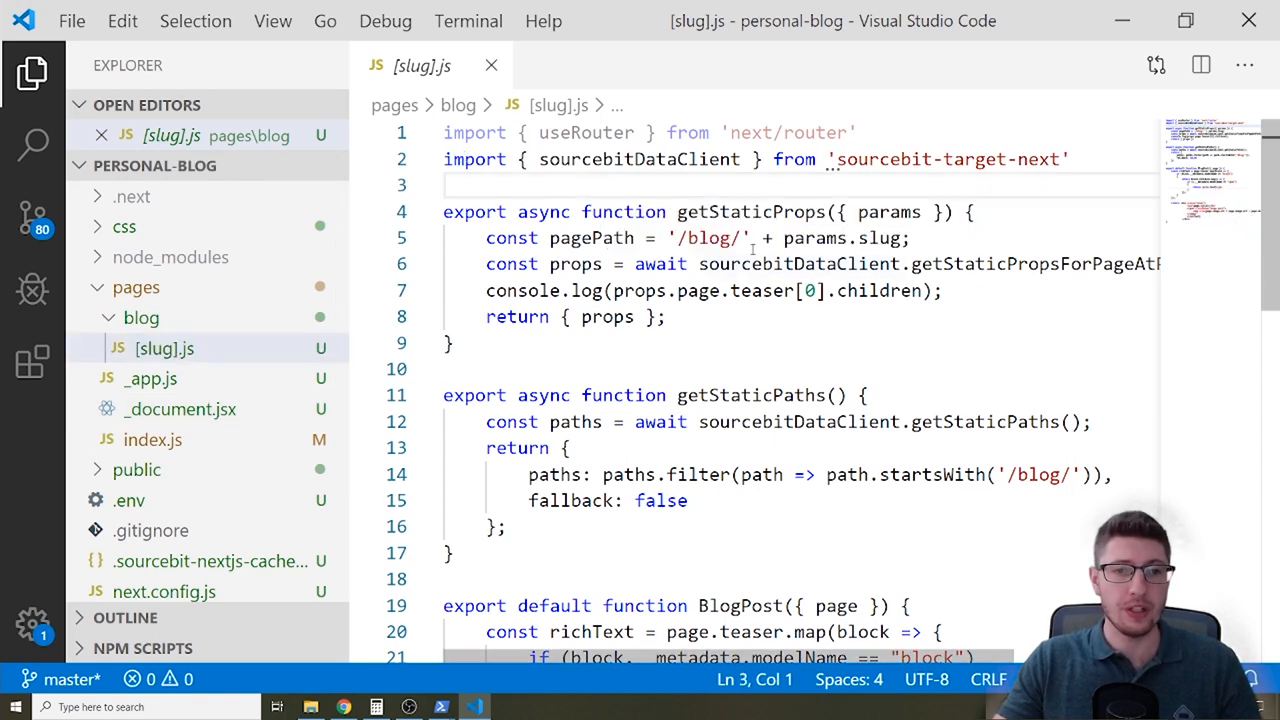
Review getStaticProps, the pagePath variable and the BlogPost rich text rendering.
{"action": "double_click", "coordinate": [750, 211]}
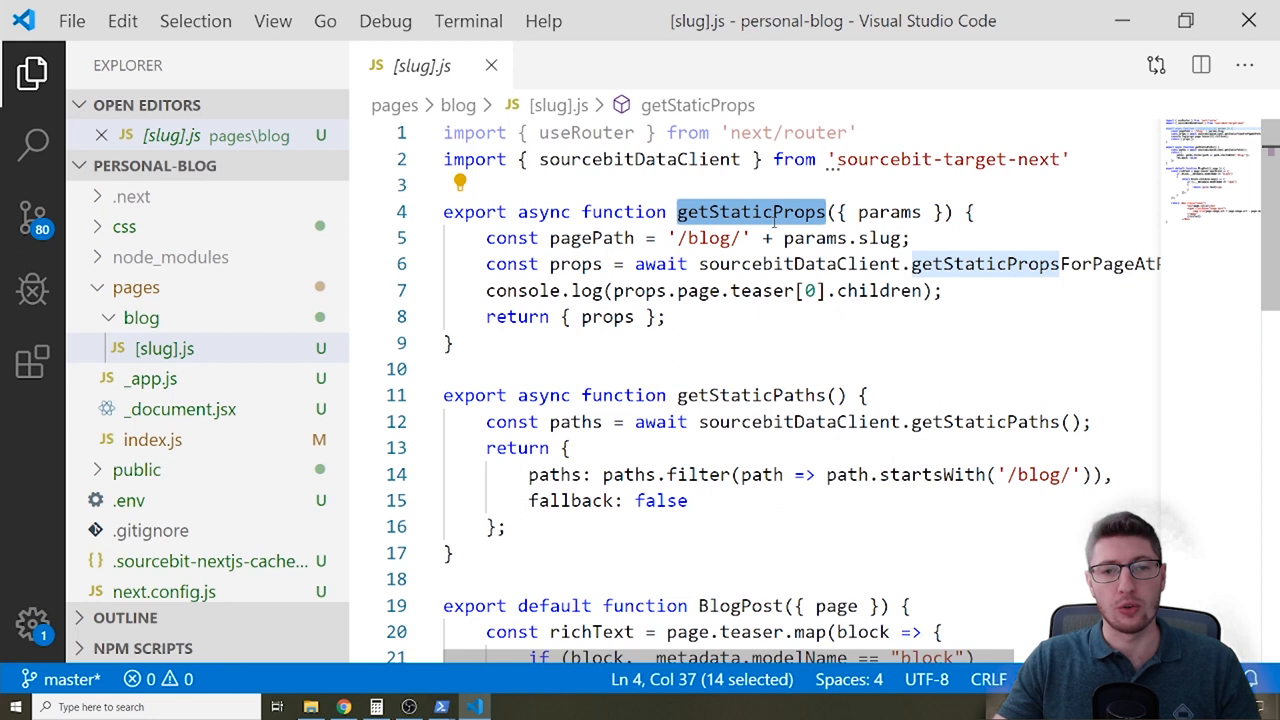
{"action": "left_click", "coordinate": [782, 211]}
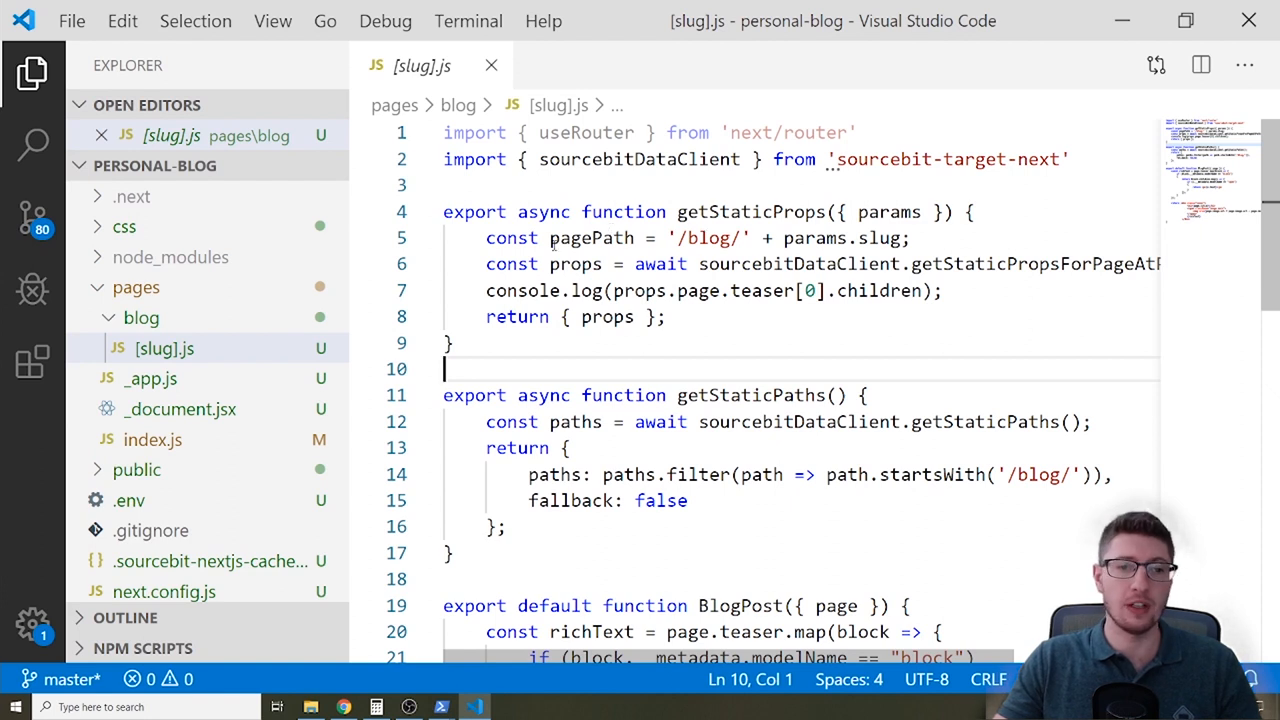
{"action": "double_click", "coordinate": [591, 238]}
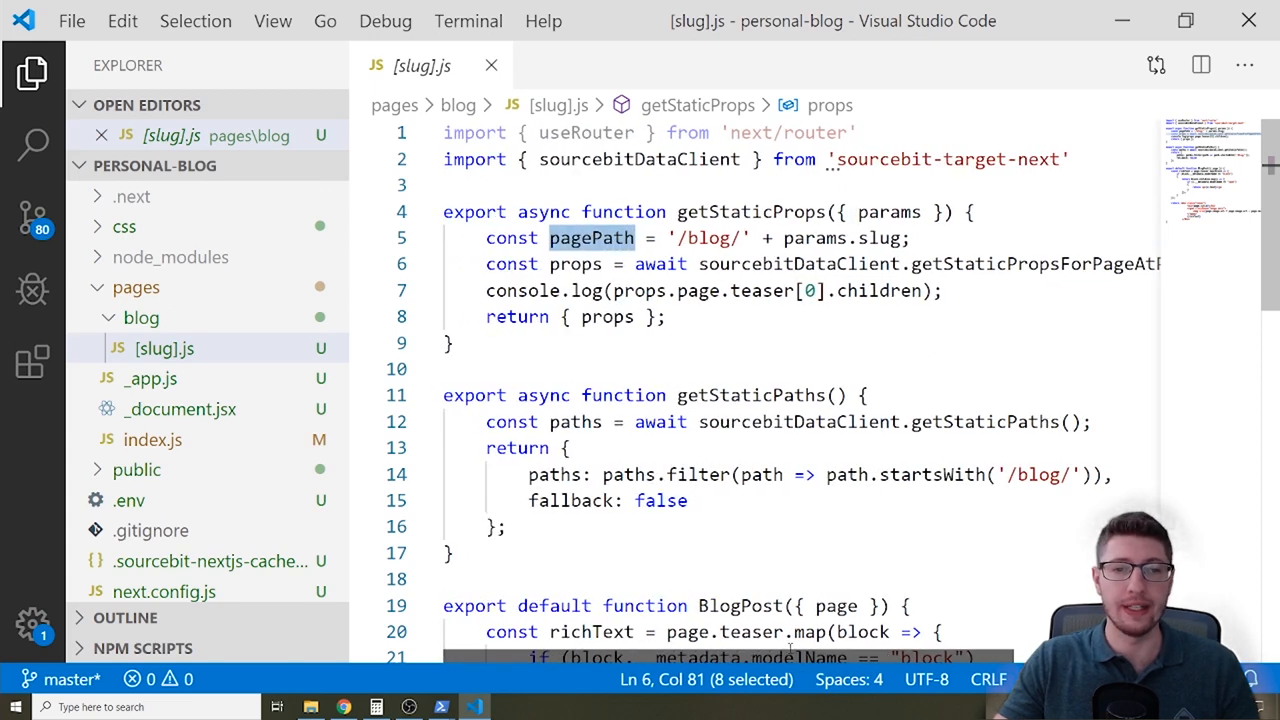
{"action": "left_click", "coordinate": [668, 316]}
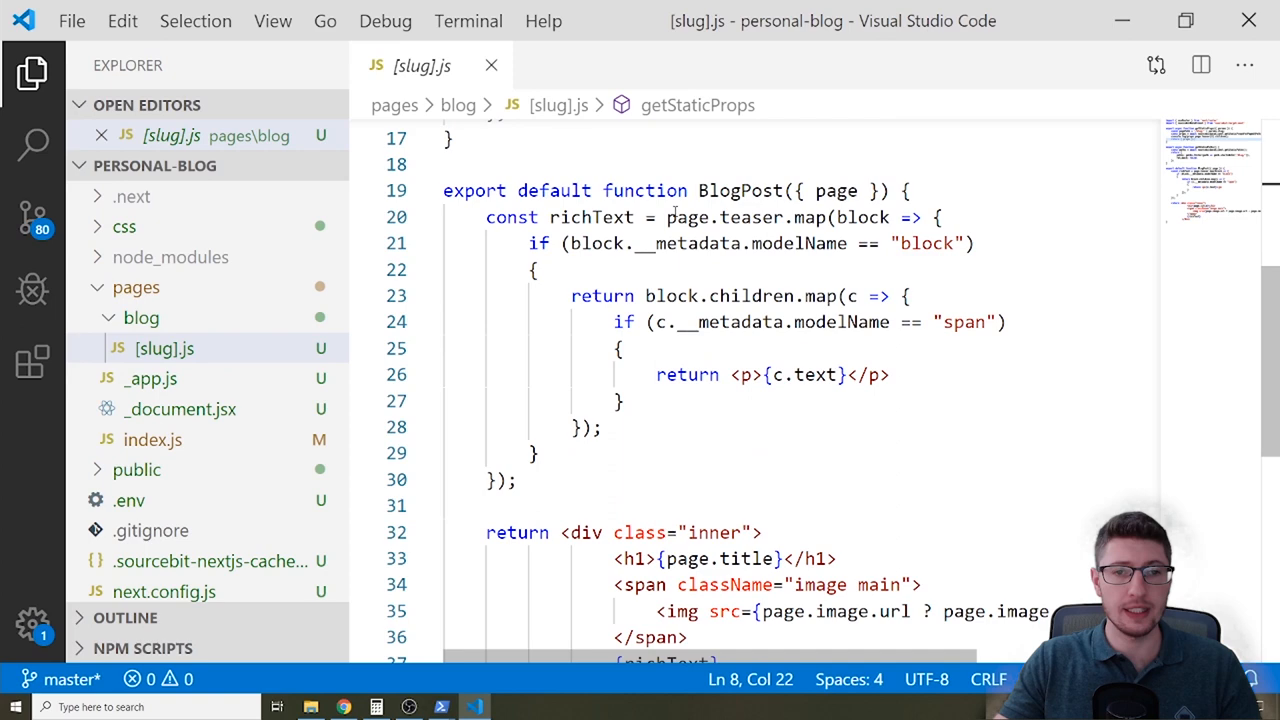
{"action": "scroll", "scroll_direction": "down", "scroll_amount": 3}
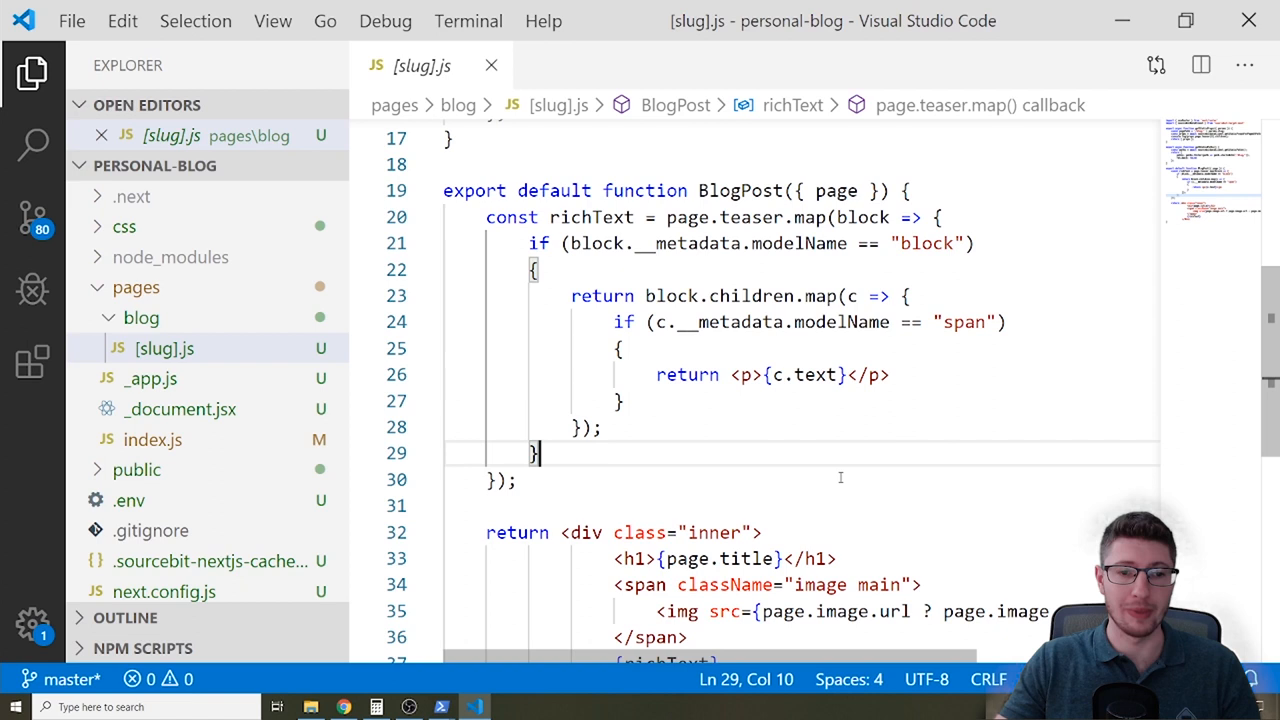
{"action": "left_click", "coordinate": [668, 479]}
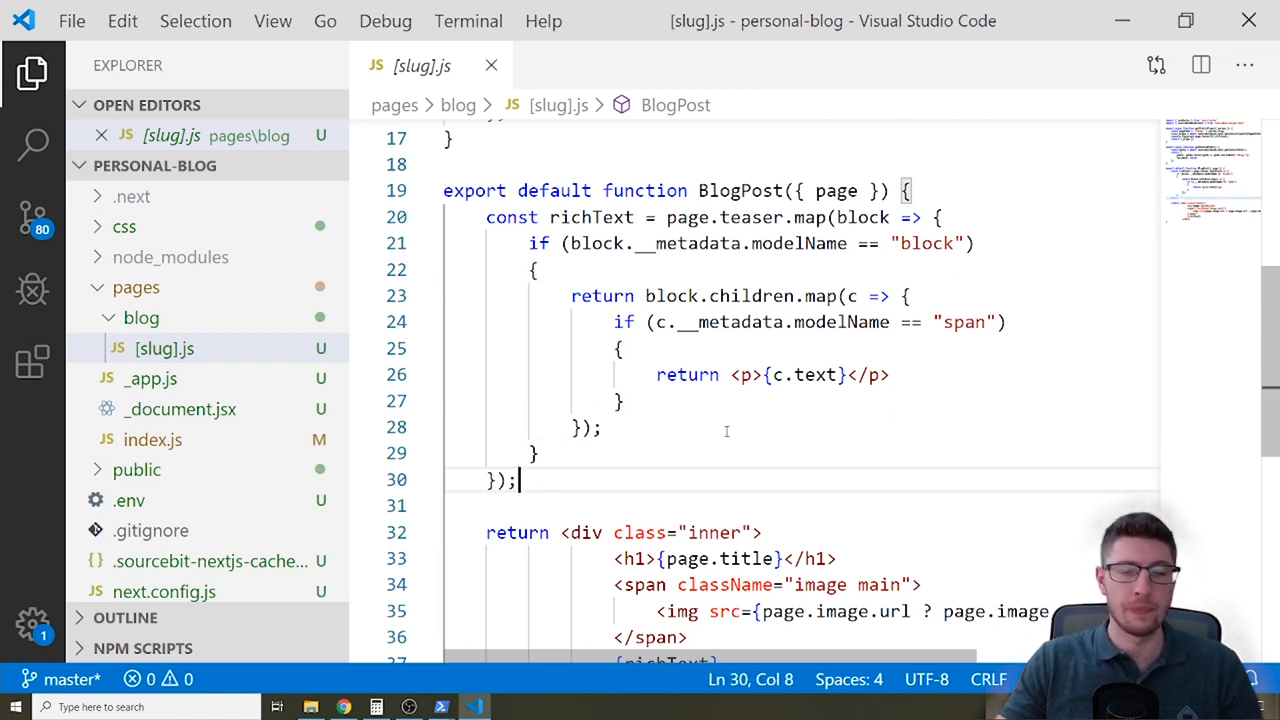
Open pages/index.js and select the article JSX block in the Home component.
{"action": "left_click", "coordinate": [170, 440]}
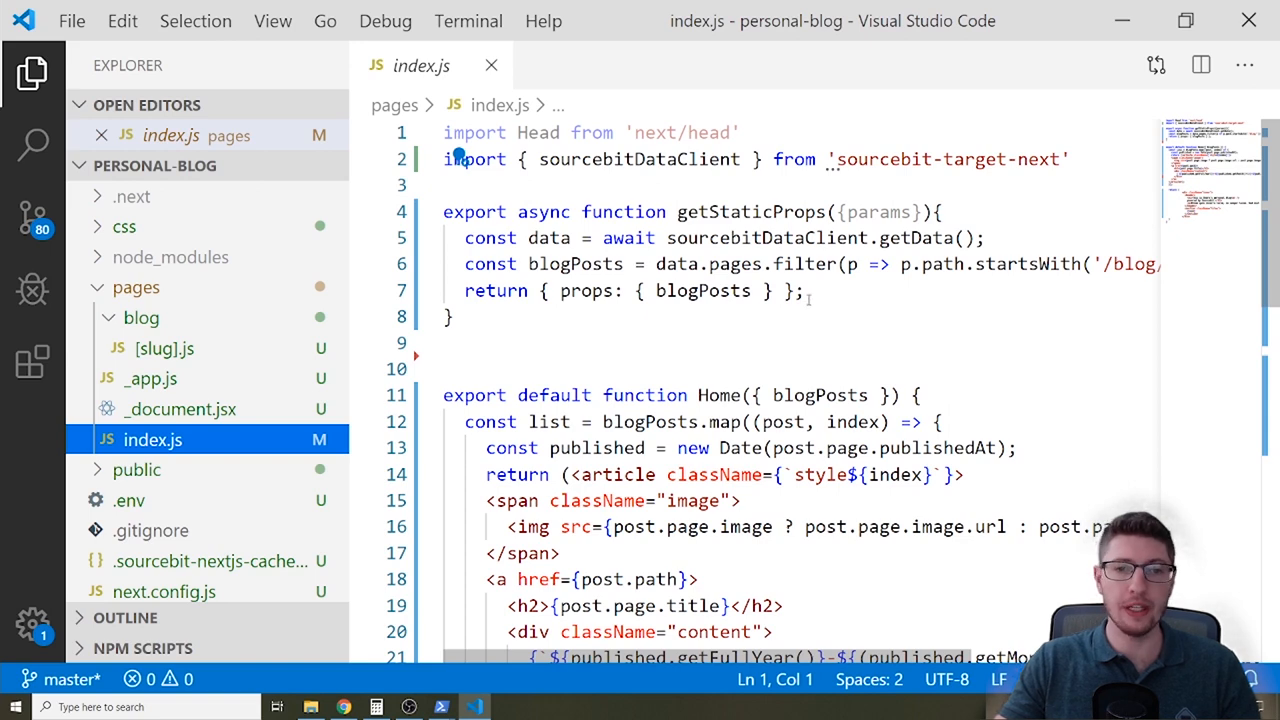
{"action": "double_click", "coordinate": [750, 211]}
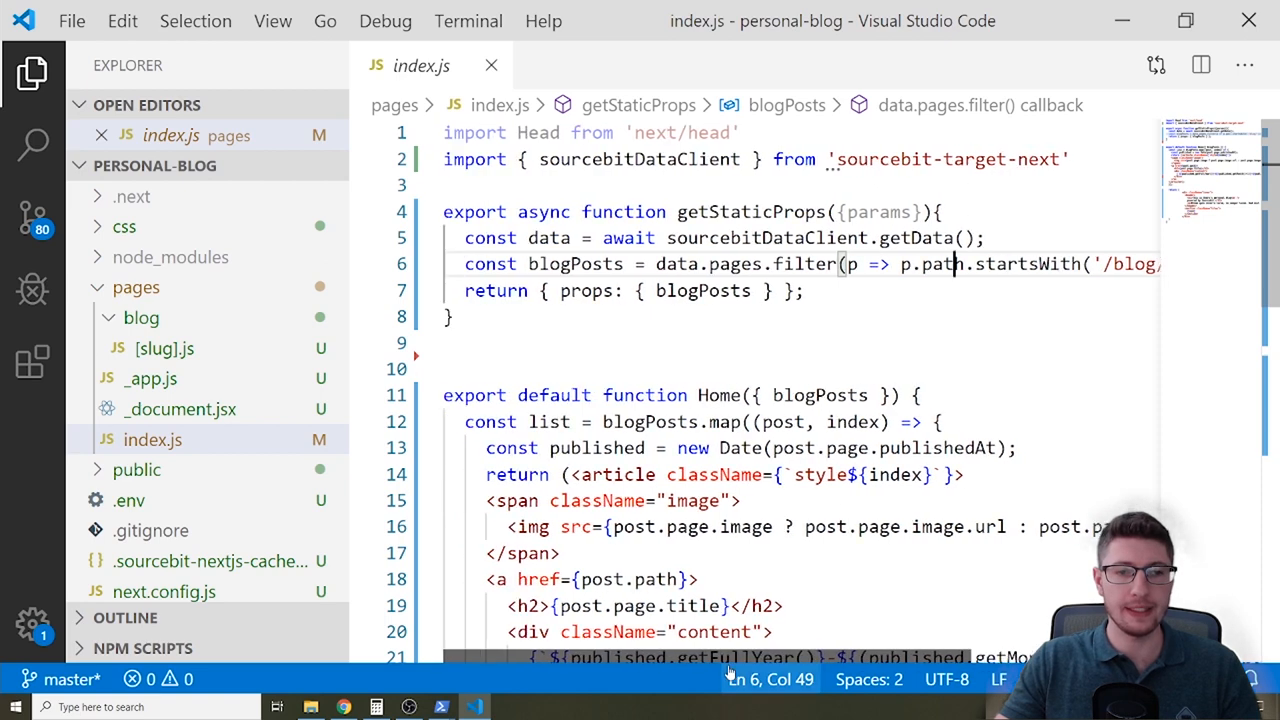
{"action": "scroll", "scroll_direction": "down", "scroll_amount": 3}
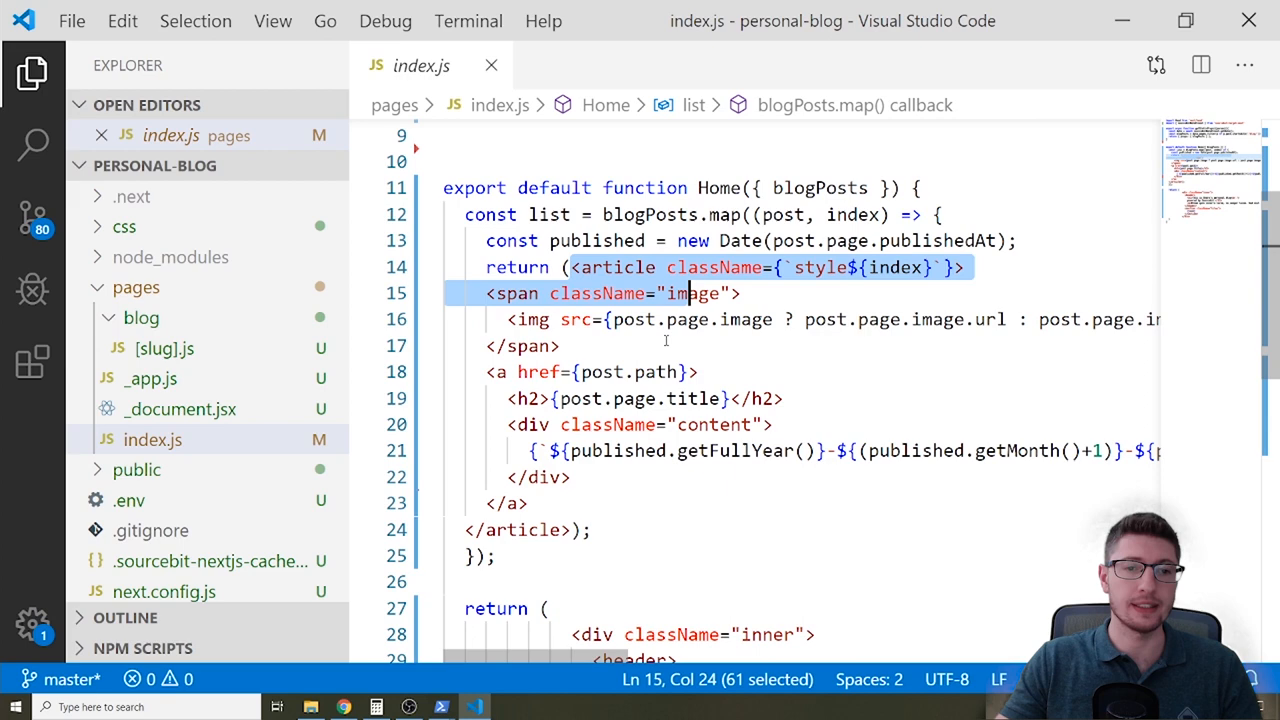
{"action": "left_click", "coordinate": [570, 530]}
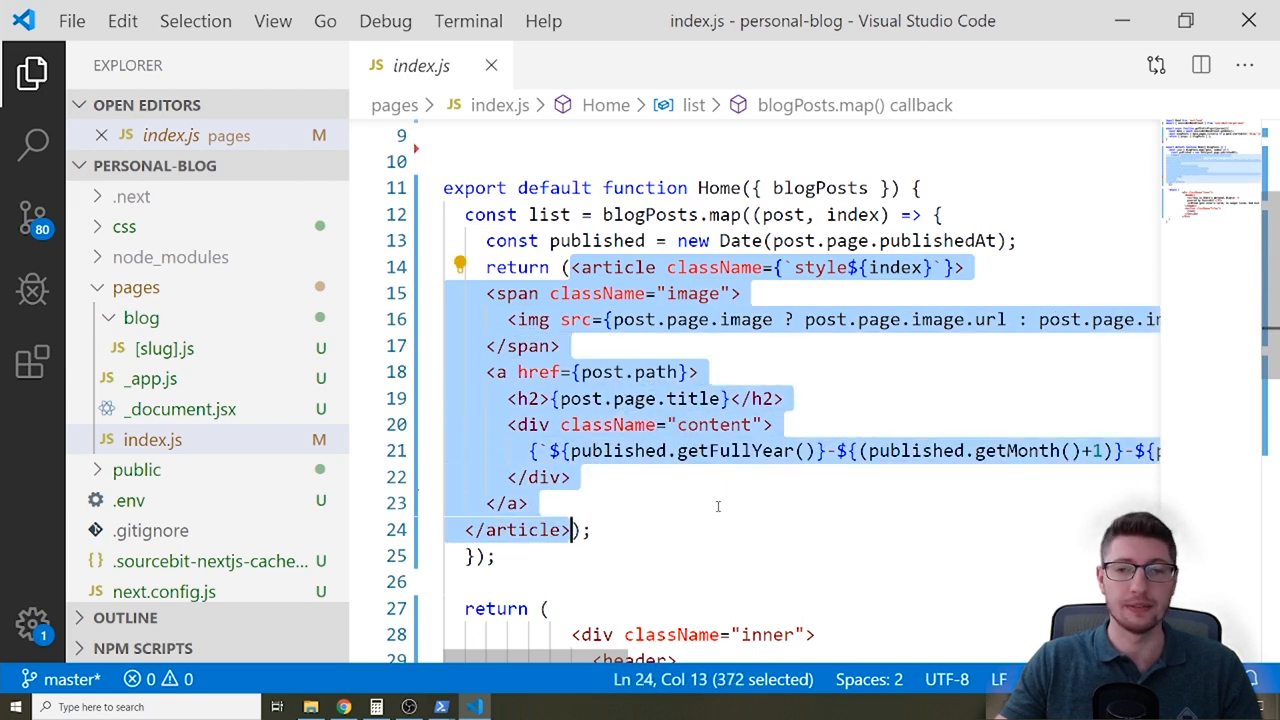
{"action": "key", "text": "alt+tab"}
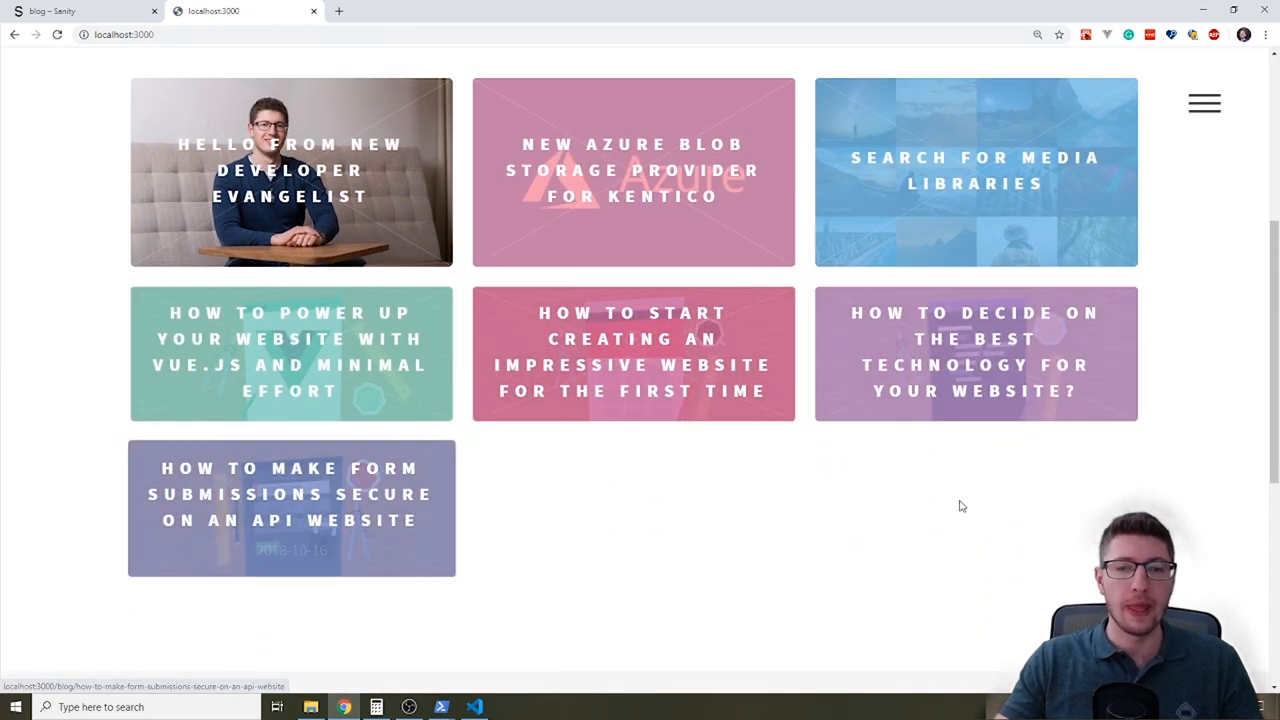
Scroll through the localhost:3000 post grid, then open a new Chrome tab.
{"action": "scroll", "scroll_direction": "up", "scroll_amount": 3}
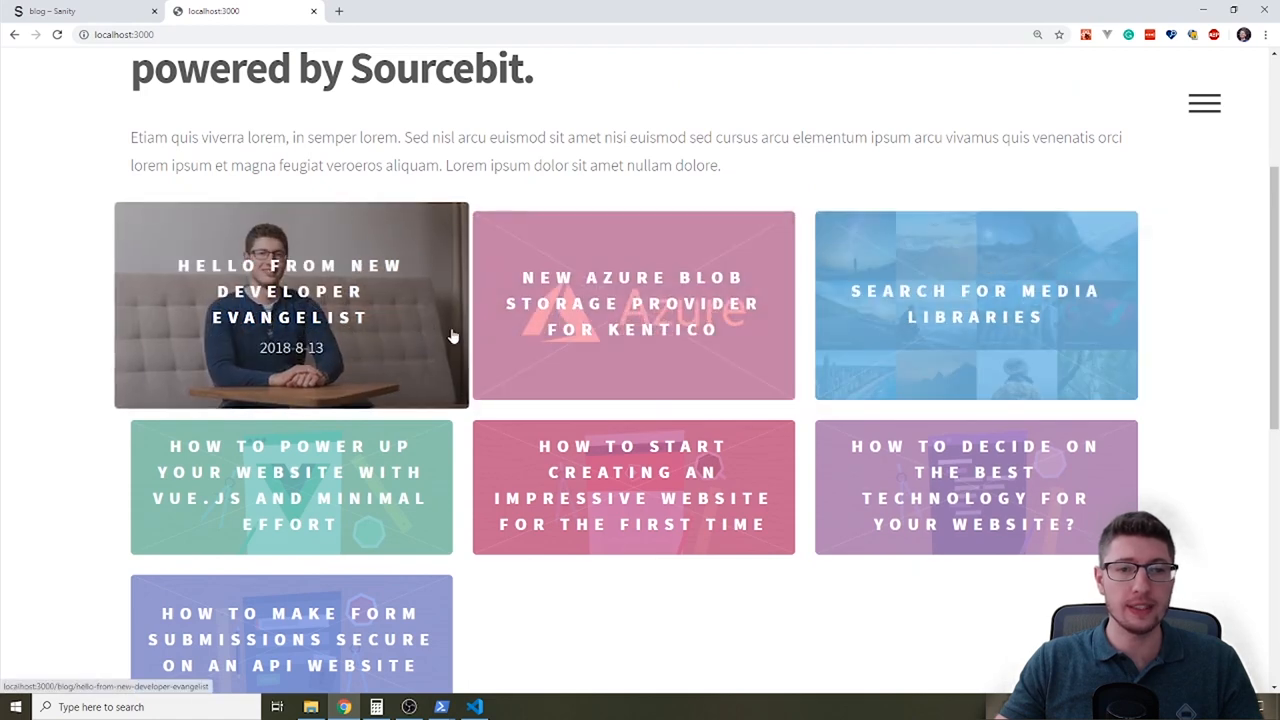
{"action": "scroll", "scroll_direction": "up", "scroll_amount": 3}
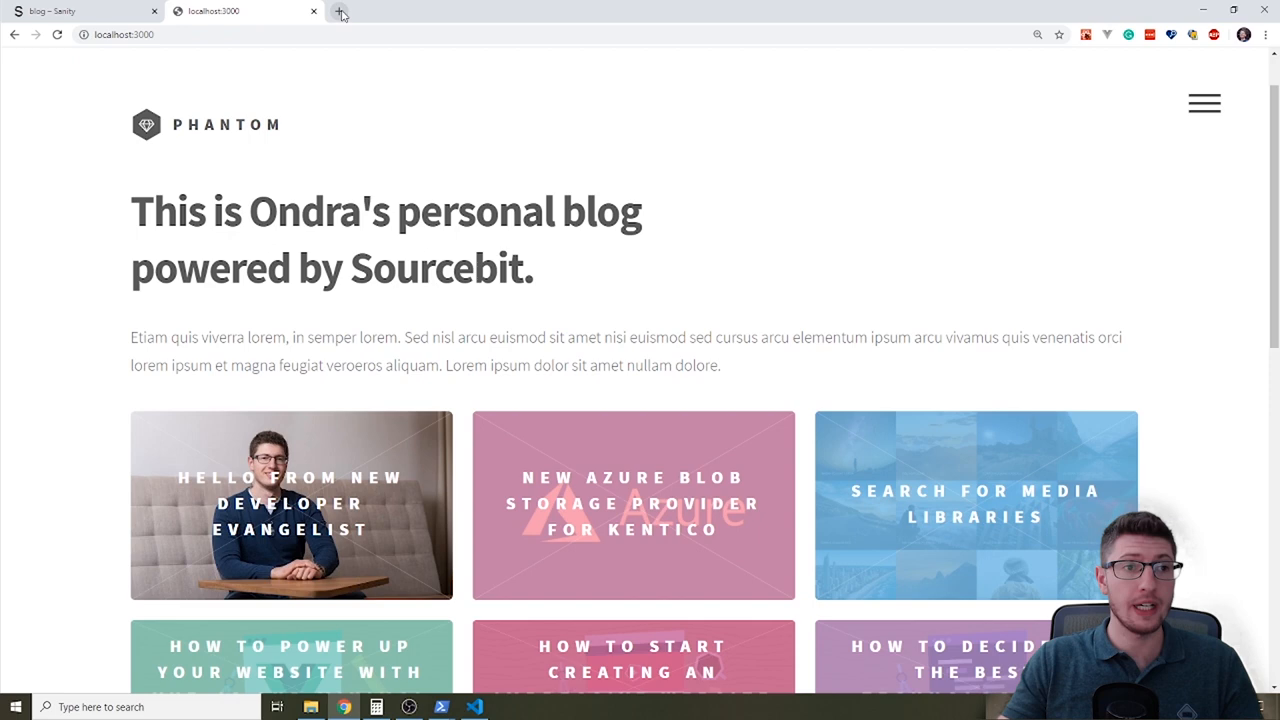
{"action": "left_click", "coordinate": [341, 13]}
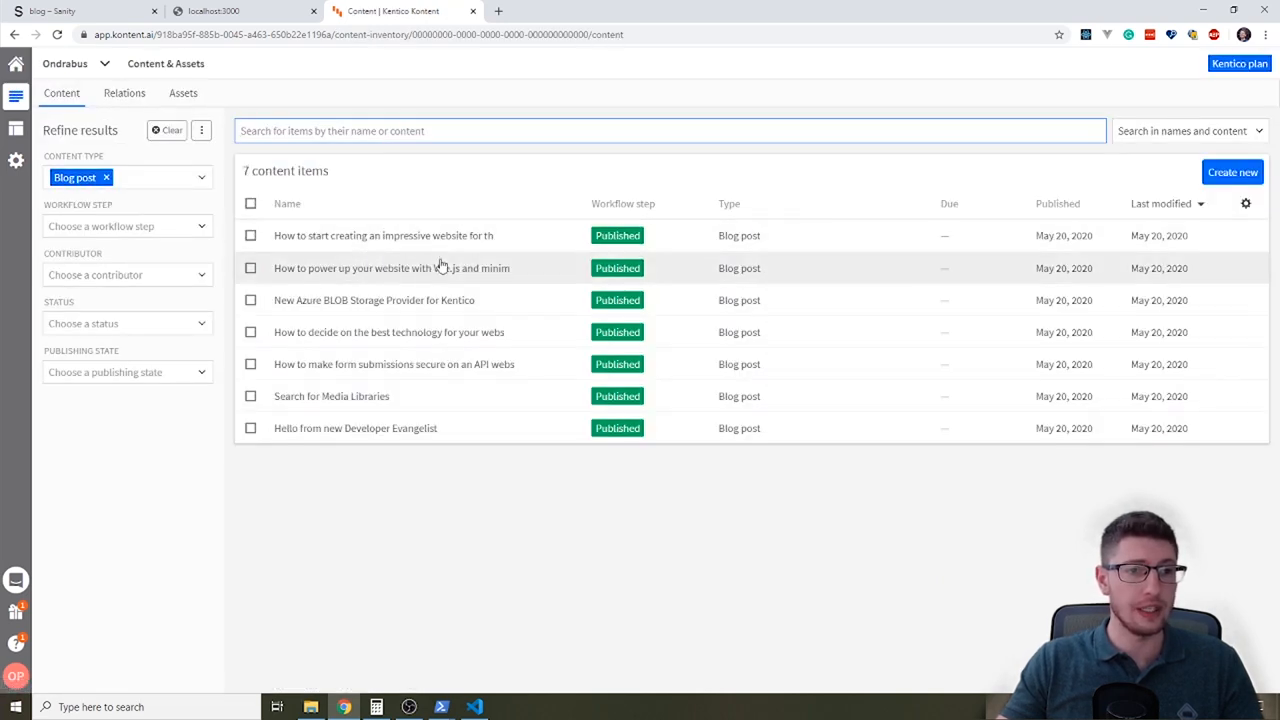
{"action": "mouse_move", "coordinate": [367, 428]}
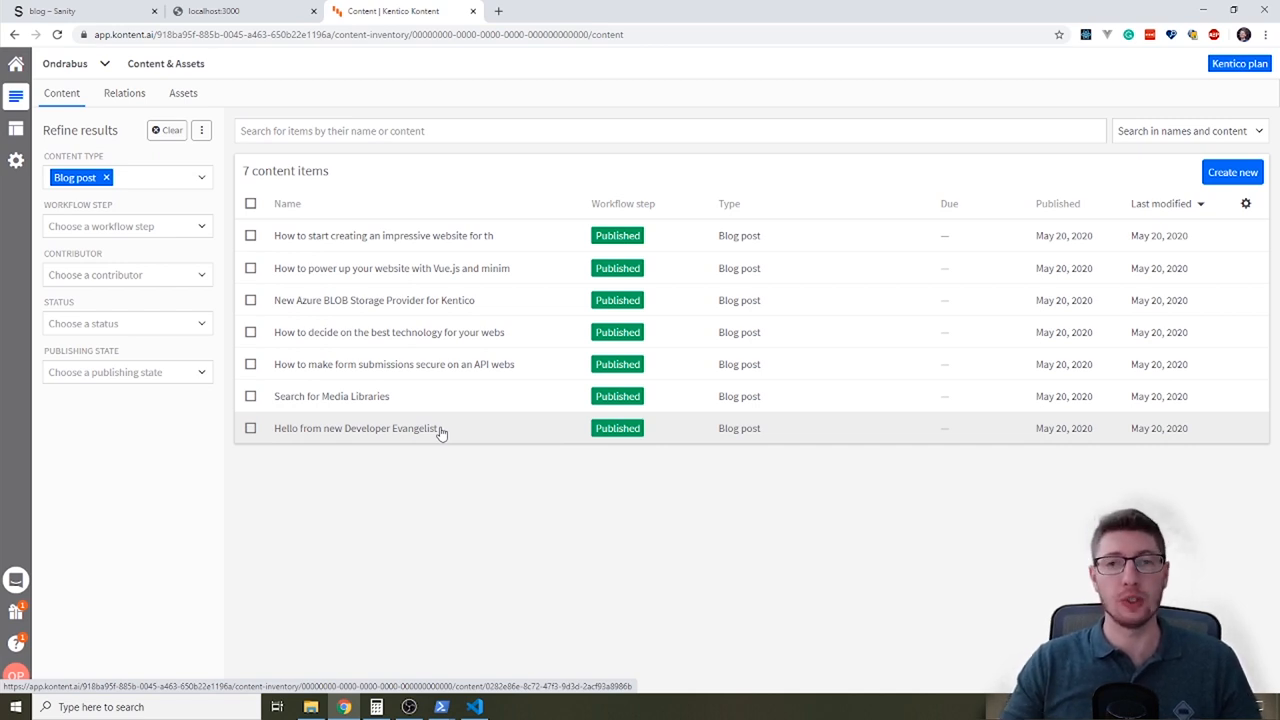
{"action": "mouse_move", "coordinate": [560, 565]}
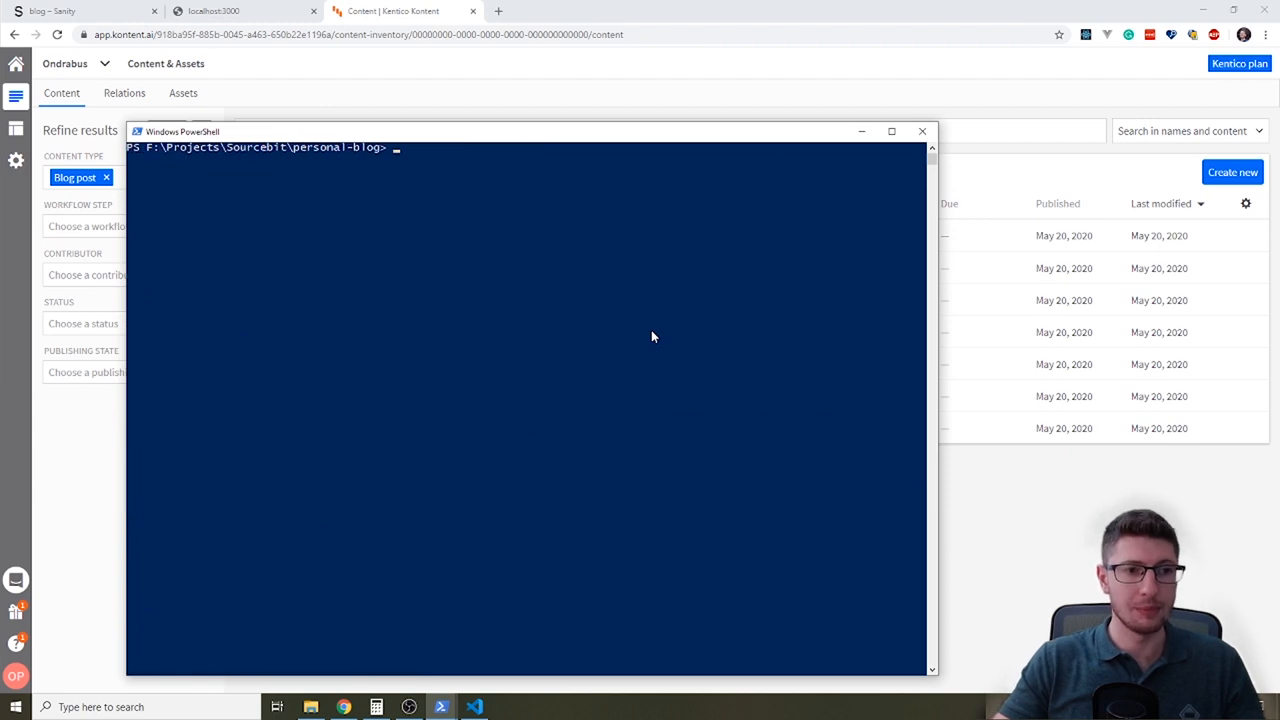
{"action": "type", "text": "npm"}
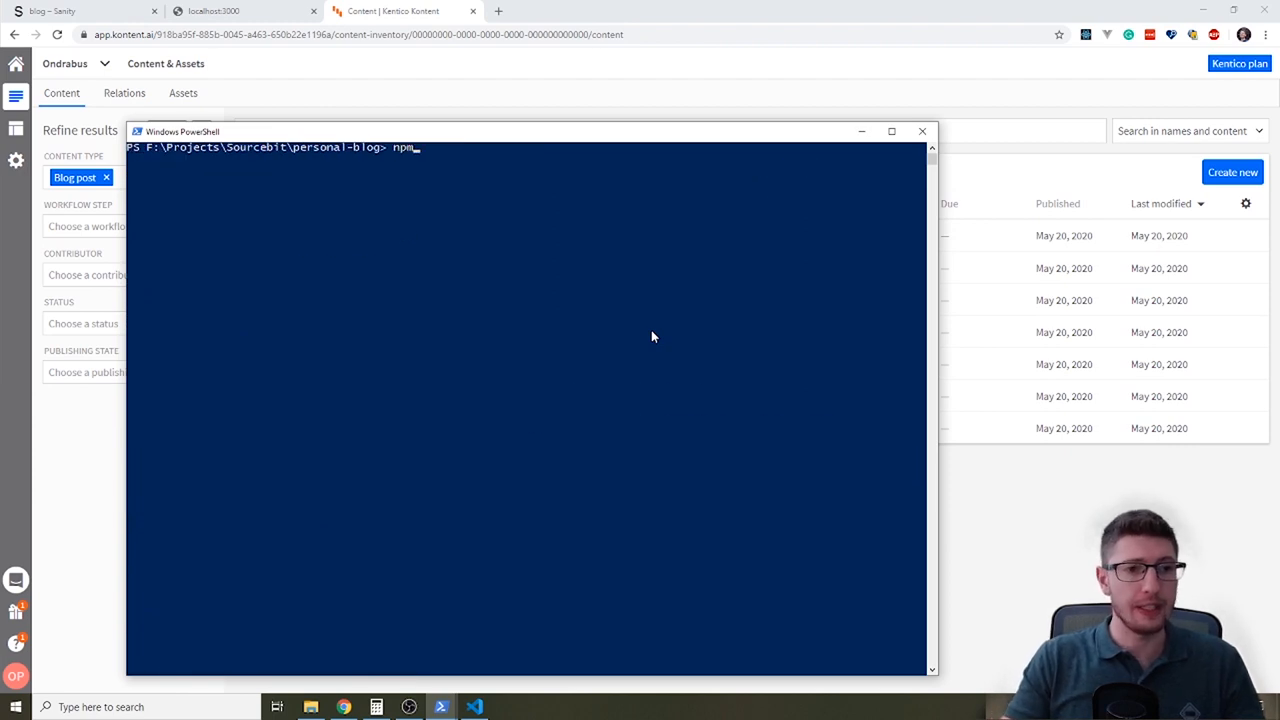
{"action": "type", "text": "init sourcebit"}
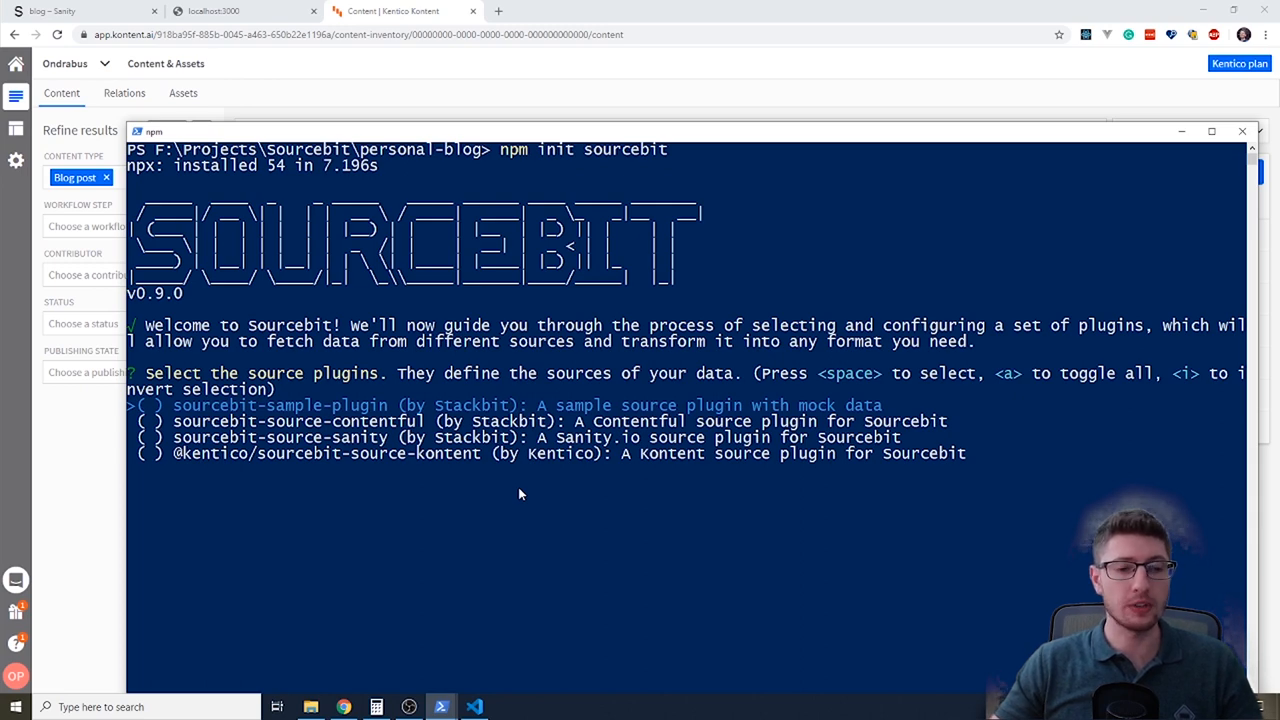
{"action": "key", "text": "down"}
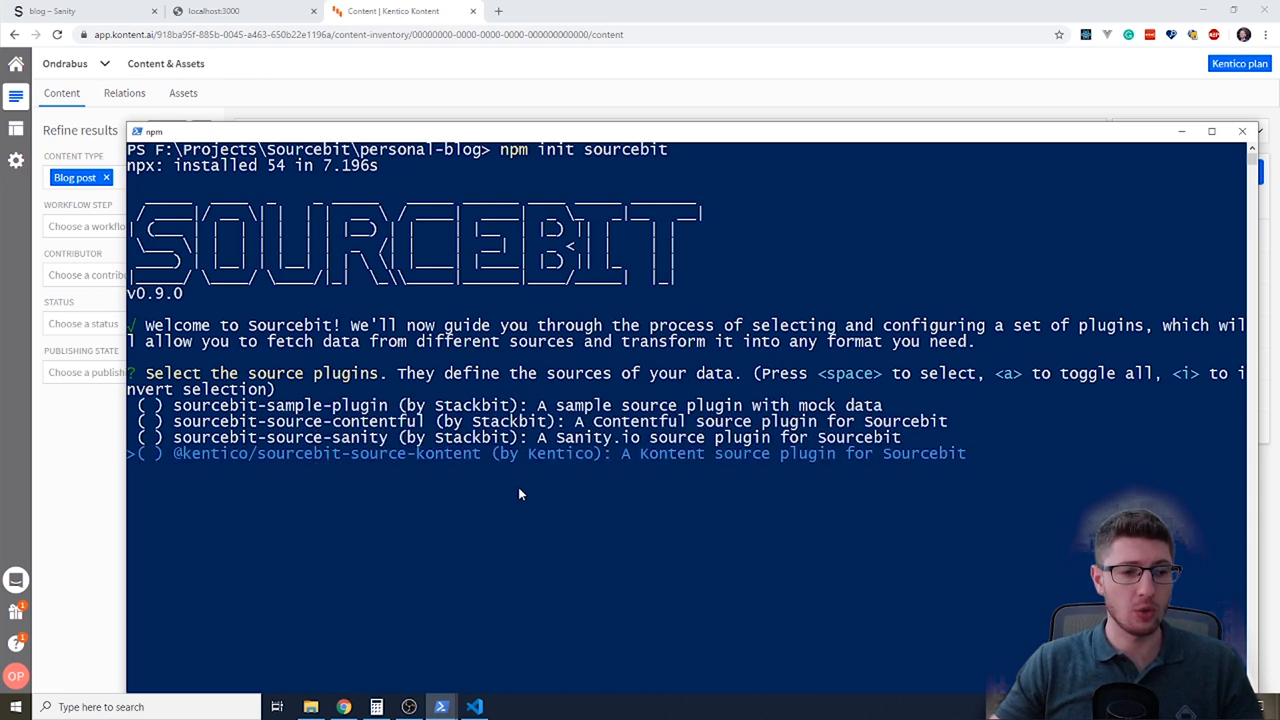
{"action": "key", "text": "space"}
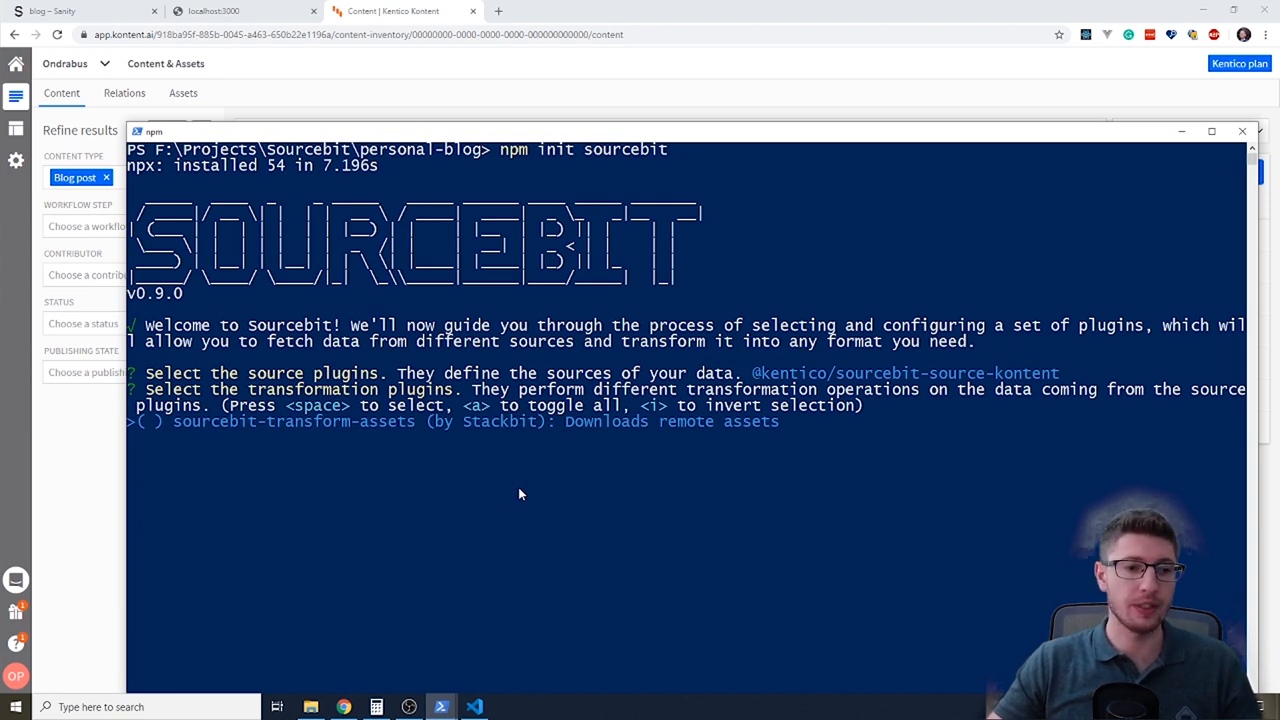
{"action": "key", "text": "enter"}
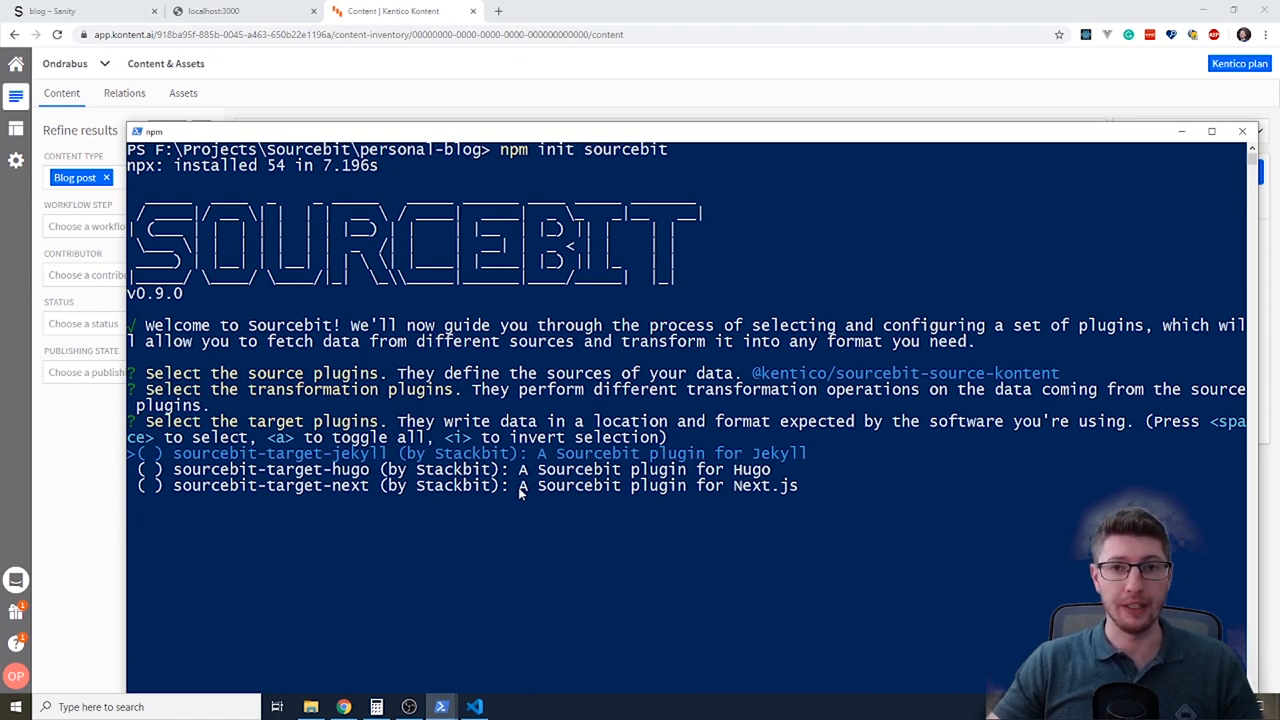
{"action": "key", "text": "down"}
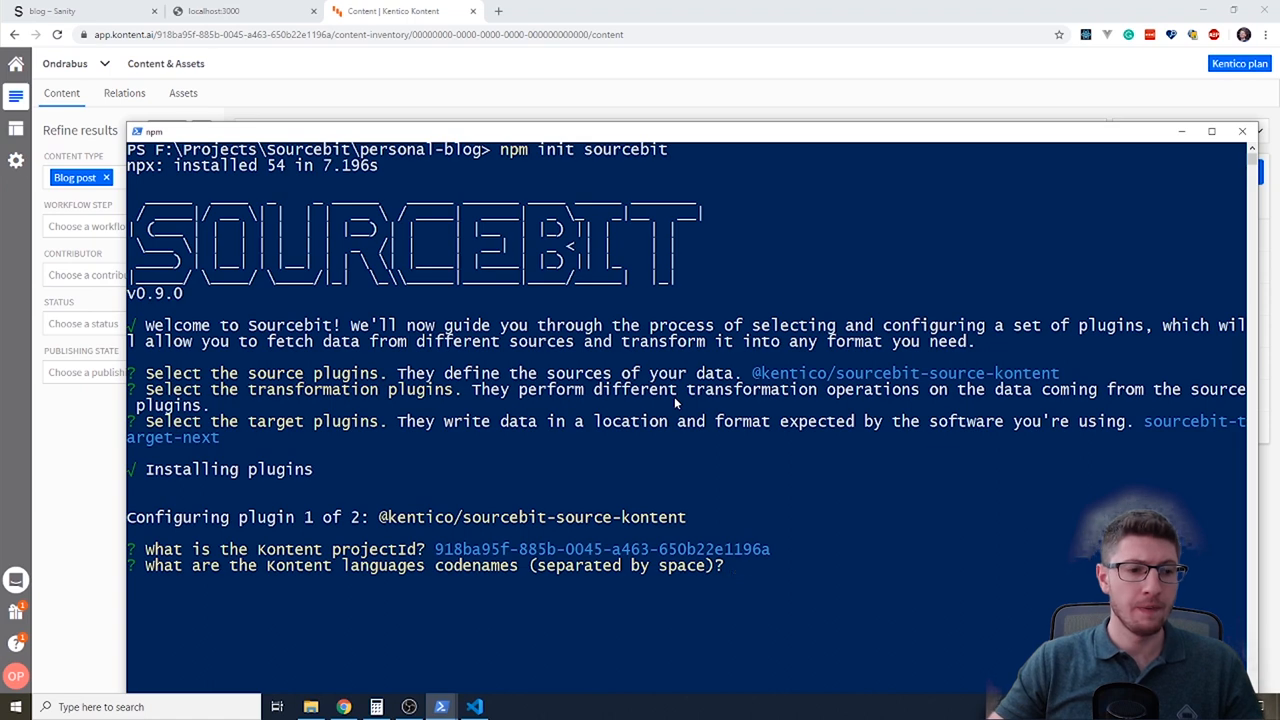
{"action": "mouse_move", "coordinate": [738, 565]}
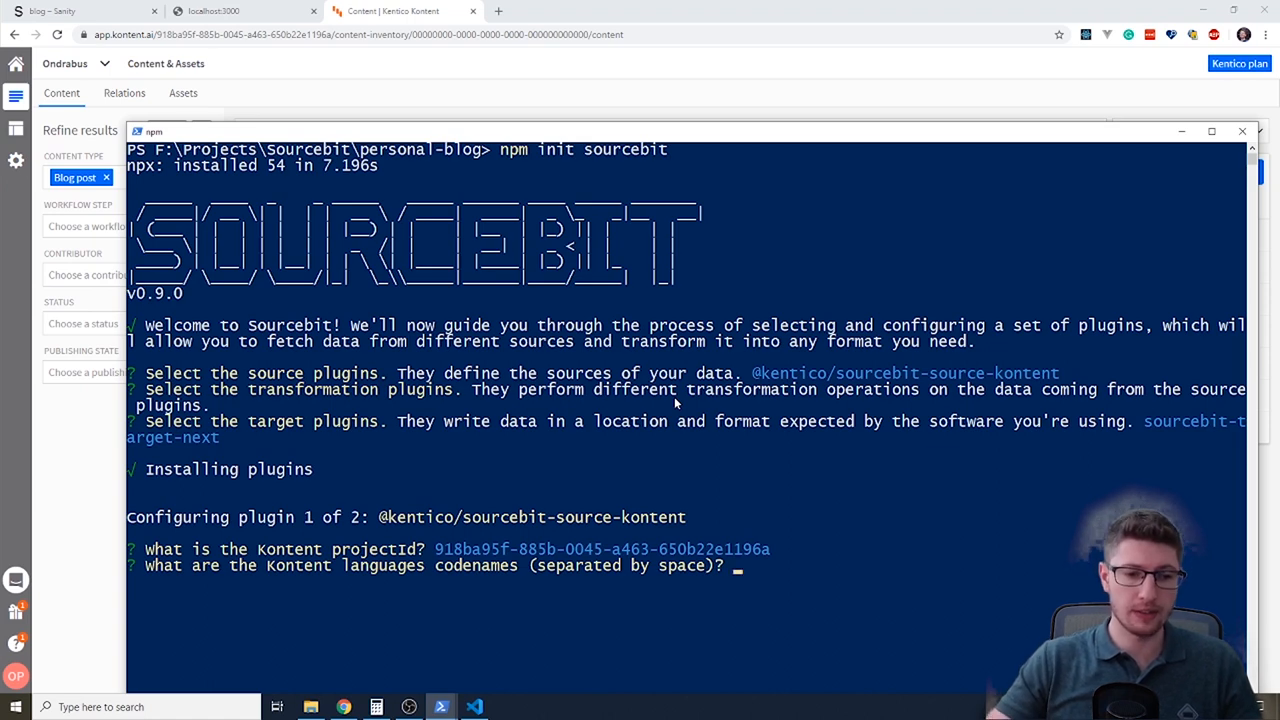
Enter 'default' as the Kontent language codename.
{"action": "type", "text": "default"}
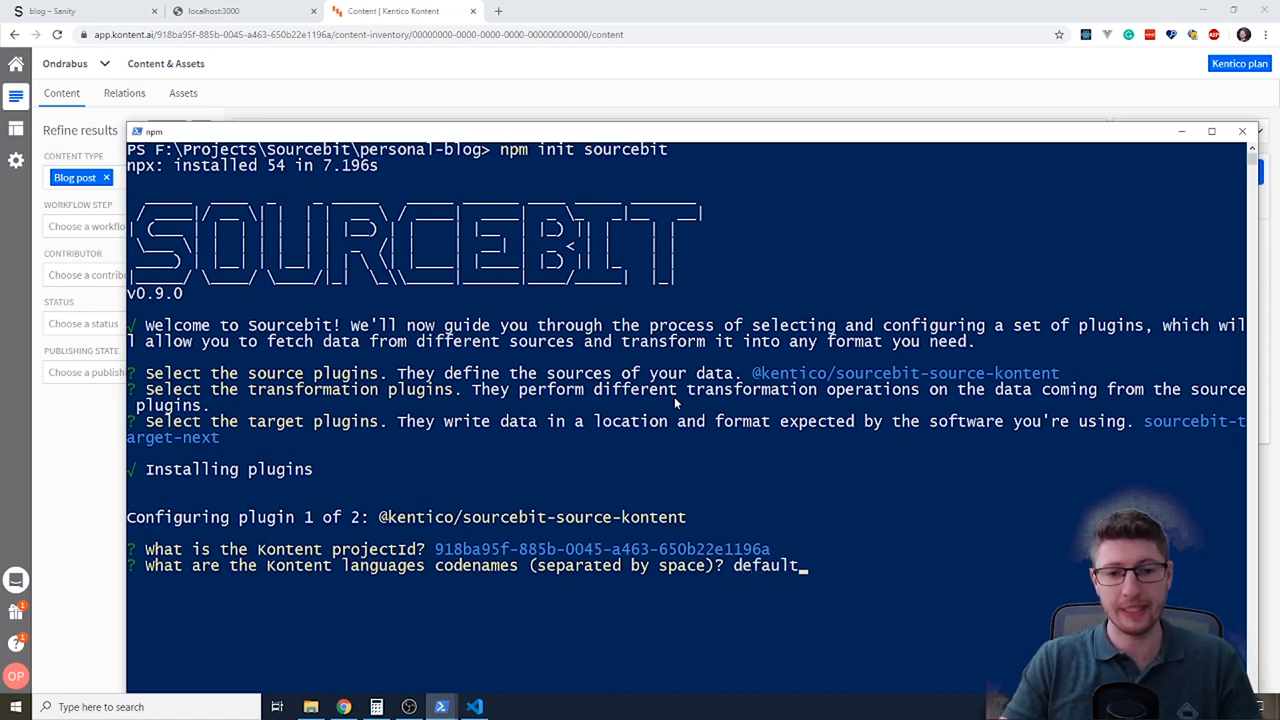
{"action": "key", "text": "enter"}
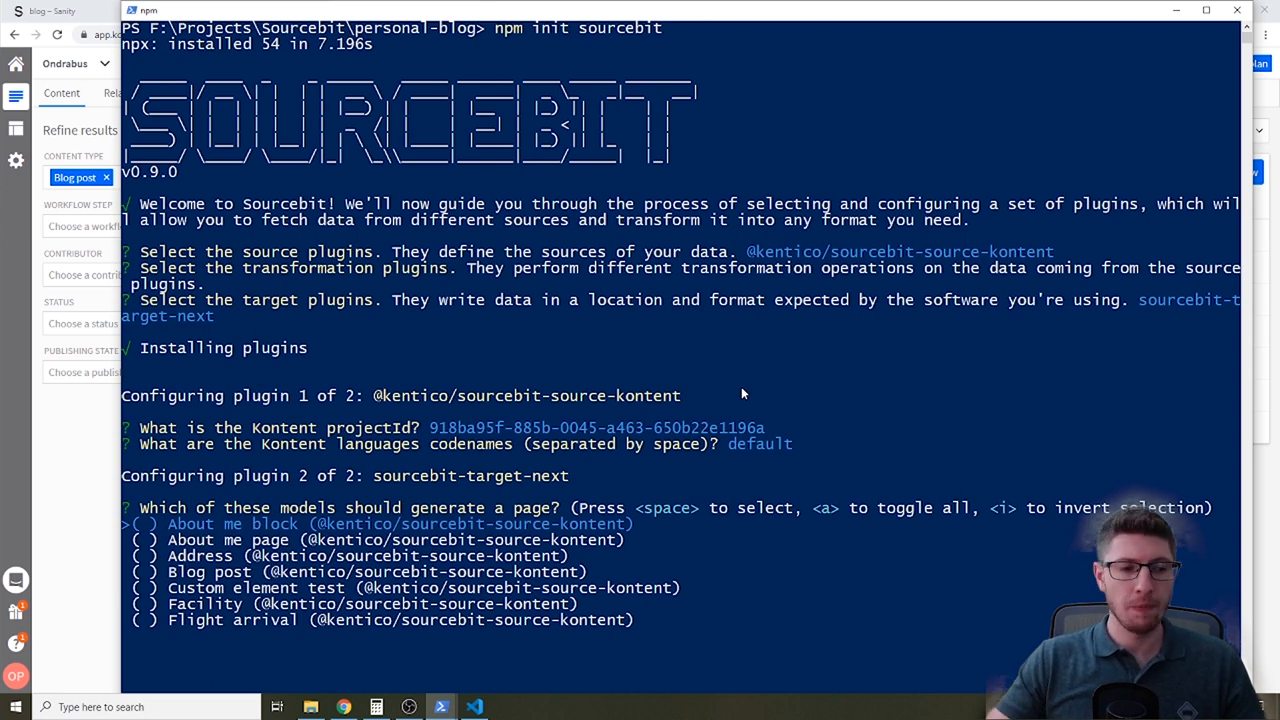
Select About me page and Blog post for pages, About me without slug at /about.
{"action": "key", "text": "down"}
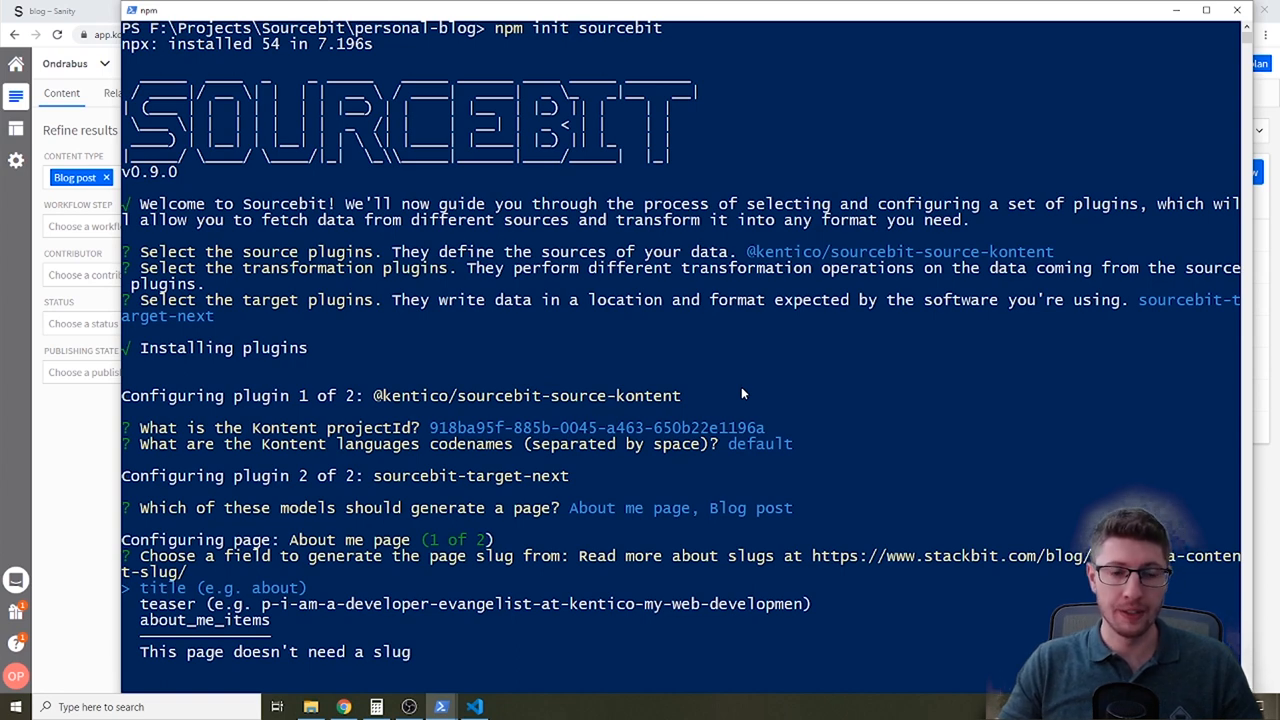
{"action": "key", "text": "down"}
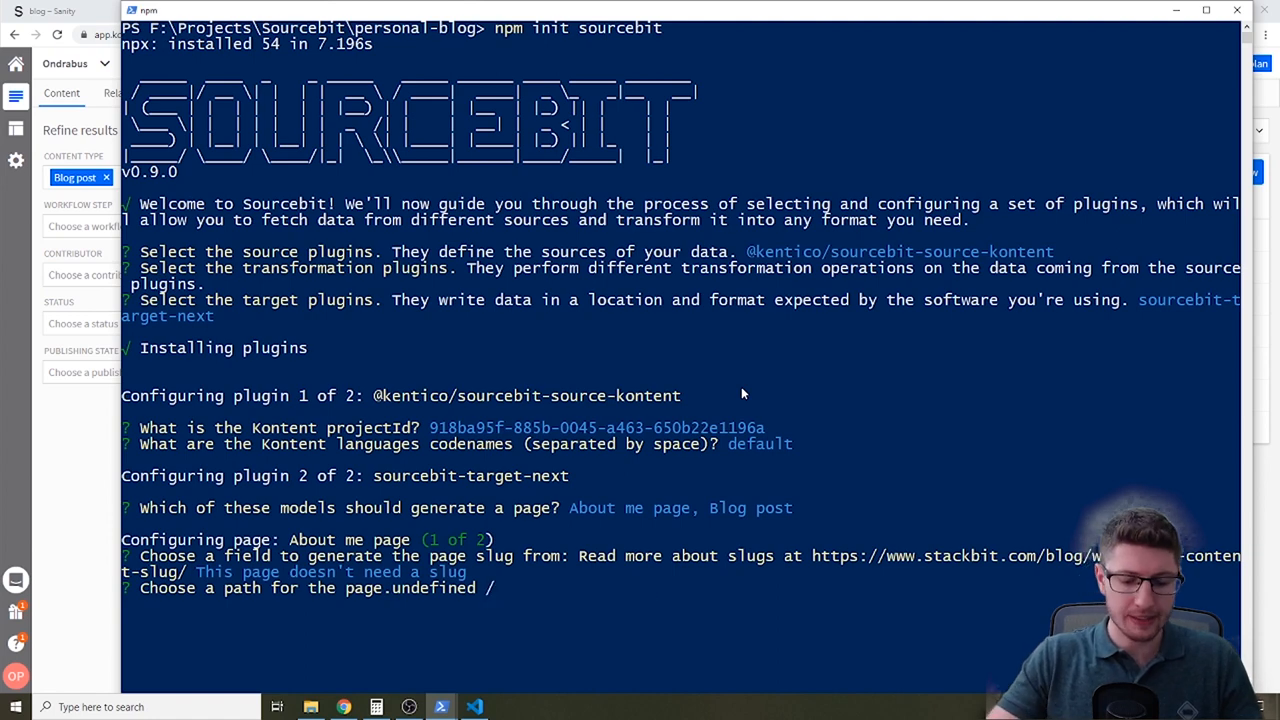
{"action": "type", "text": "about"}
{"action": "key", "text": "enter"}
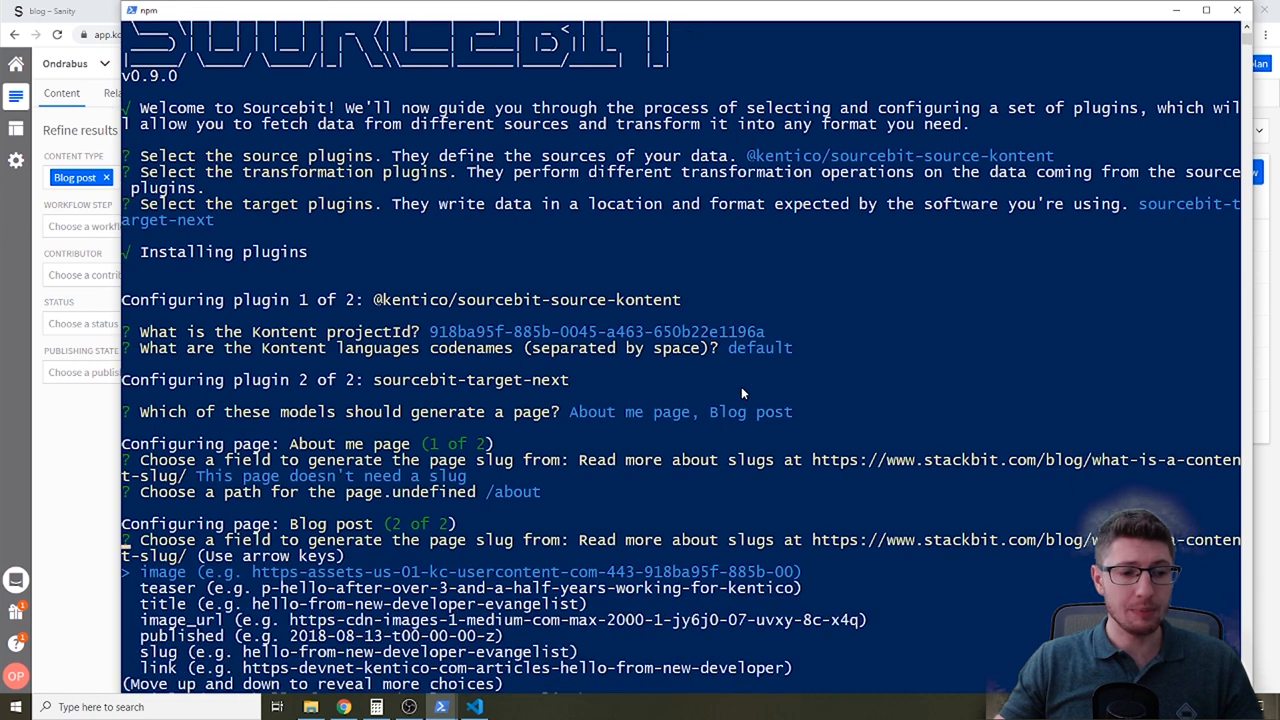
Use the slug field with path /blog/{slug} for Blog posts, skip page props, and save sourcebit.js.
{"action": "scroll", "scroll_direction": "down", "scroll_amount": 3}
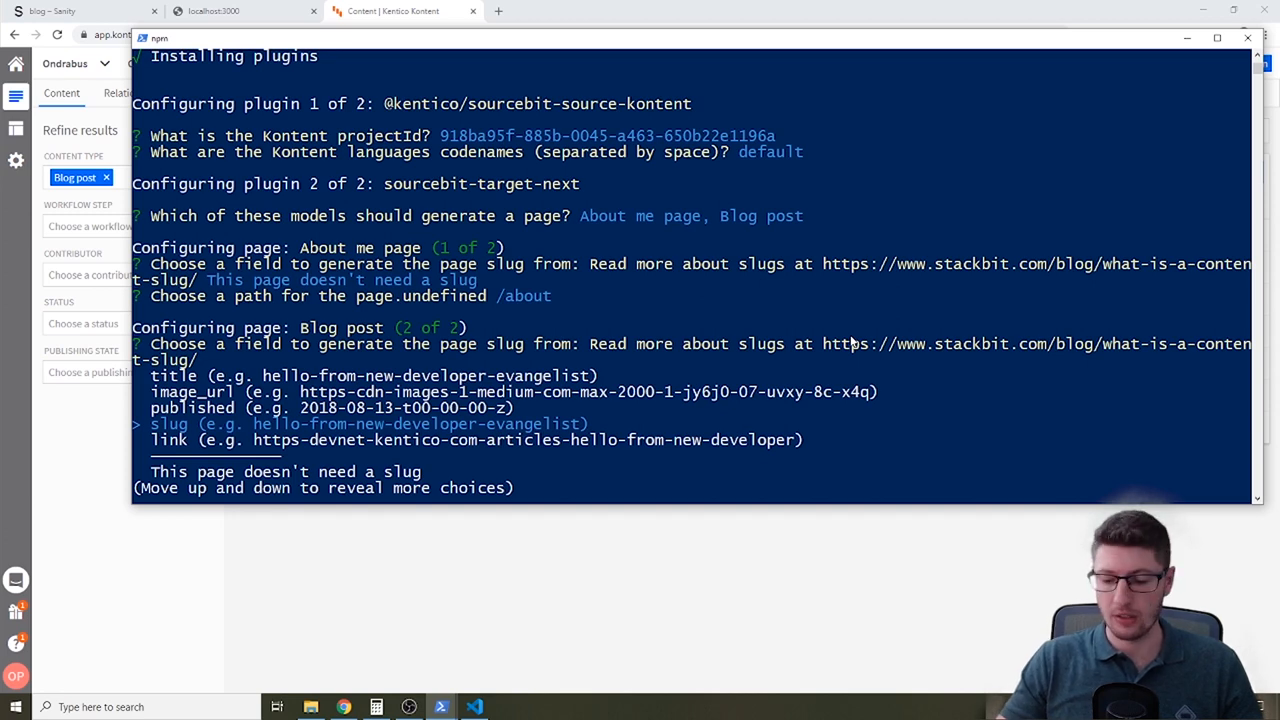
{"action": "key", "text": "enter"}
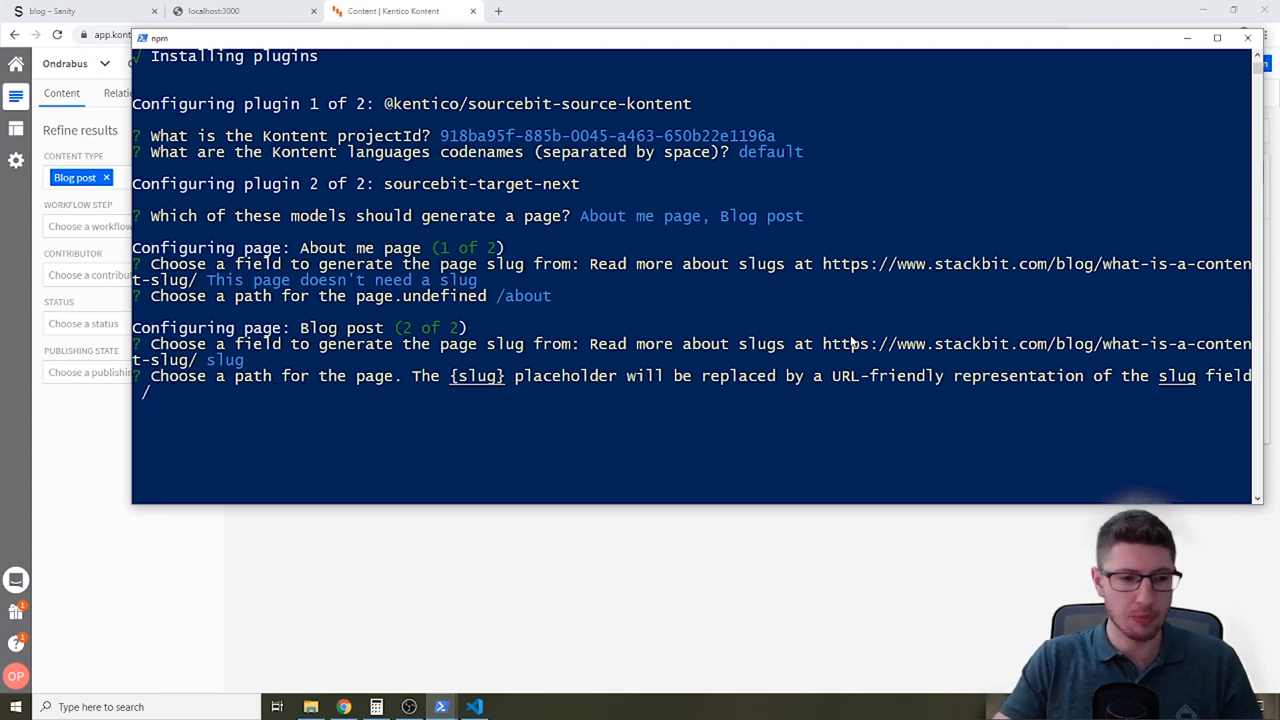
{"action": "type", "text": "/blog/{sl"}
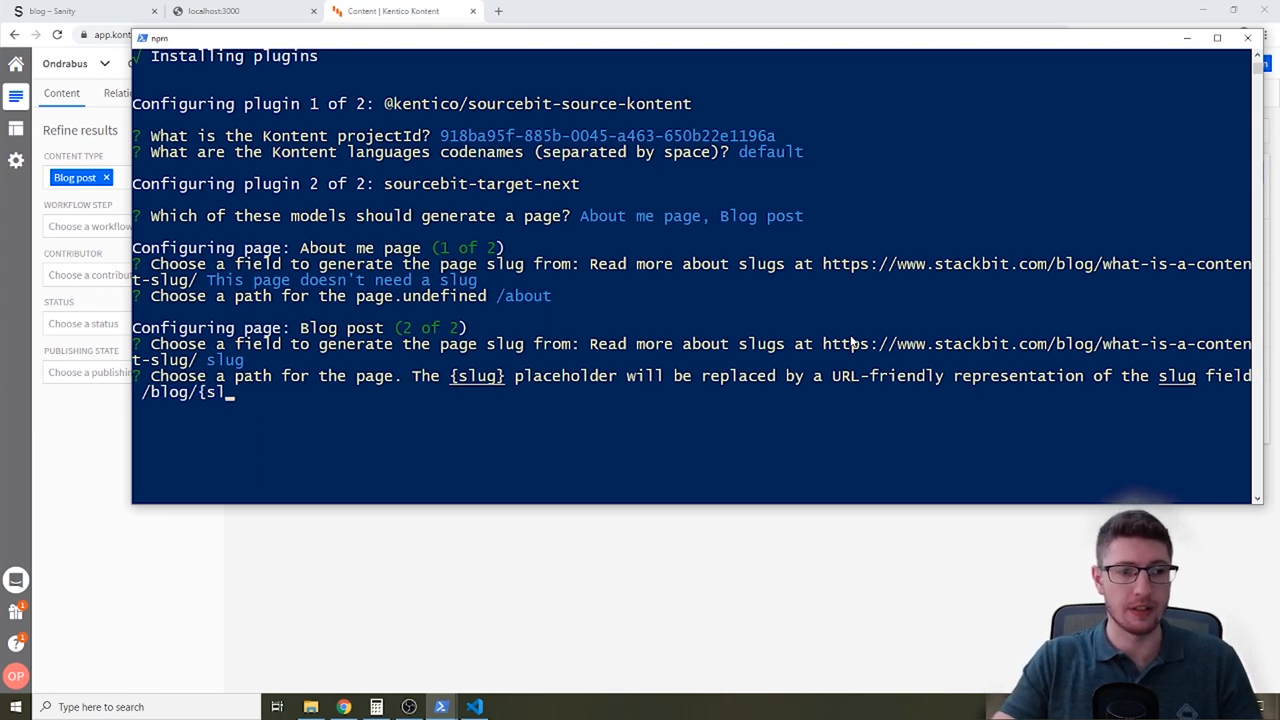
{"action": "type", "text": "ug}"}
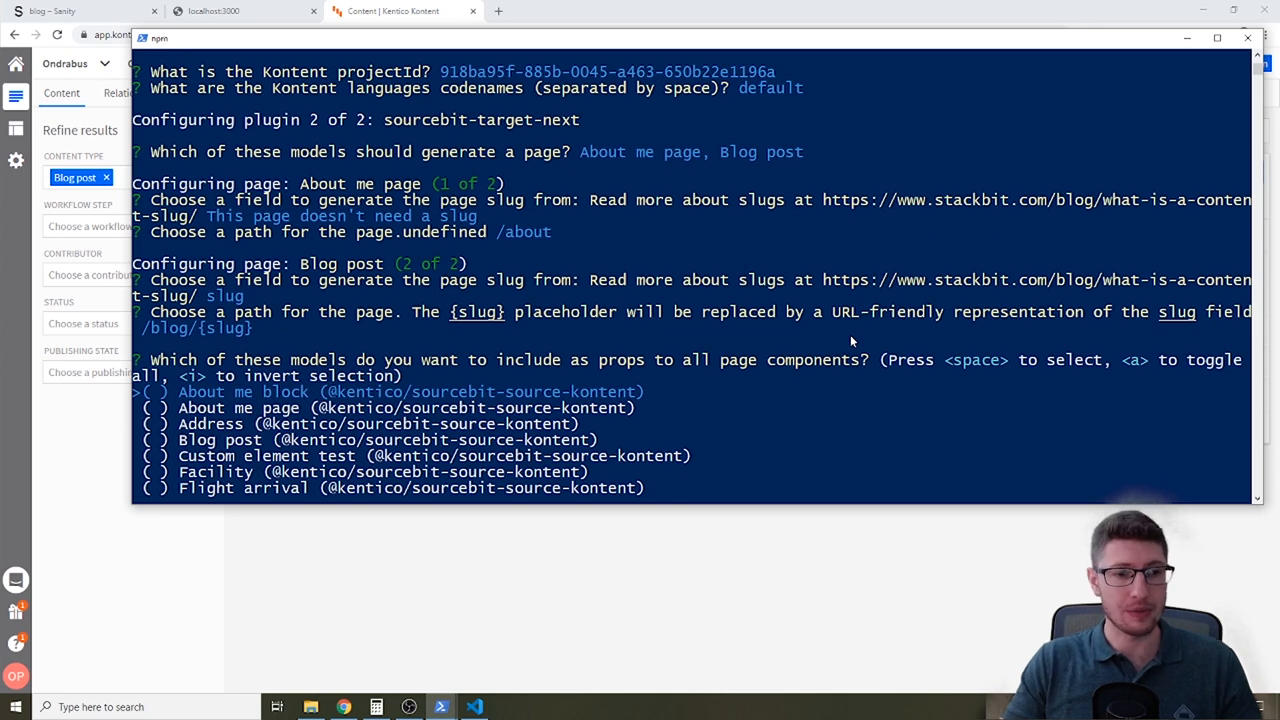
{"action": "key", "text": "enter"}
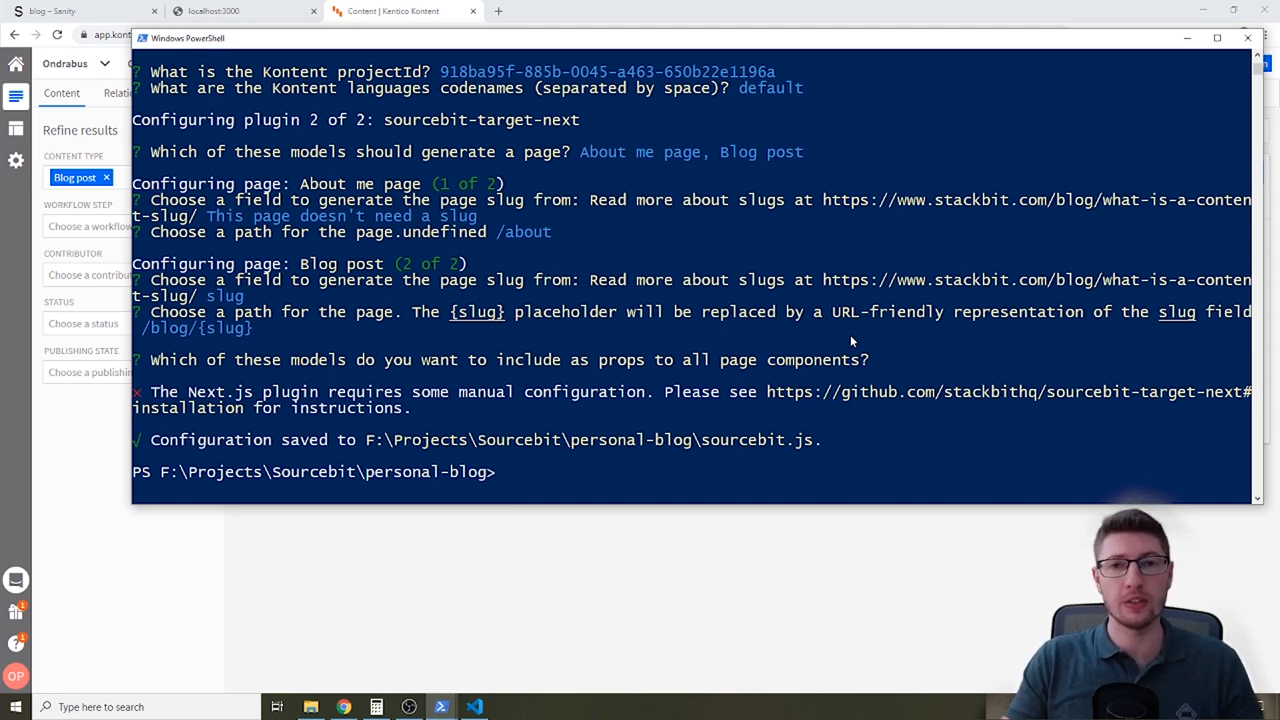
{"action": "mouse_move", "coordinate": [584, 631]}
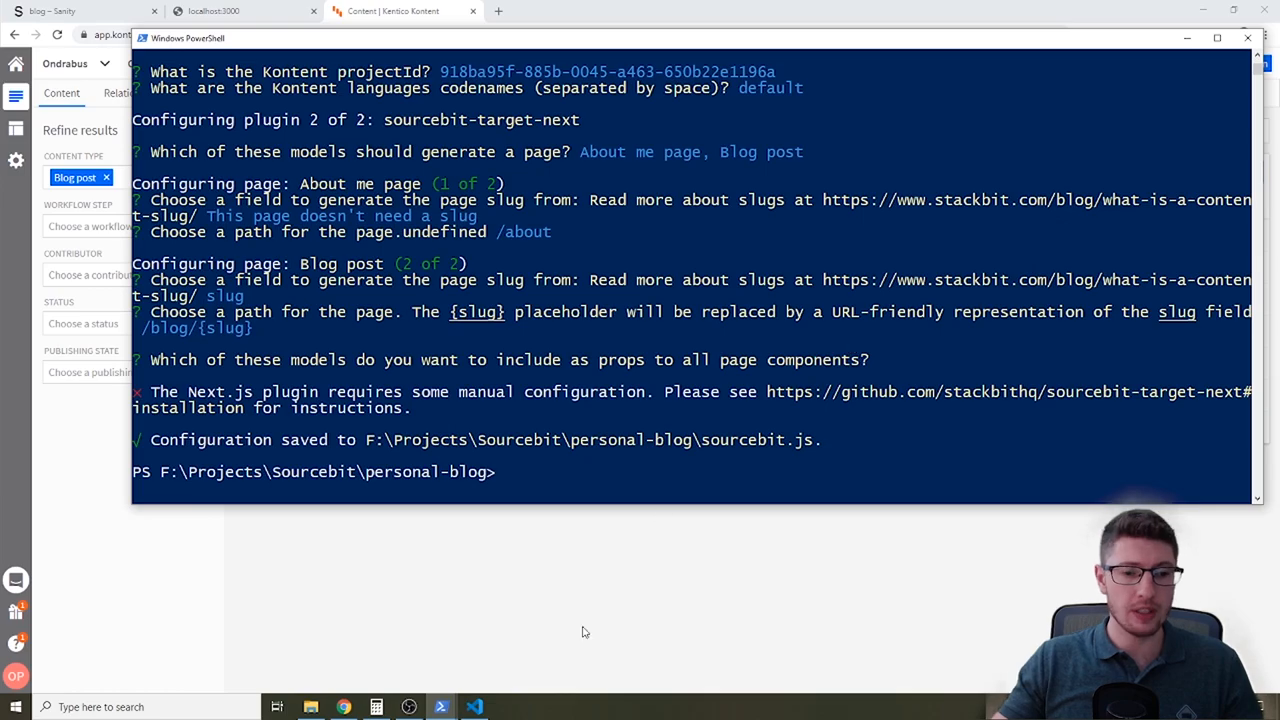
{"action": "left_click", "coordinate": [441, 707]}
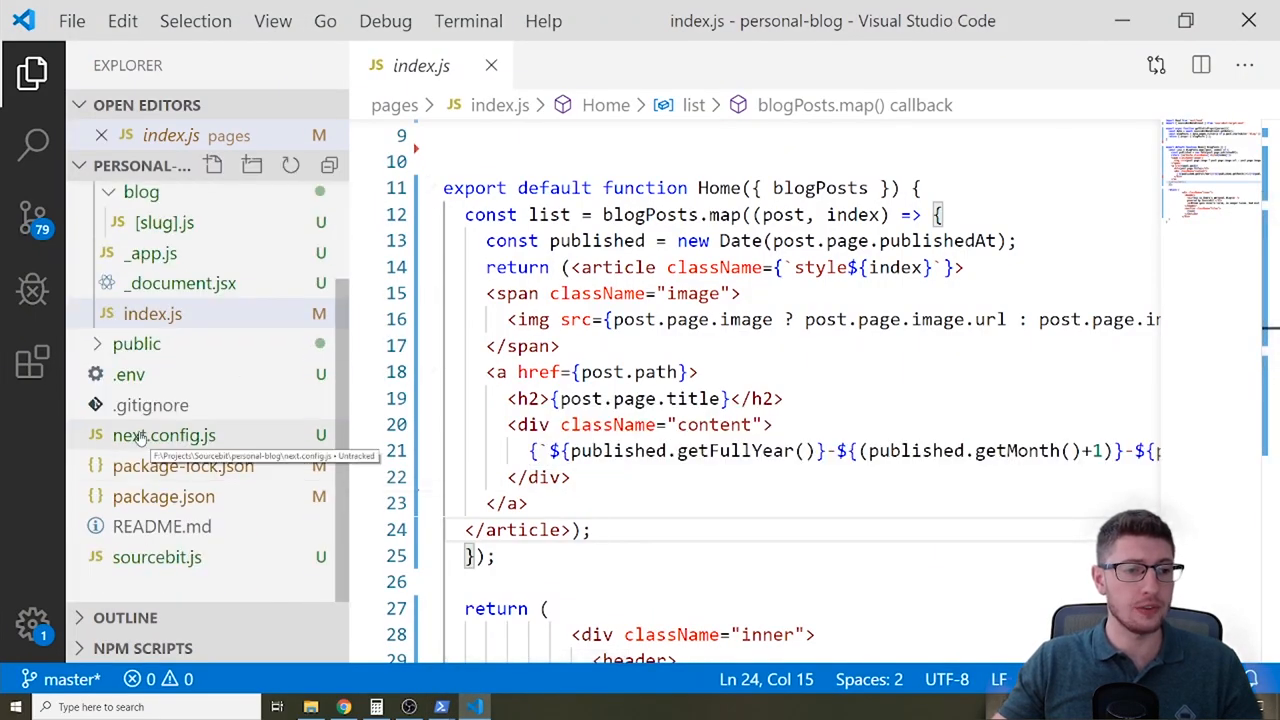
Open next.config.js and select its contents to add the sourcebit require and fetch lines.
{"action": "left_click", "coordinate": [164, 435]}
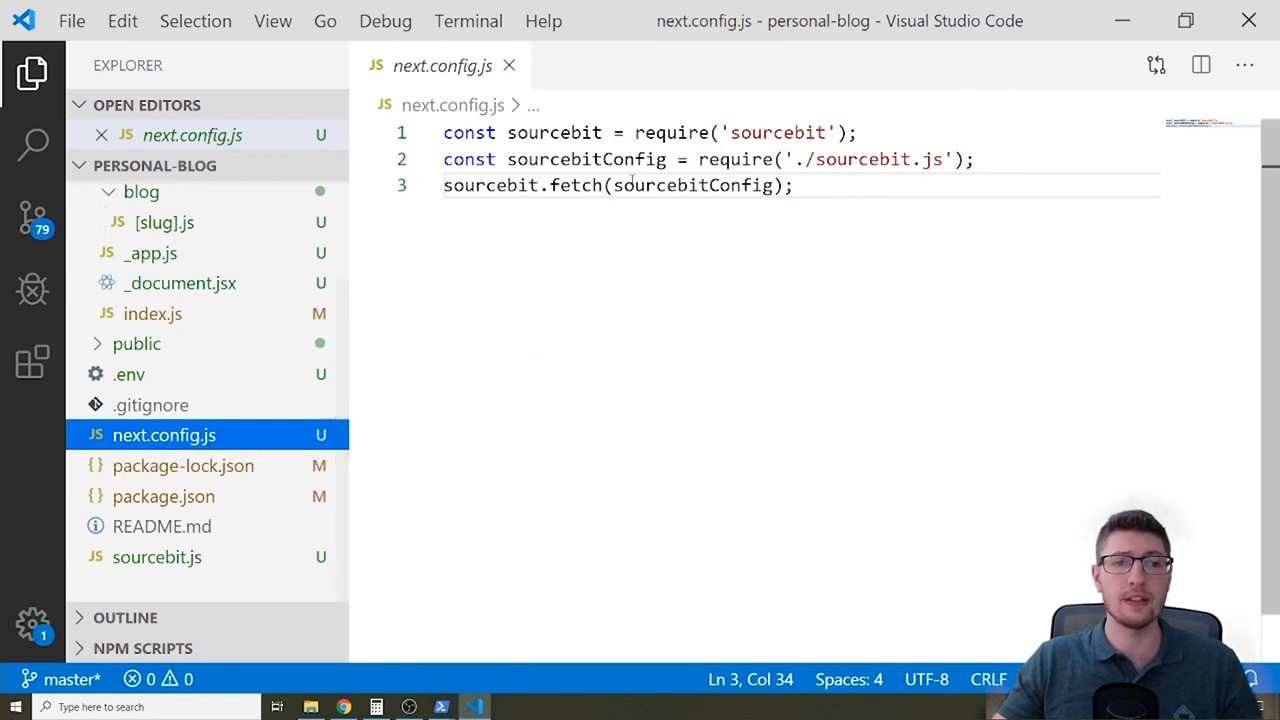
{"action": "key", "text": "ctrl+a"}
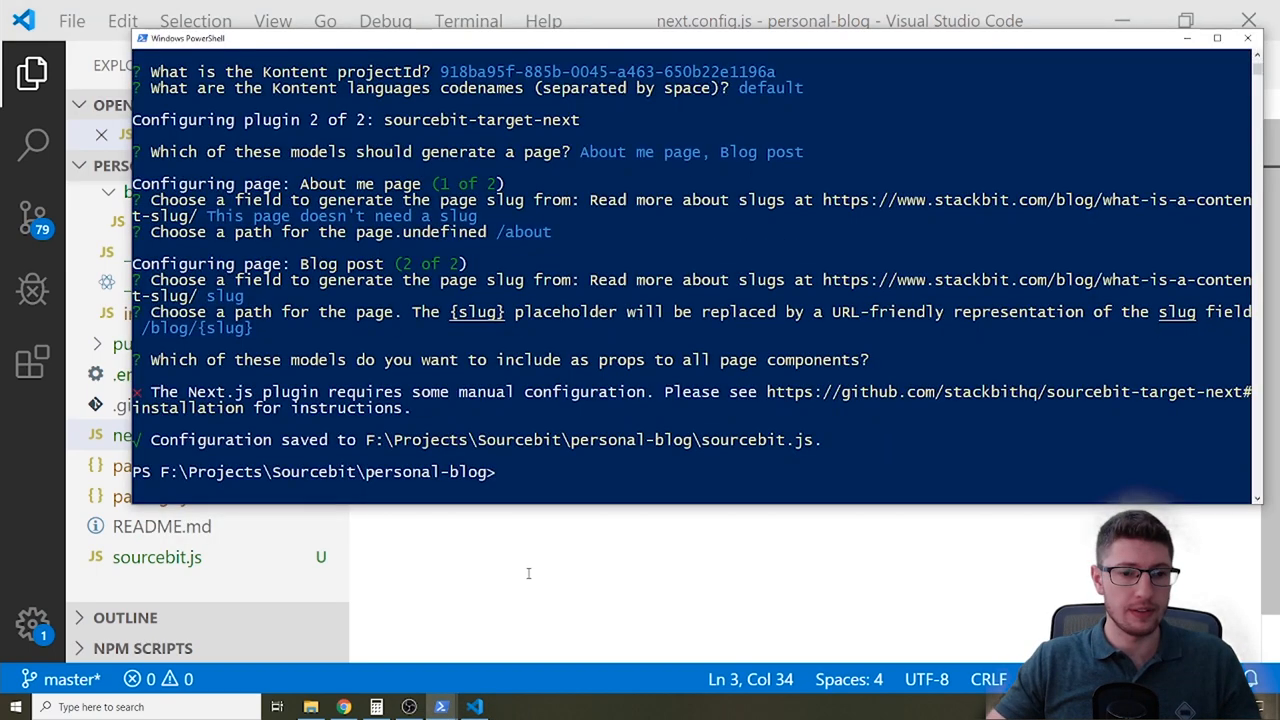
Run 'npm run dev' in PowerShell.
{"action": "type", "text": "npm run dev"}
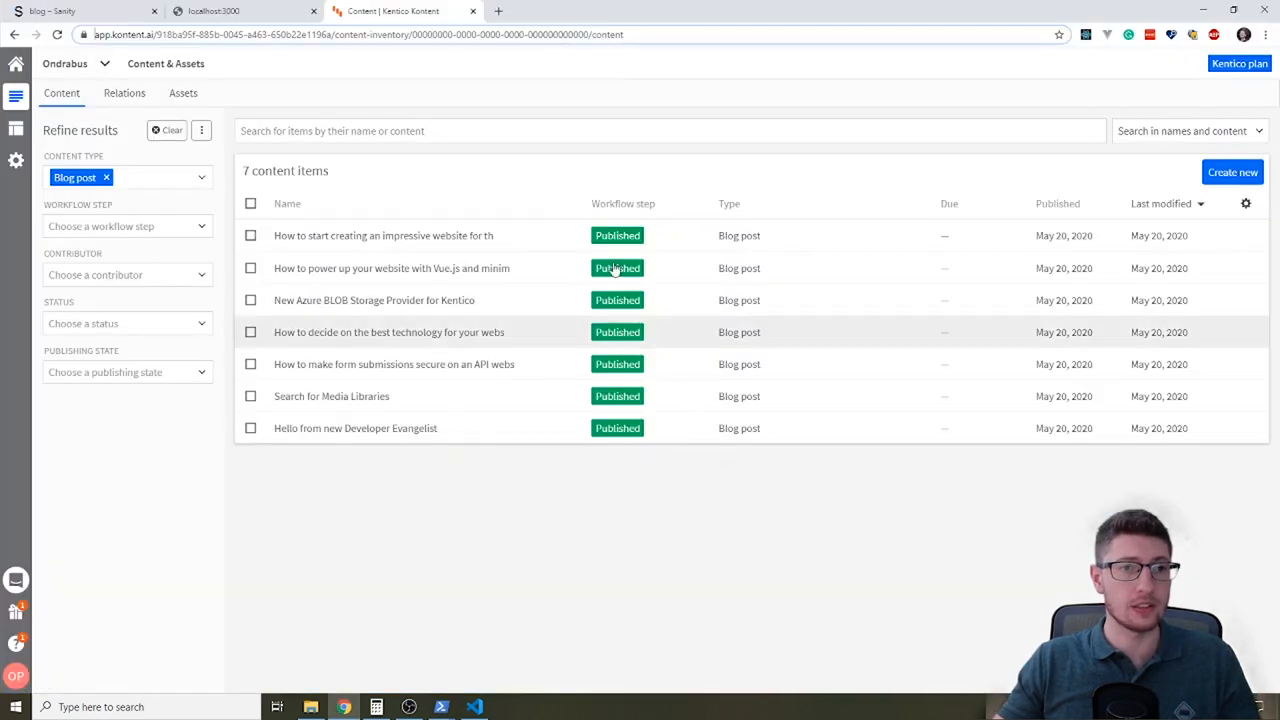
Reload the localhost:3000 blog homepage and open the browser developer tools.
{"action": "left_click", "coordinate": [245, 11]}
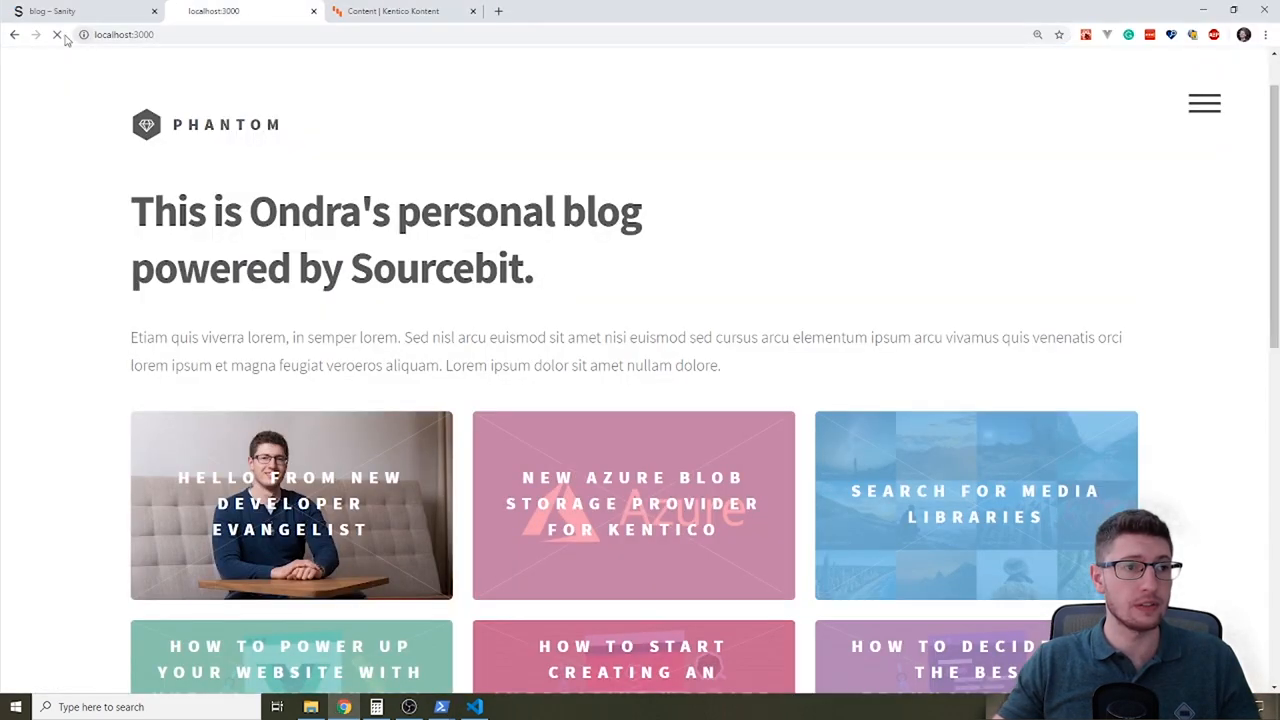
{"action": "left_click", "coordinate": [57, 34]}
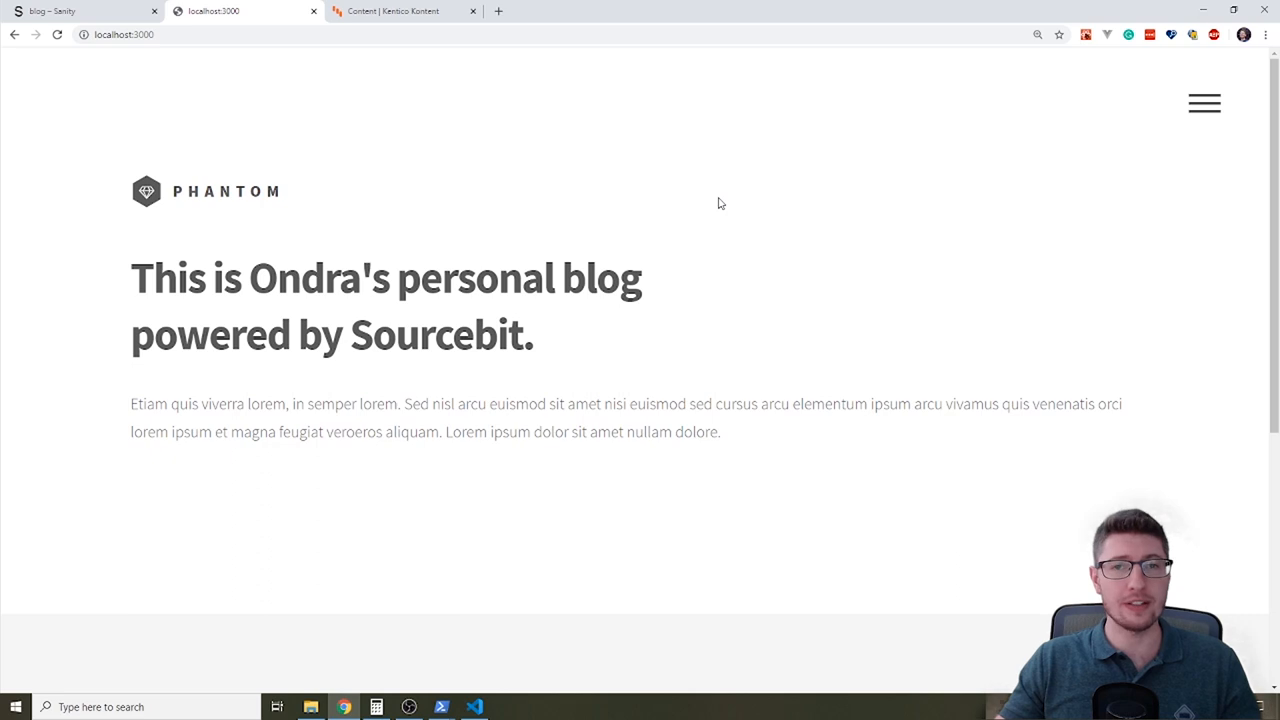
{"action": "mouse_move", "coordinate": [757, 272]}
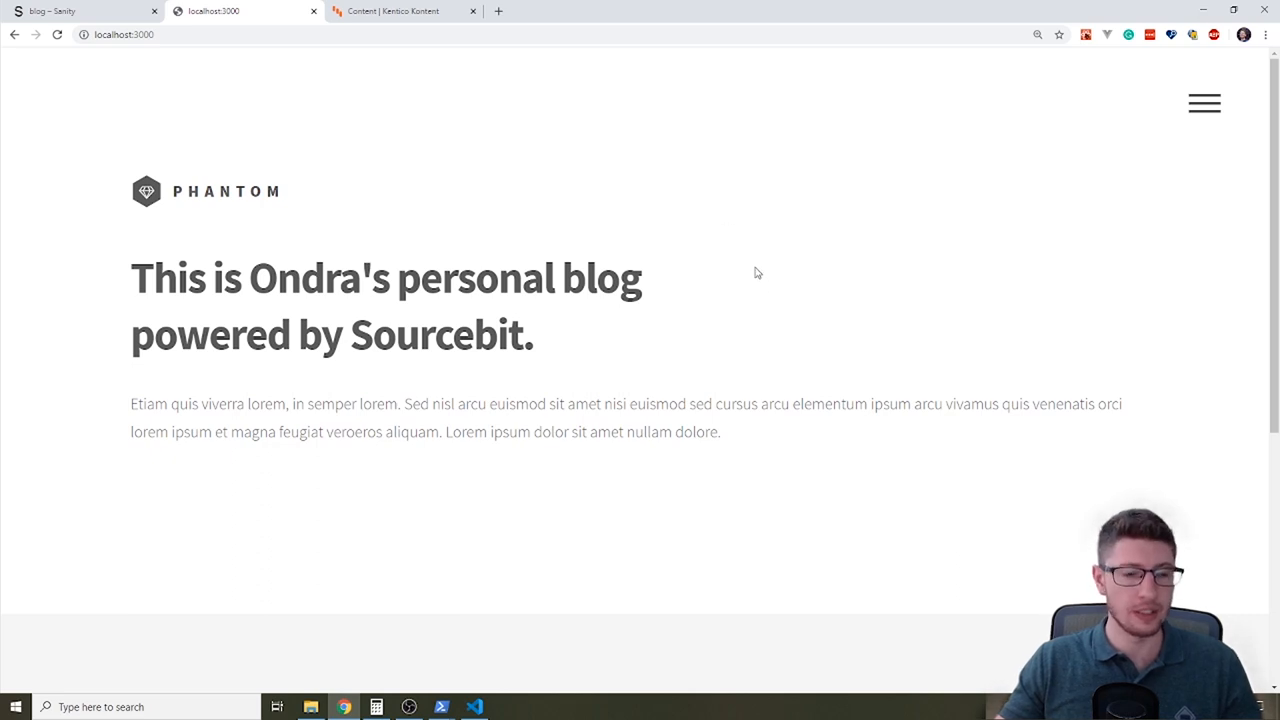
{"action": "key", "text": "F12"}
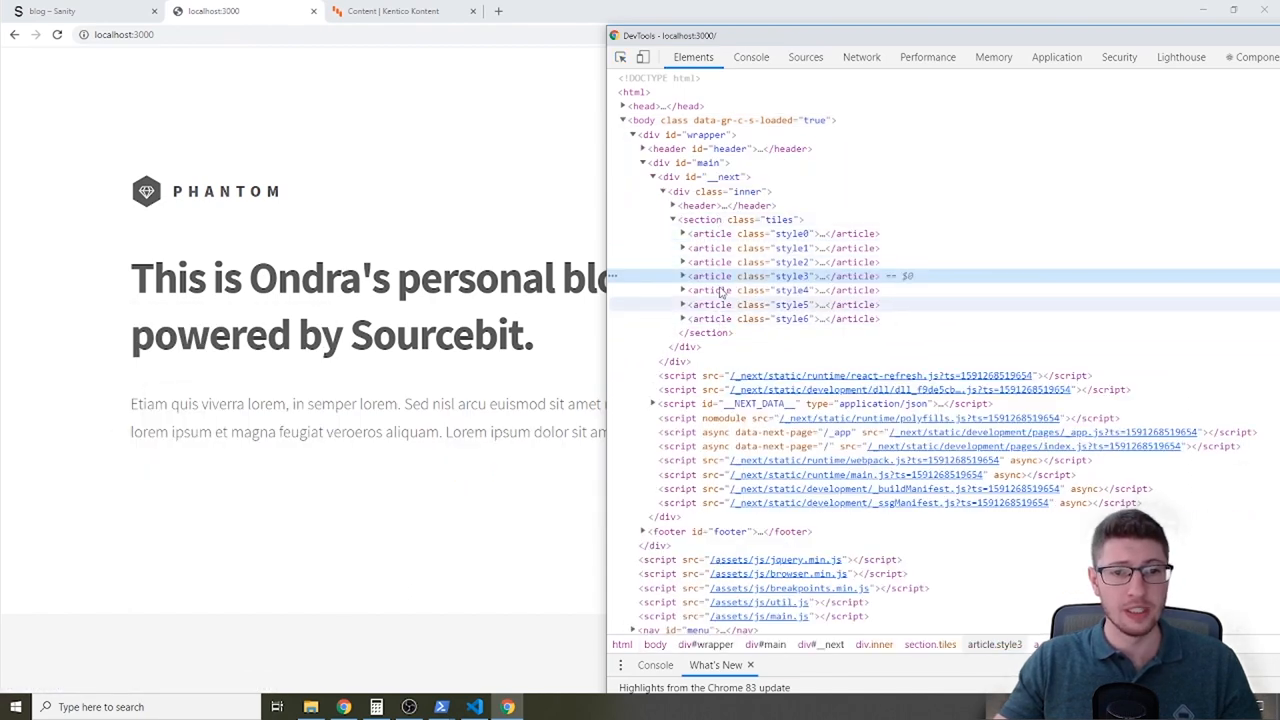
{"action": "mouse_move", "coordinate": [710, 233]}
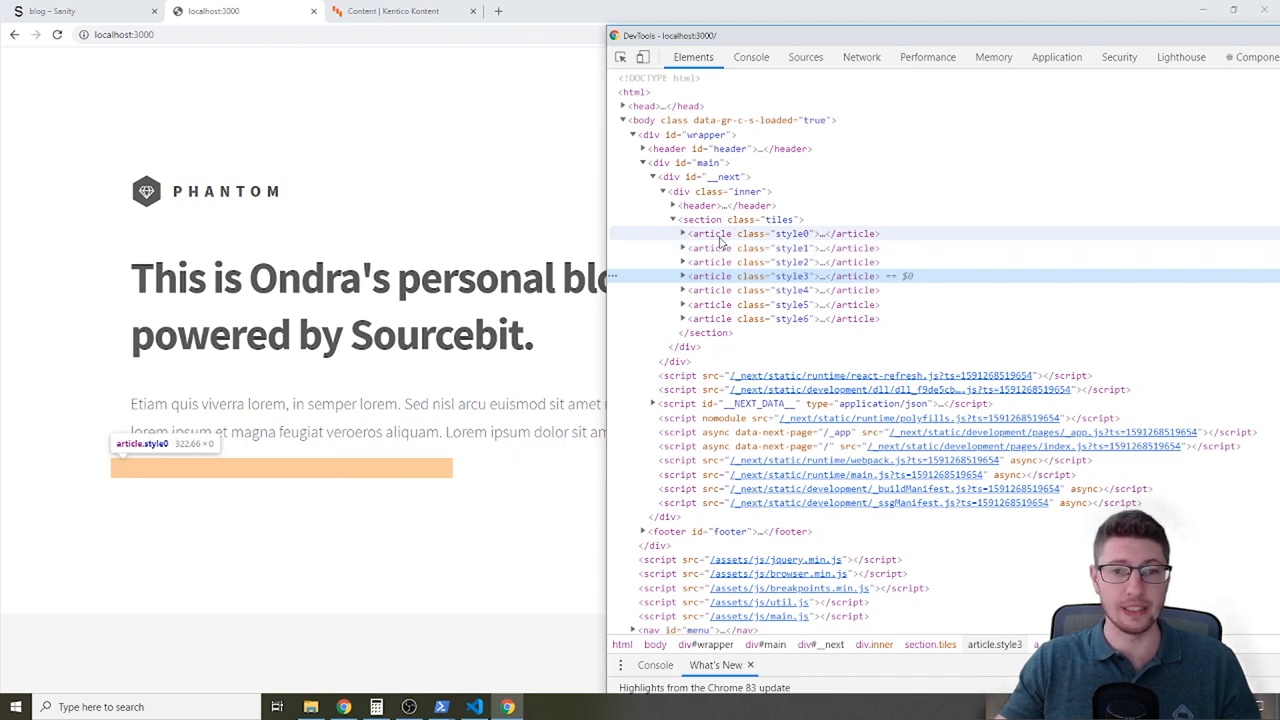
Expand the first article.style0 tile in the Elements panel to inspect its markup.
{"action": "left_click", "coordinate": [682, 233]}
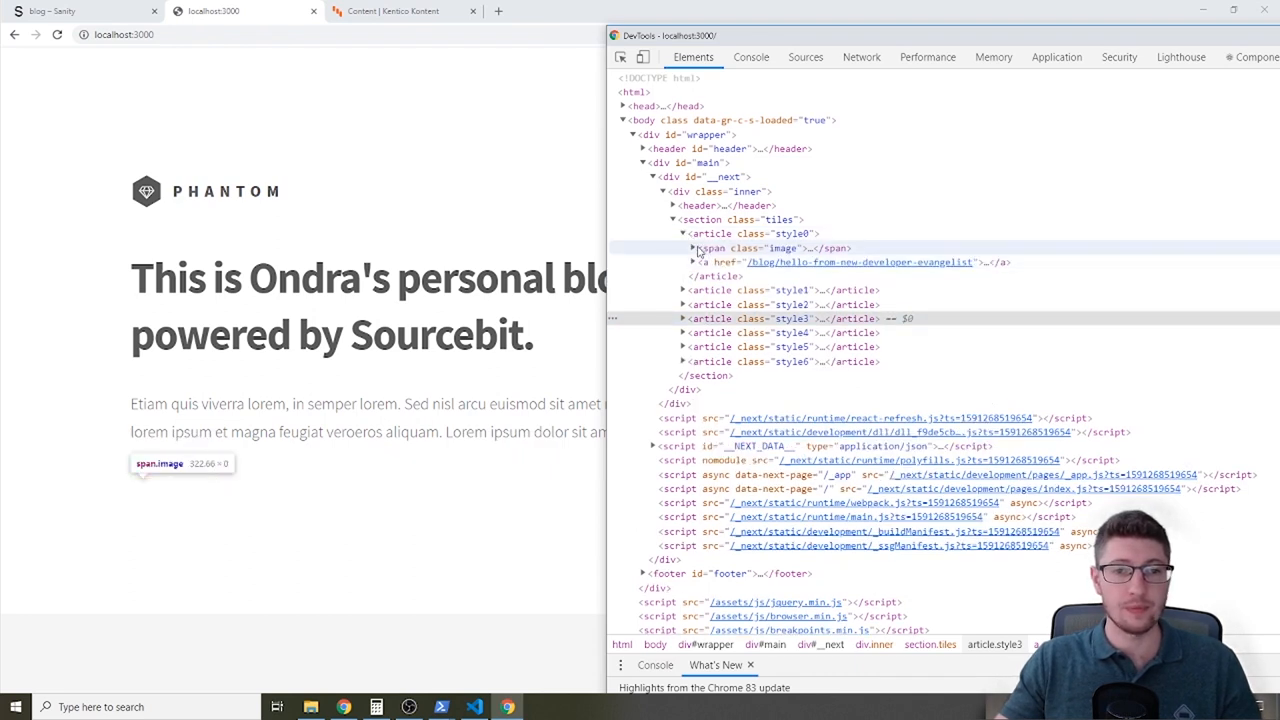
{"action": "left_click", "coordinate": [691, 248]}
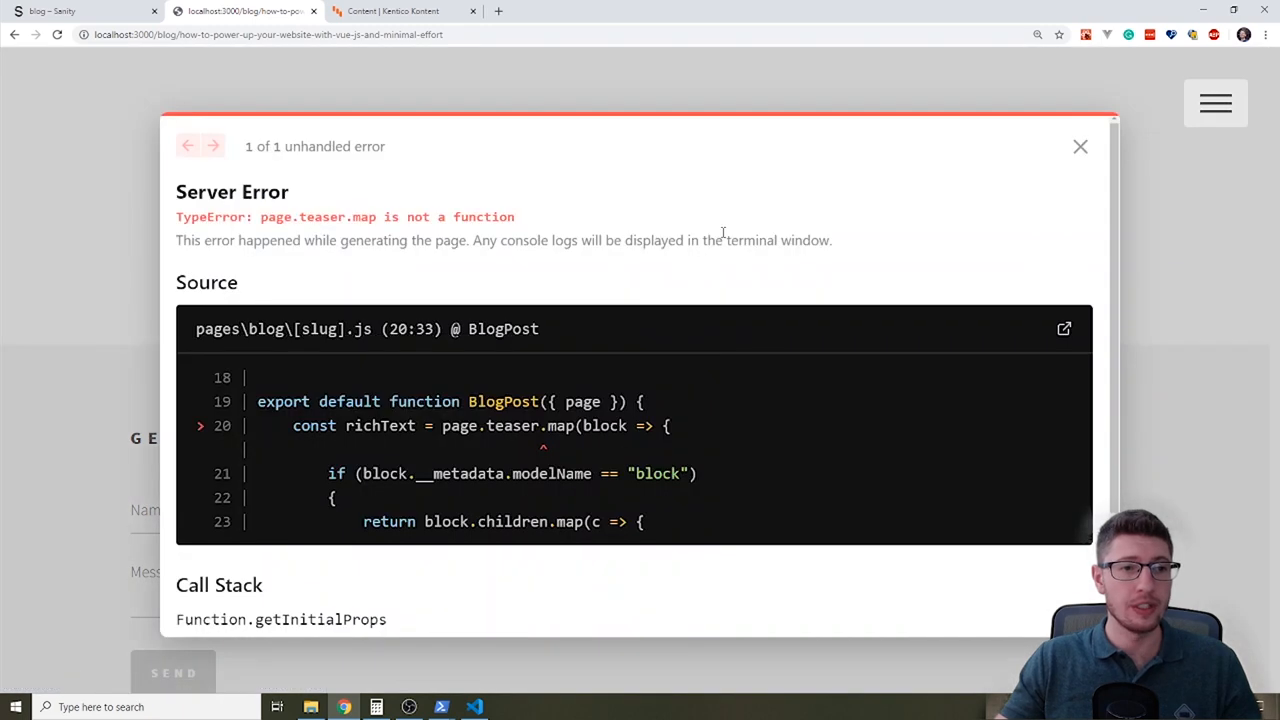
{"action": "mouse_move", "coordinate": [337, 210]}
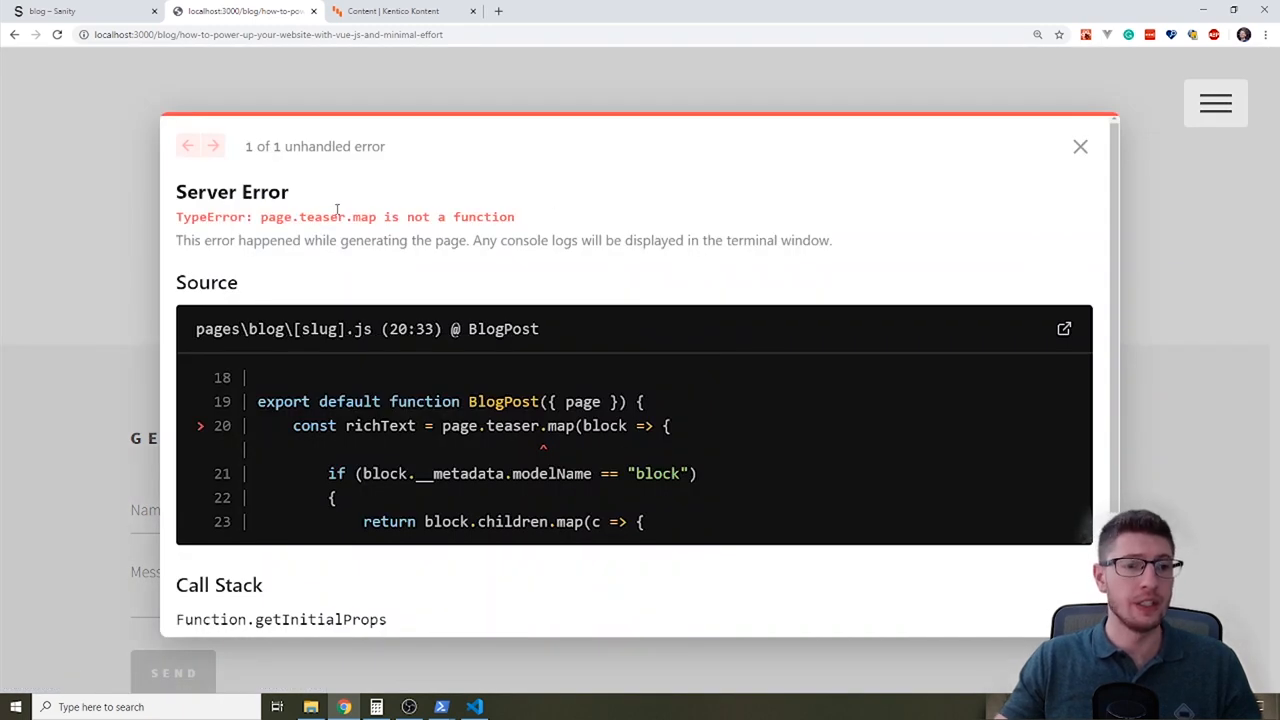
{"action": "mouse_move", "coordinate": [540, 206]}
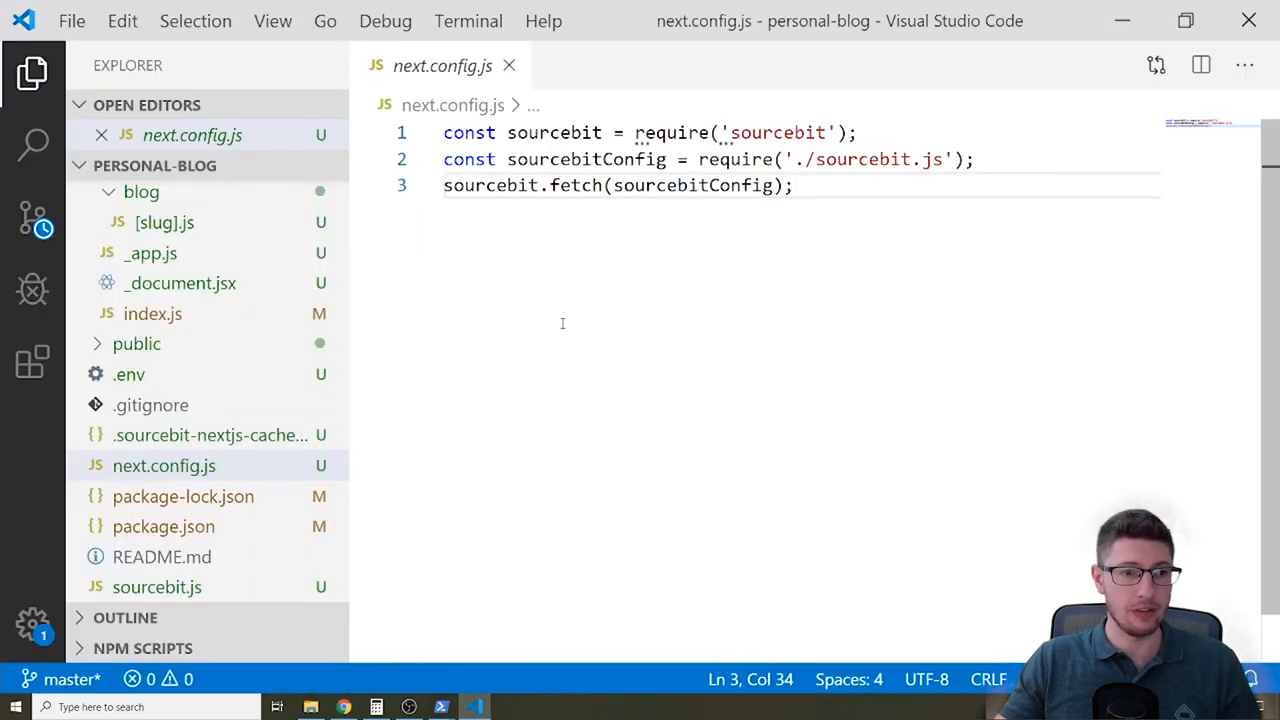
Edit the project files in VS Code so homepage tiles show post titles.
{"action": "left_click", "coordinate": [164, 222]}
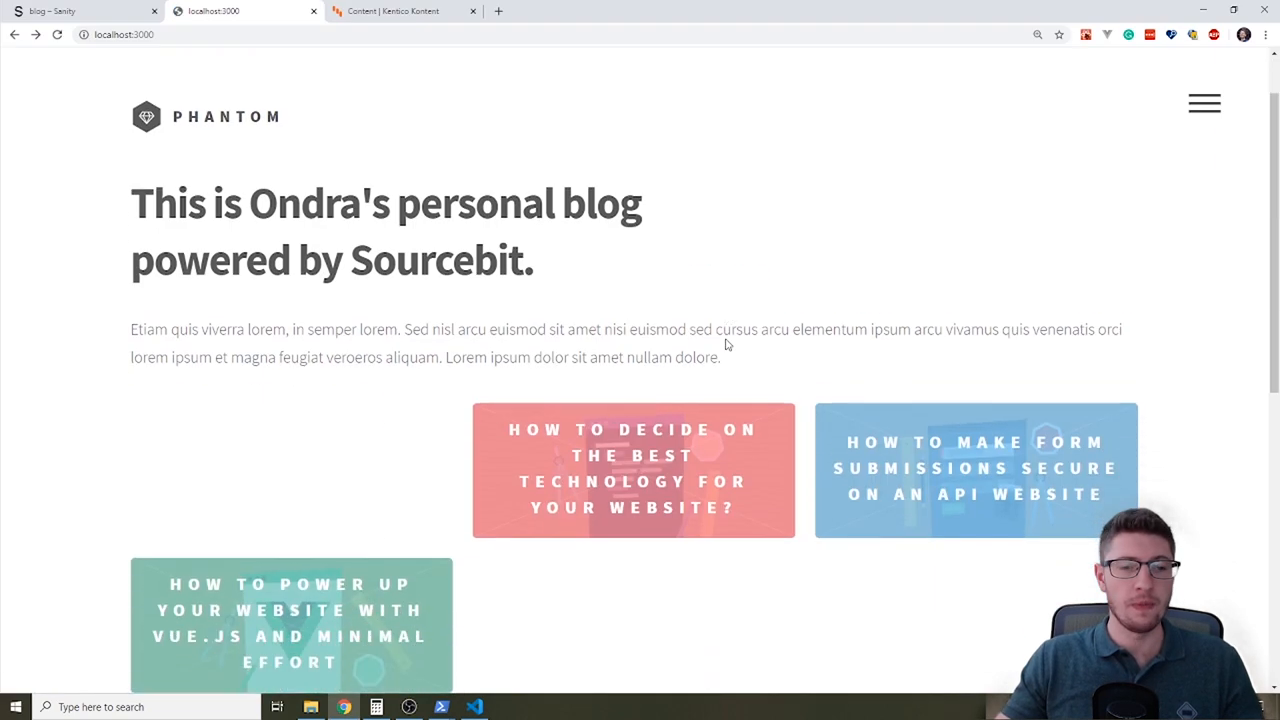
{"action": "scroll", "scroll_direction": "down", "scroll_amount": 3}
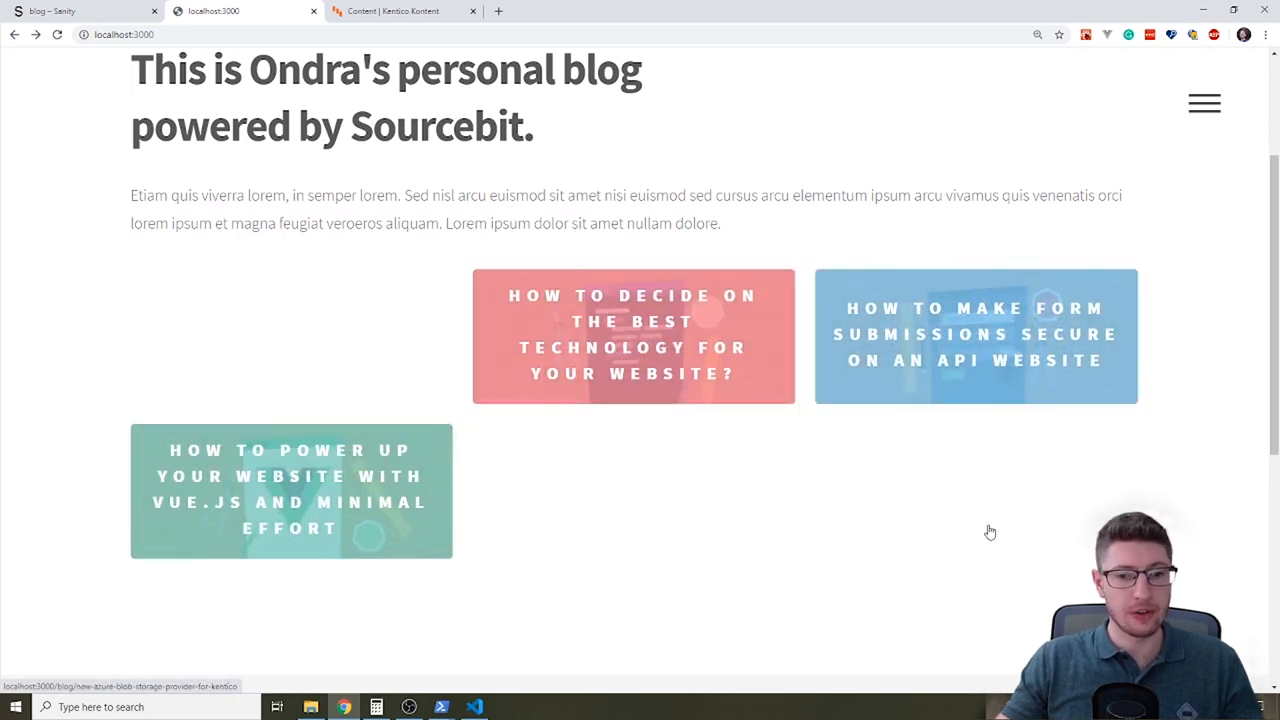
{"action": "mouse_move", "coordinate": [765, 628]}
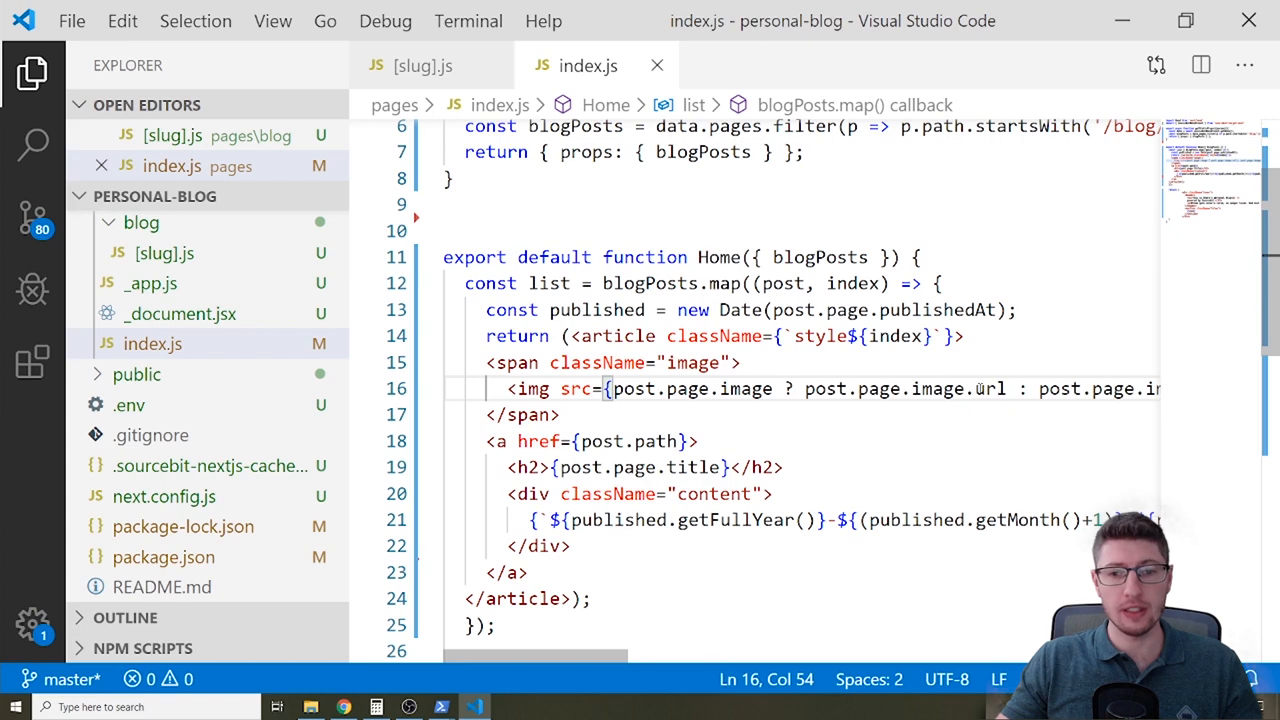
Delete '.url' from post.page.image.url on line 16 of index.js.
{"action": "double_click", "coordinate": [990, 388]}
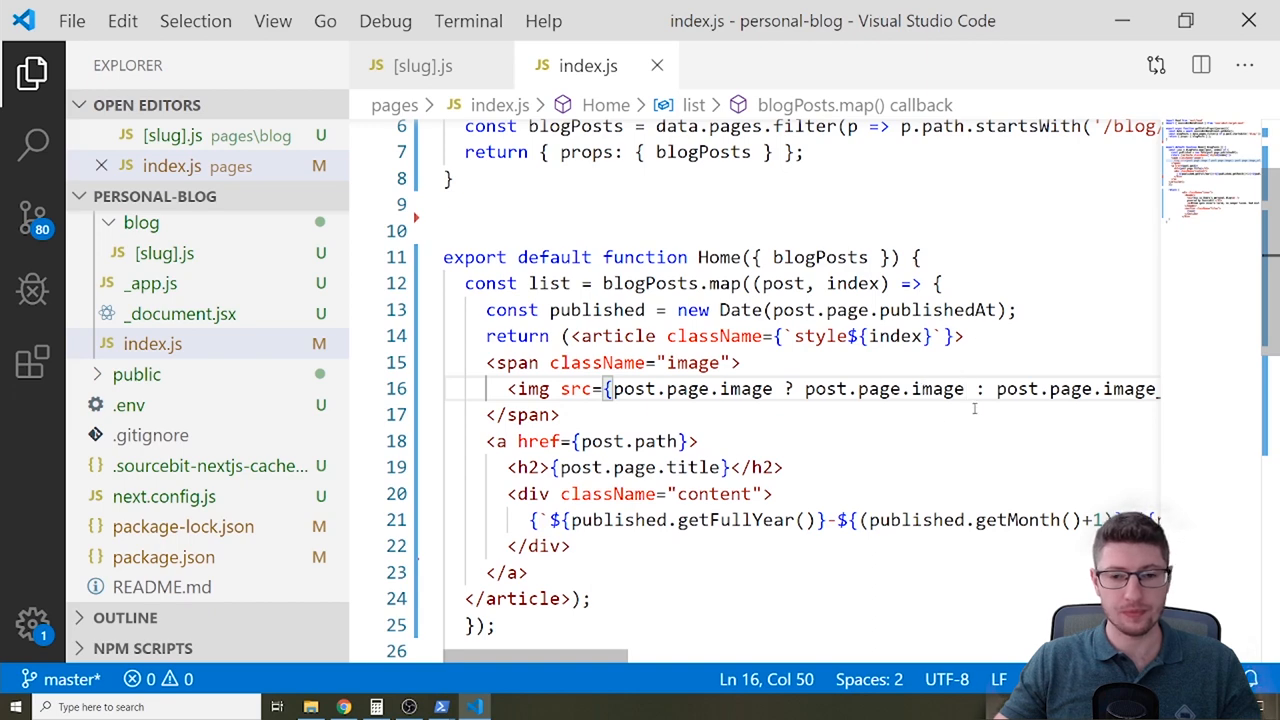
{"action": "mouse_move", "coordinate": [958, 428]}
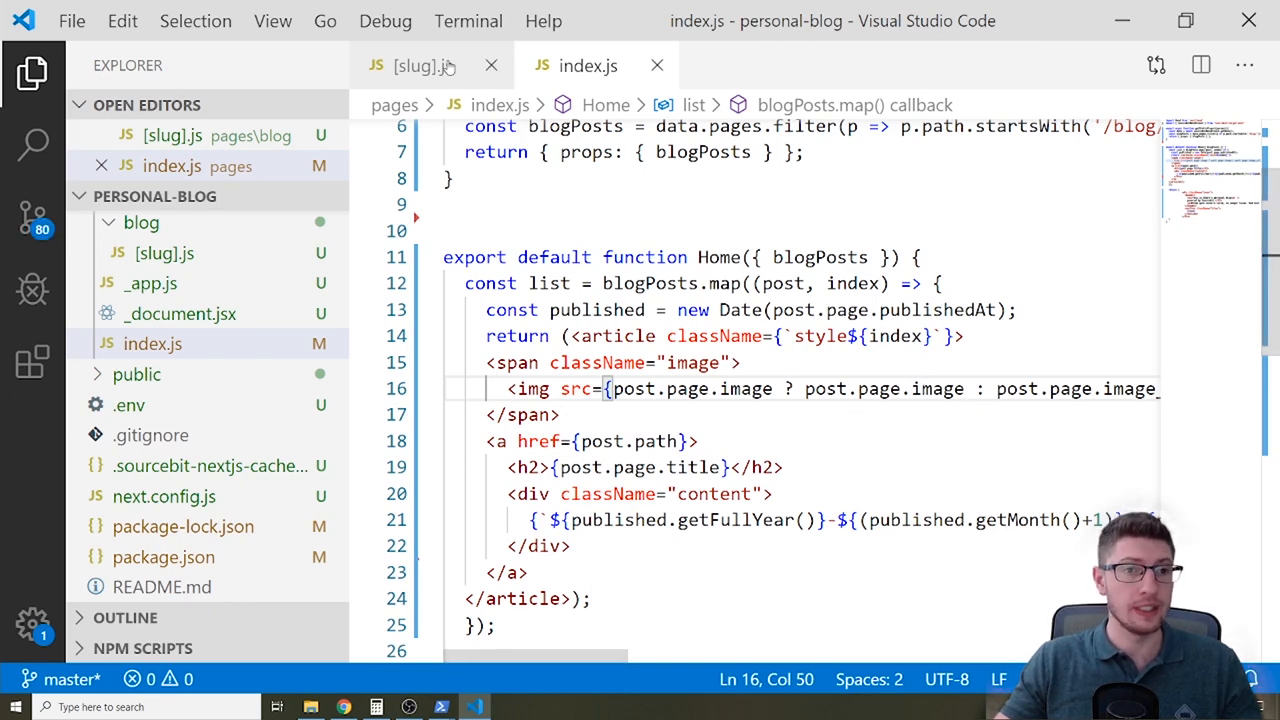
{"action": "left_click", "coordinate": [422, 65]}
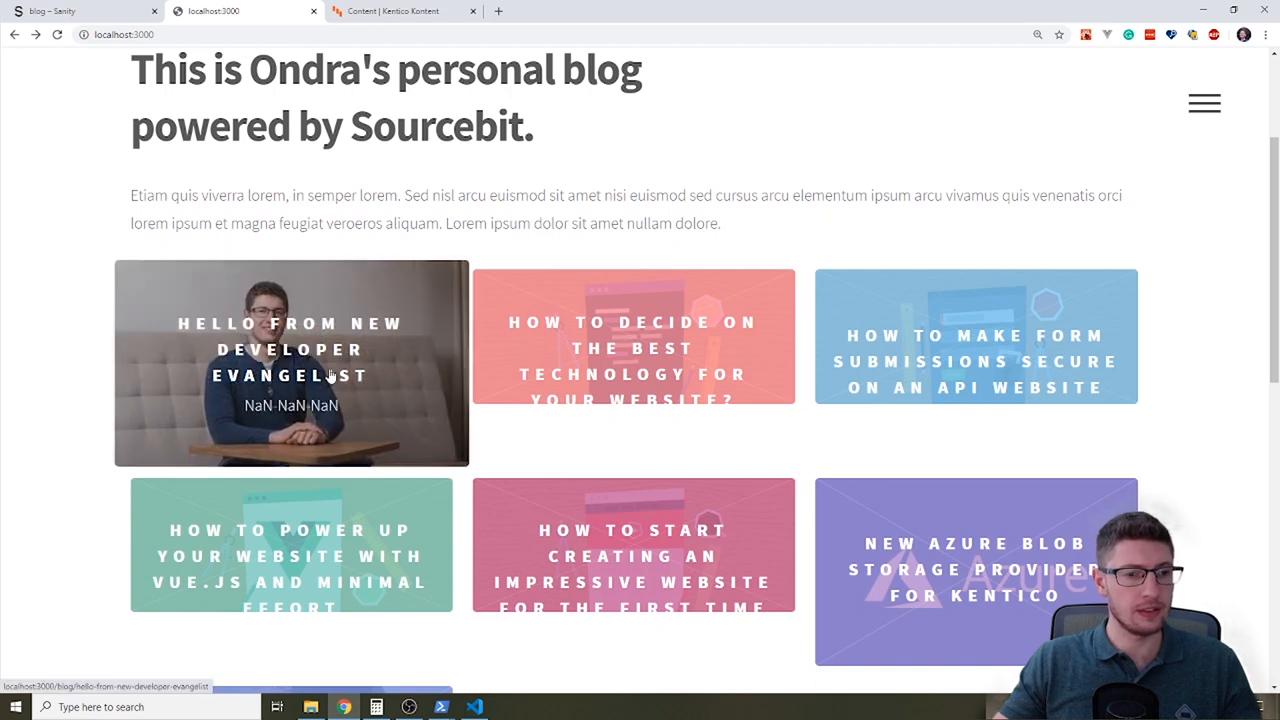
Open the Hello from new Developer Evangelist post and read the page.teaser.map error.
{"action": "left_click", "coordinate": [290, 349]}
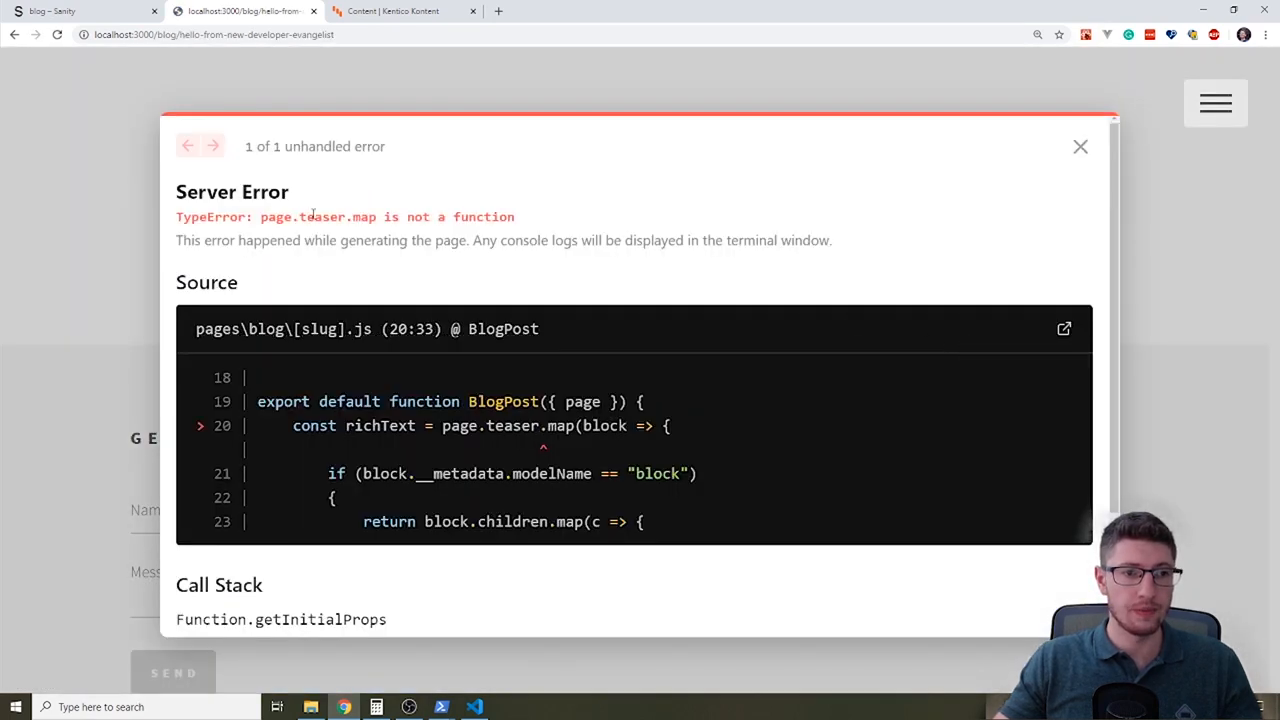
{"action": "left_click_drag", "start_coordinate": [260, 216], "coordinate": [440, 216]}
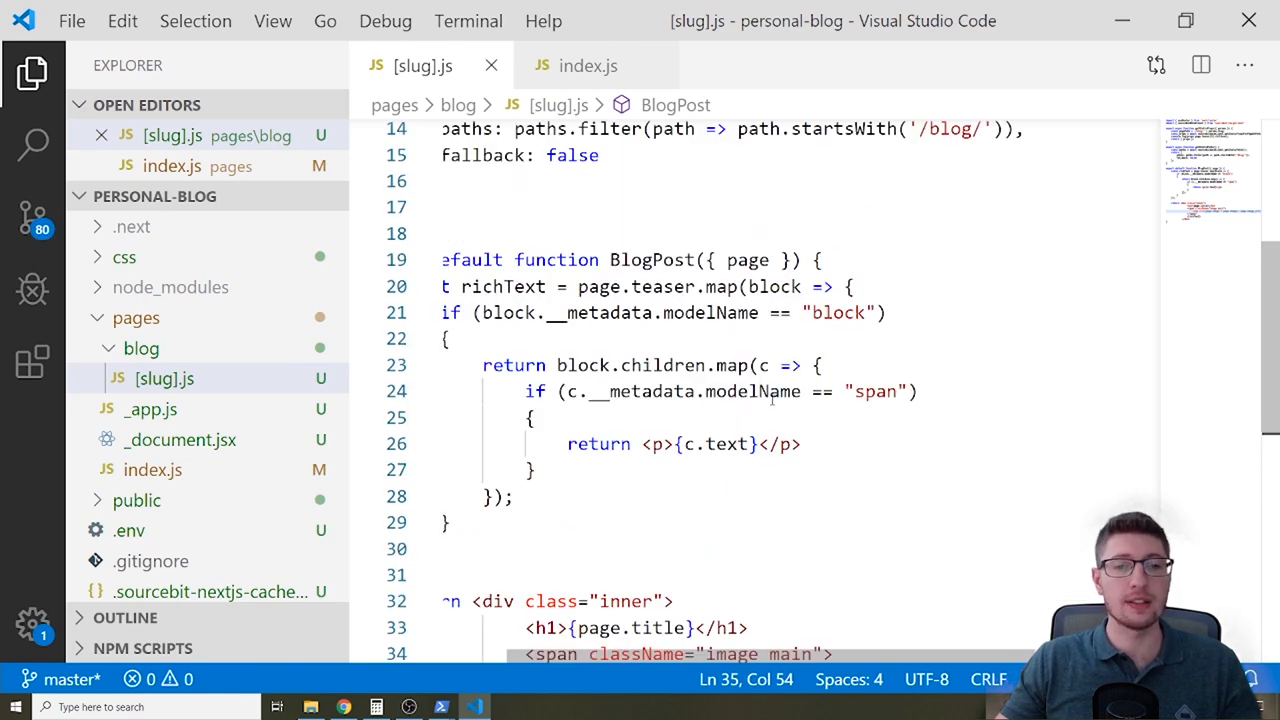
{"action": "mouse_move", "coordinate": [682, 477]}
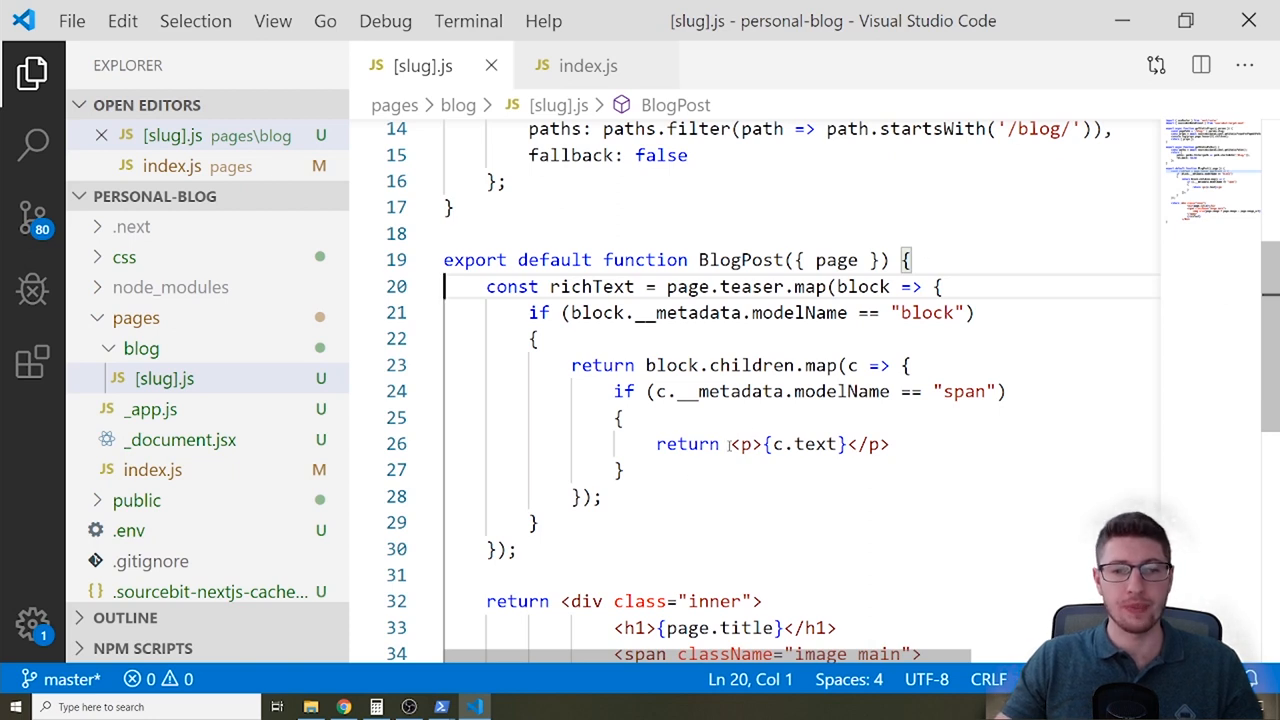
Comment out the teaser.map rendering block in [slug].js.
{"action": "left_click_drag", "start_coordinate": [729, 444], "coordinate": [890, 444]}
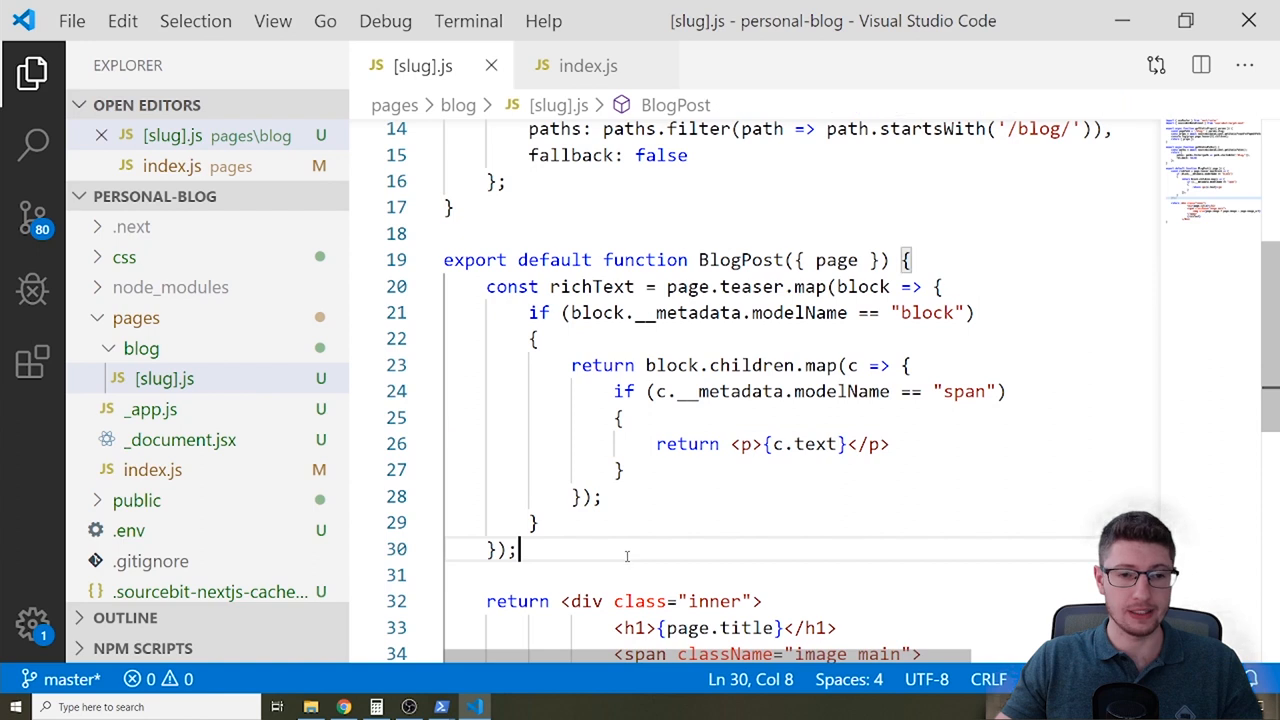
{"action": "left_click_drag", "start_coordinate": [520, 548], "coordinate": [486, 286]}
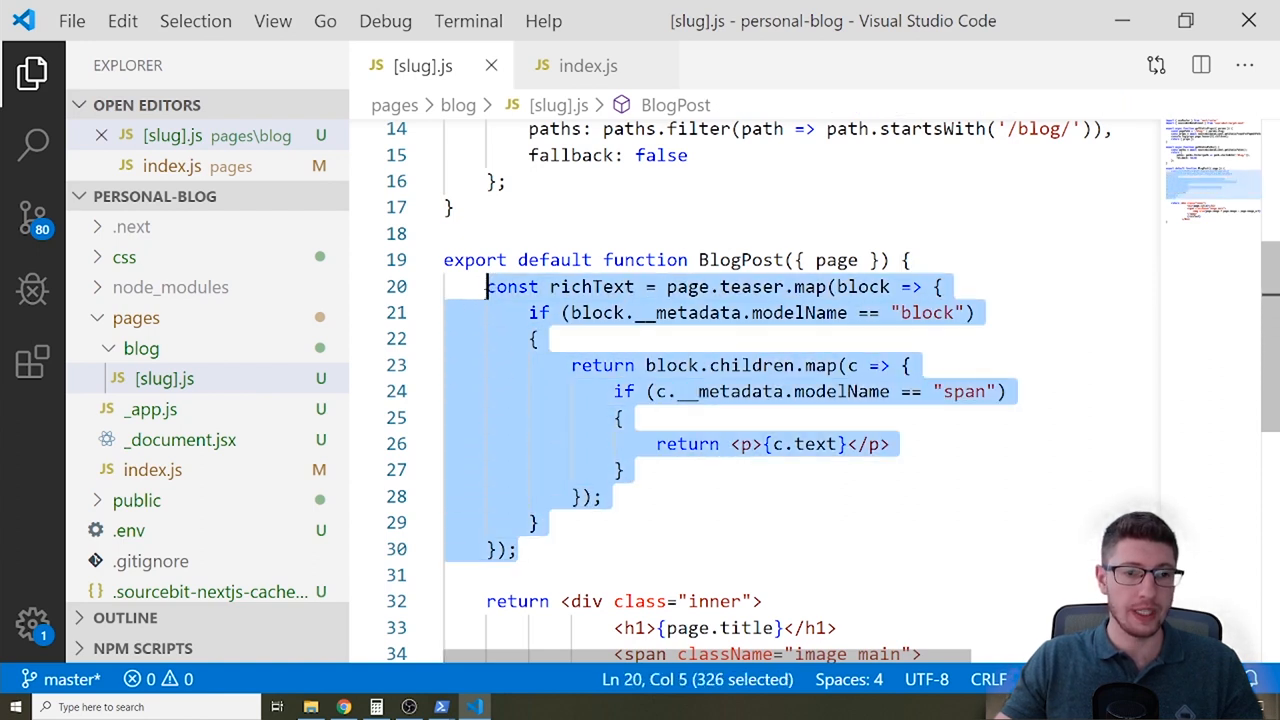
{"action": "key", "text": "ctrl+/"}
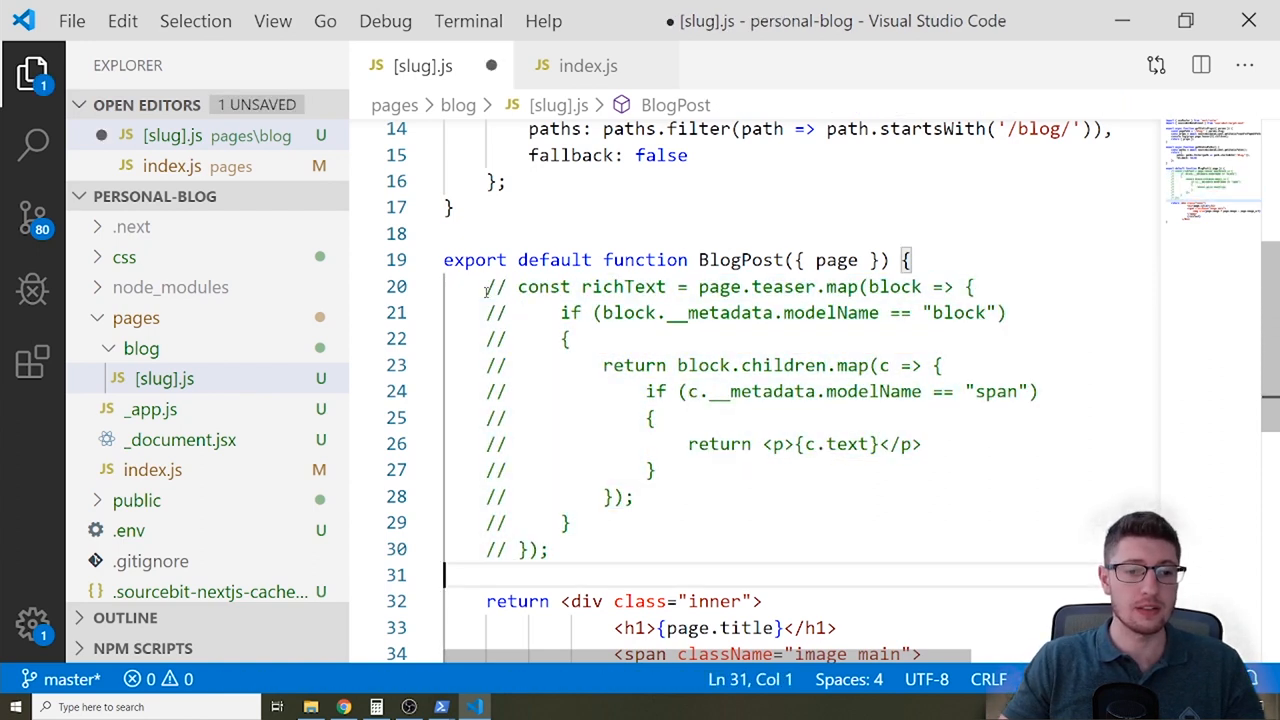
Add const richText = page.teaser and render it in a dangerouslySetInnerHTML div.
{"action": "type", "text": "const r"}
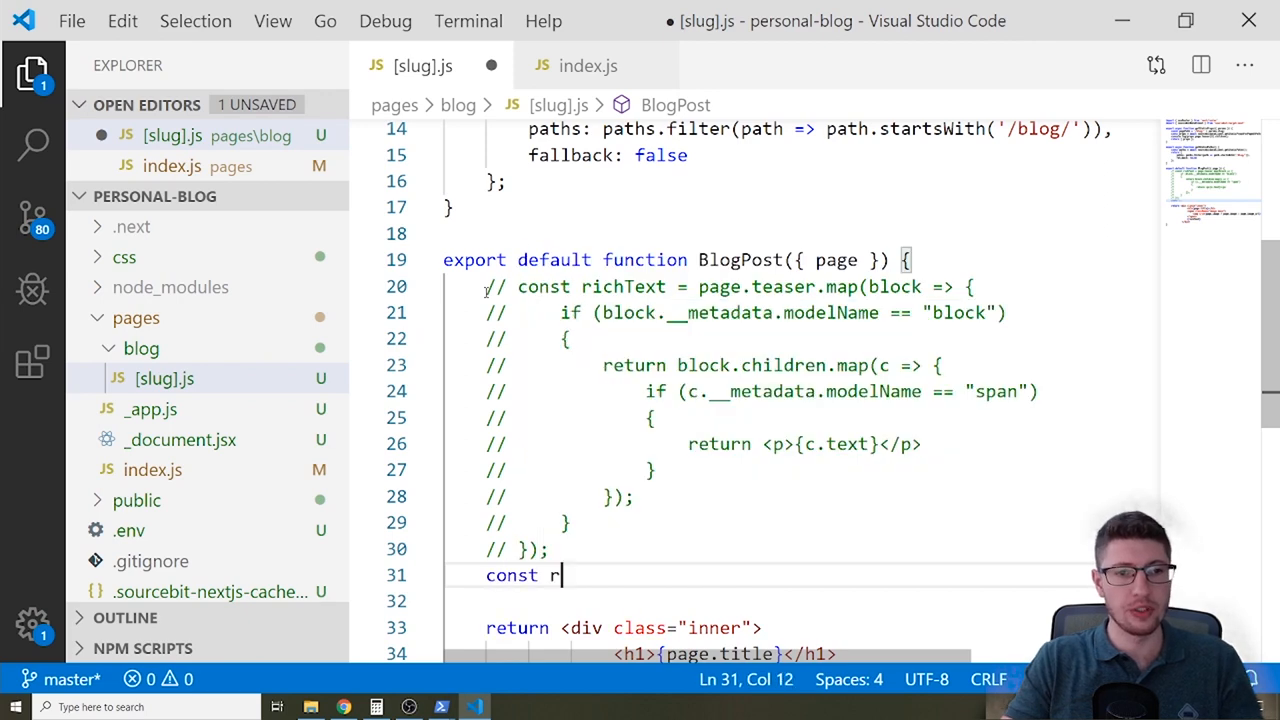
{"action": "type", "text": "ichText ="}
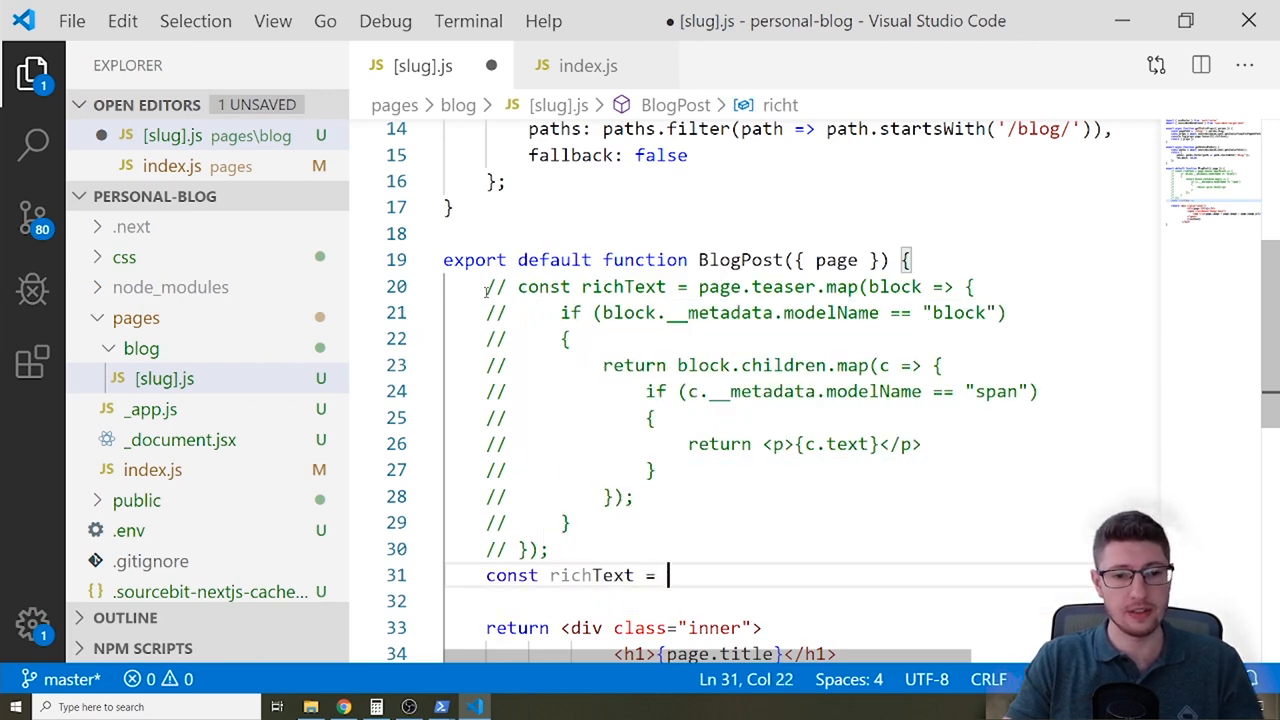
{"action": "type", "text": "page.teaser;"}
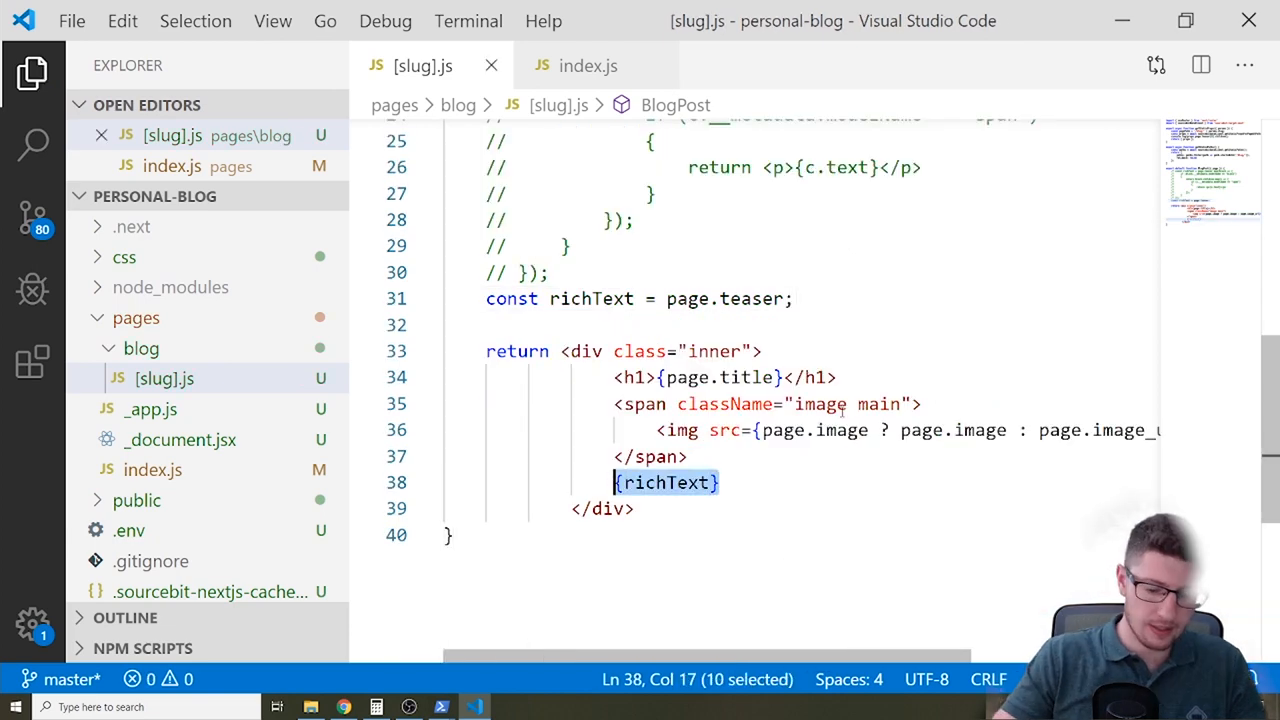
{"action": "type", "text": "<div dangerouslySetInnerHTML="}
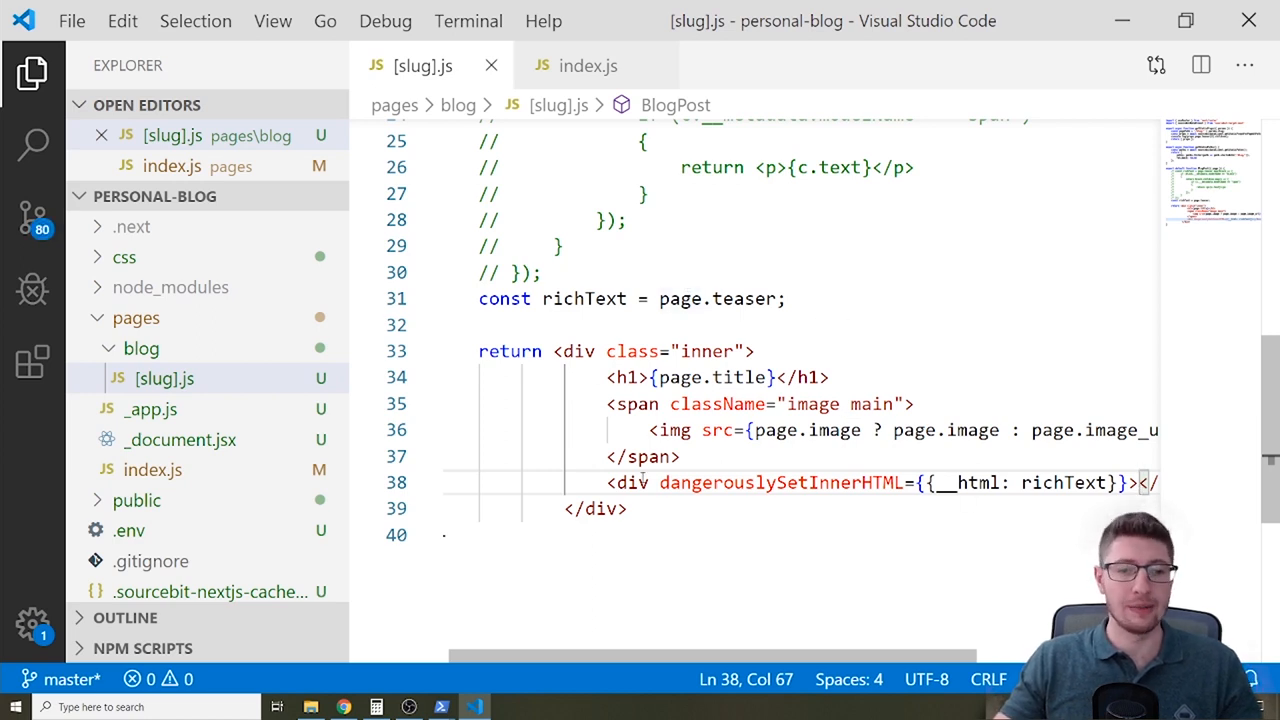
{"action": "scroll", "scroll_direction": "left", "scroll_amount": 3}
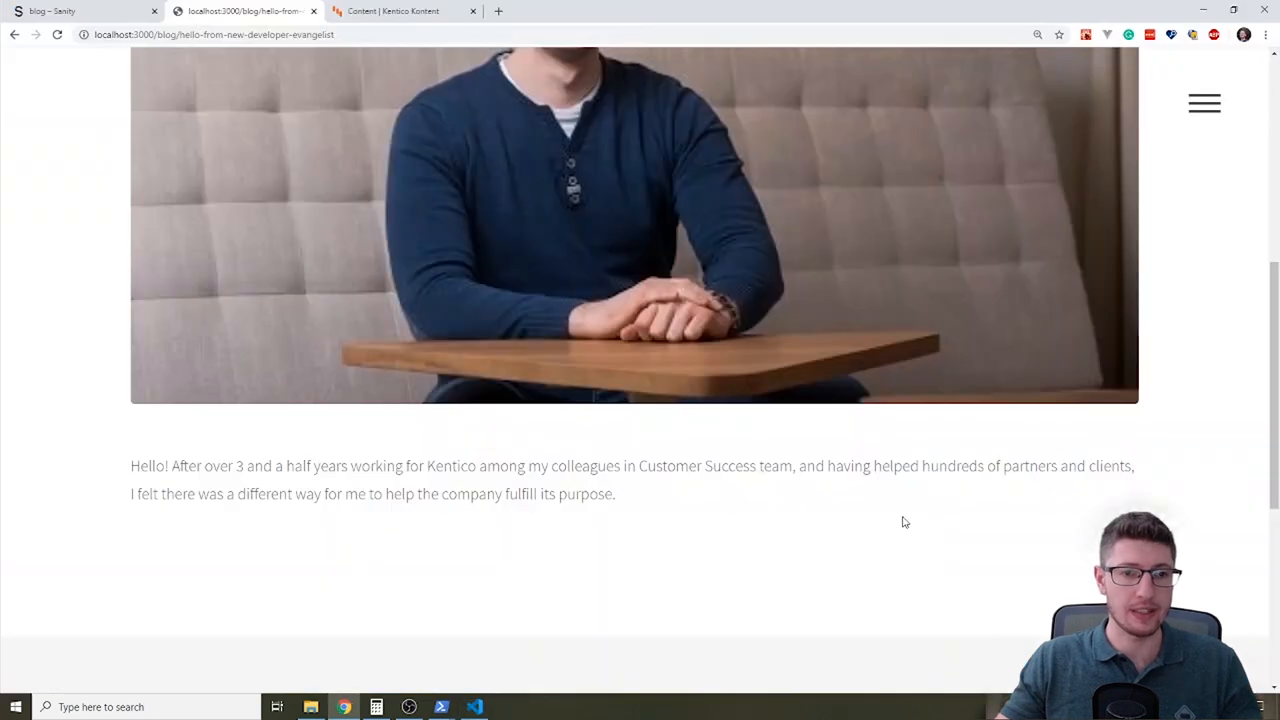
Check the post's photo and text, then go back to the blog homepage.
{"action": "left_click_drag", "start_coordinate": [172, 465], "coordinate": [615, 493]}
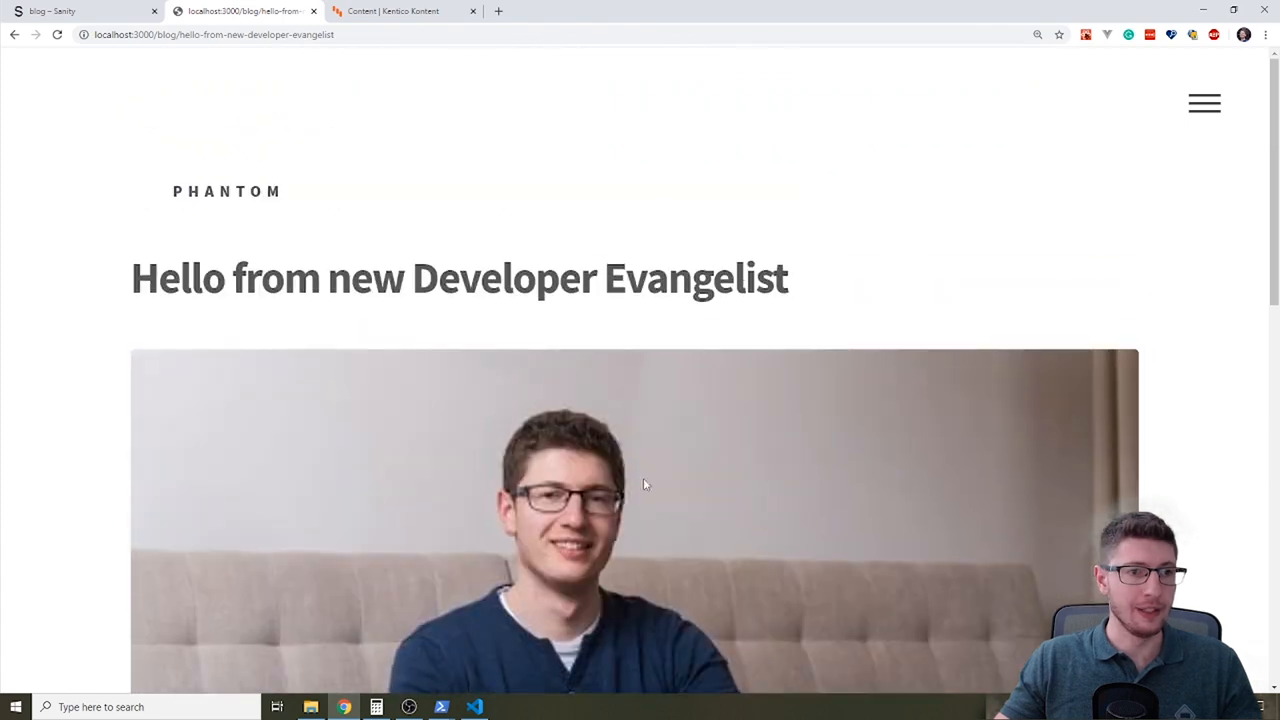
{"action": "left_click", "coordinate": [14, 34]}
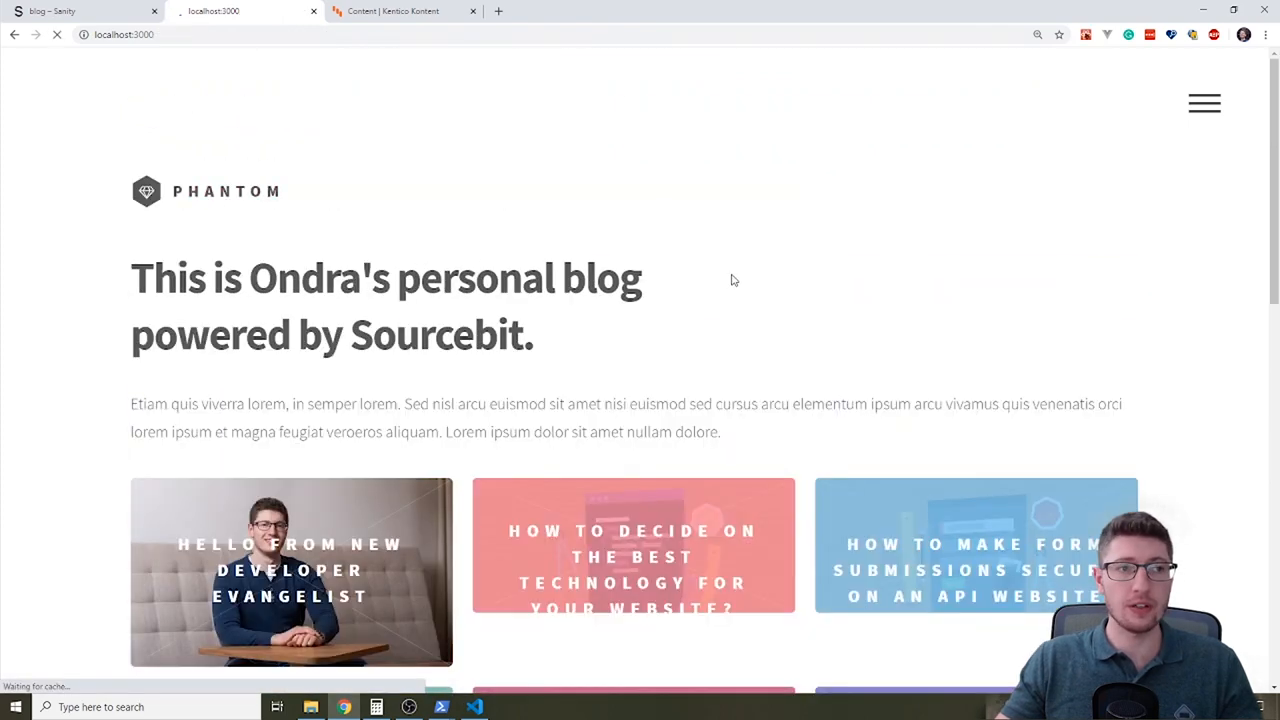
{"action": "scroll", "scroll_direction": "down", "scroll_amount": 3}
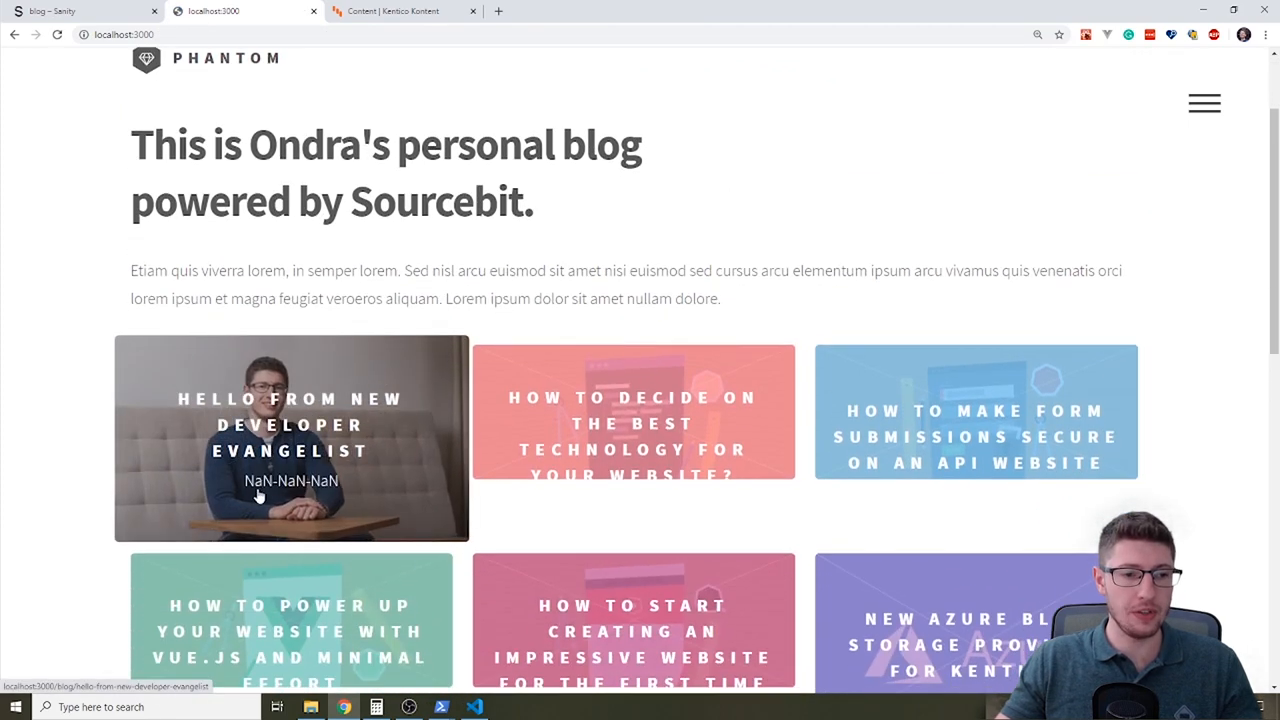
{"action": "mouse_move", "coordinate": [350, 497]}
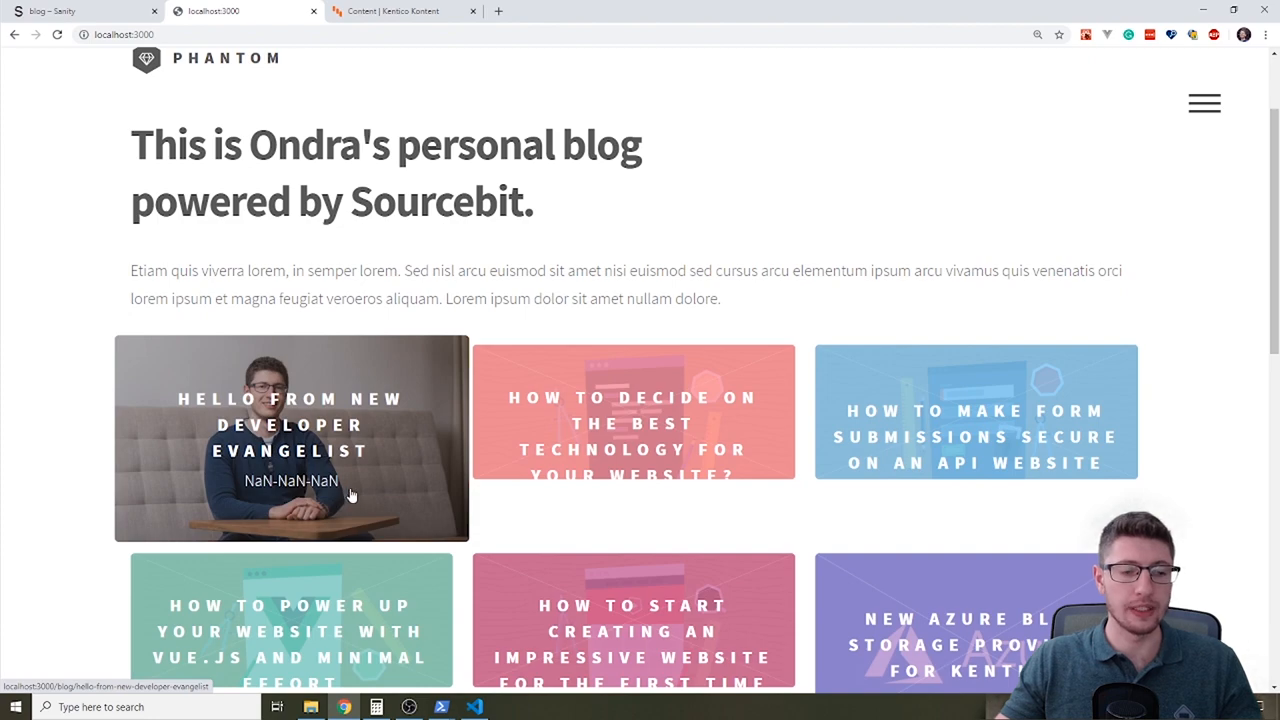
Change publishedAt to published in index.js, then return to Chrome.
{"action": "key", "text": "alt+tab"}
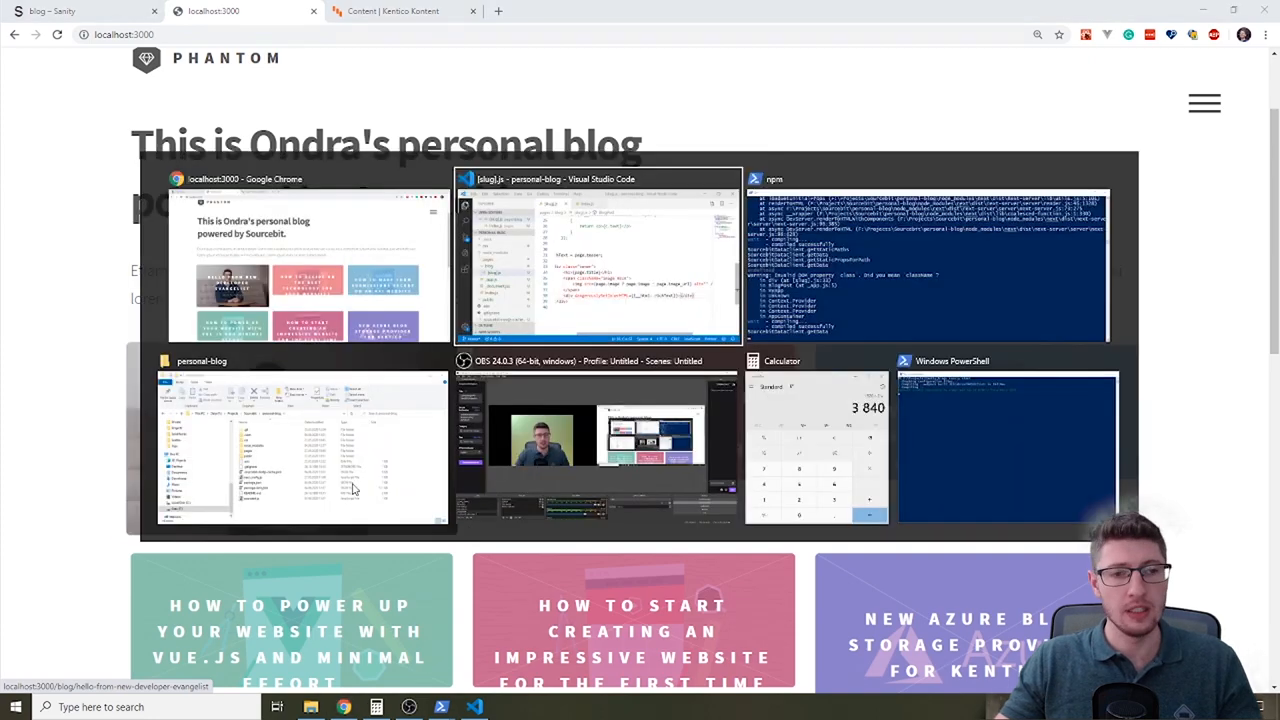
{"action": "left_click", "coordinate": [597, 255]}
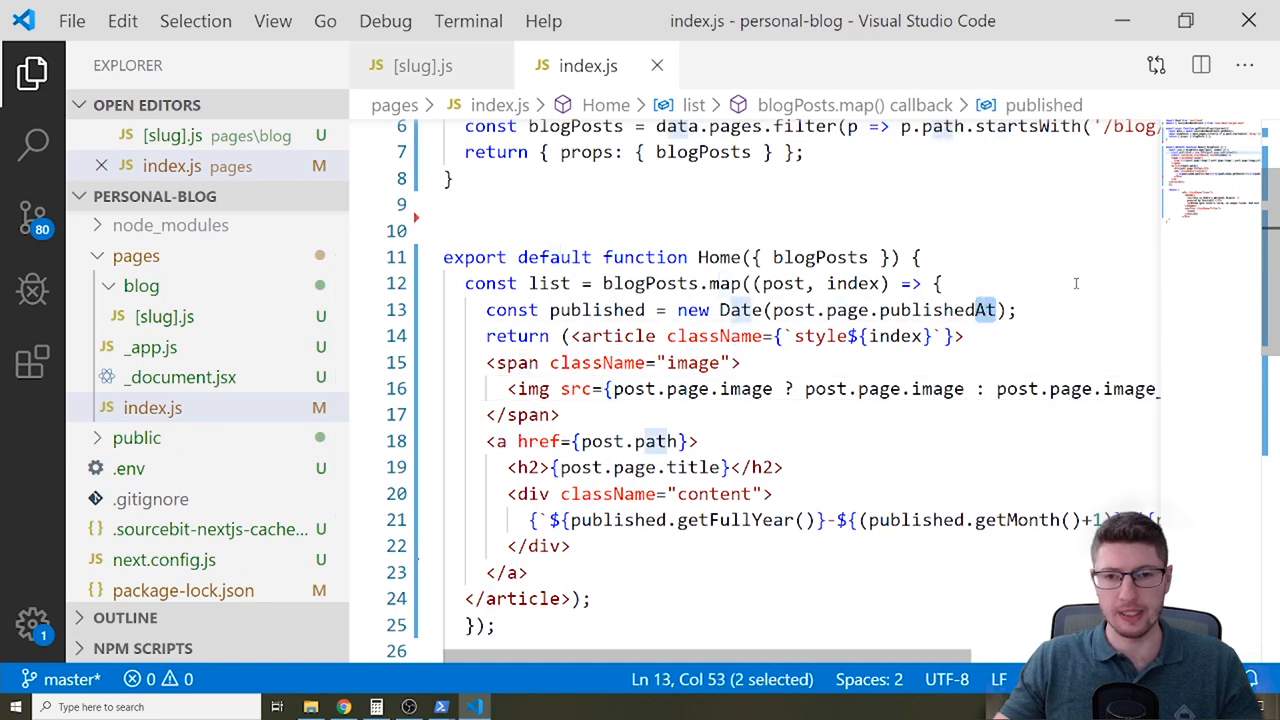
{"action": "key", "text": "Backspace"}
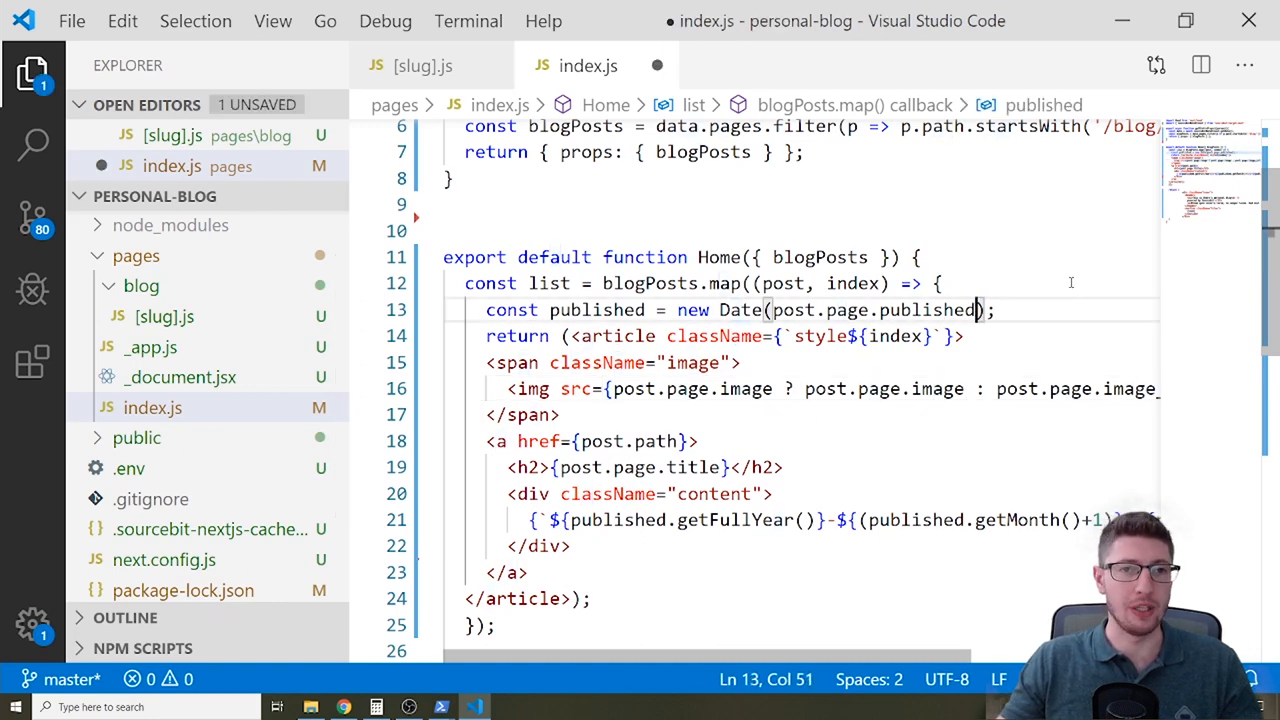
{"action": "left_click", "coordinate": [213, 11]}
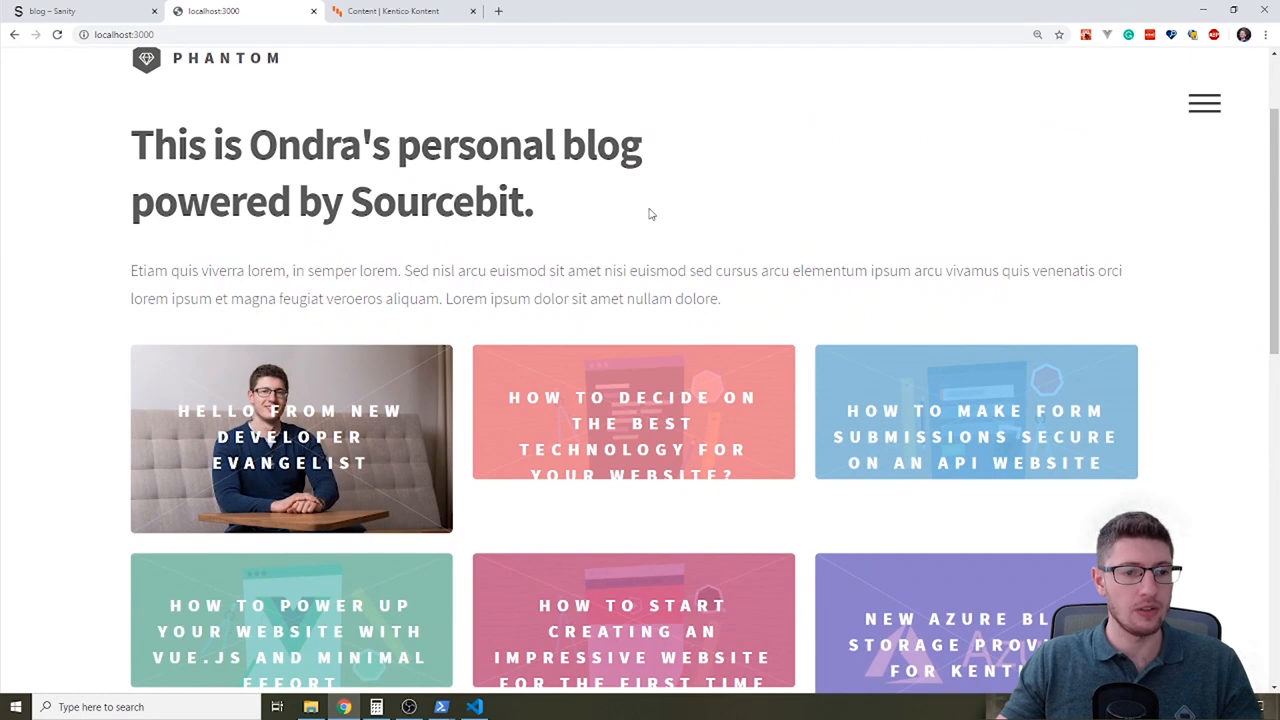